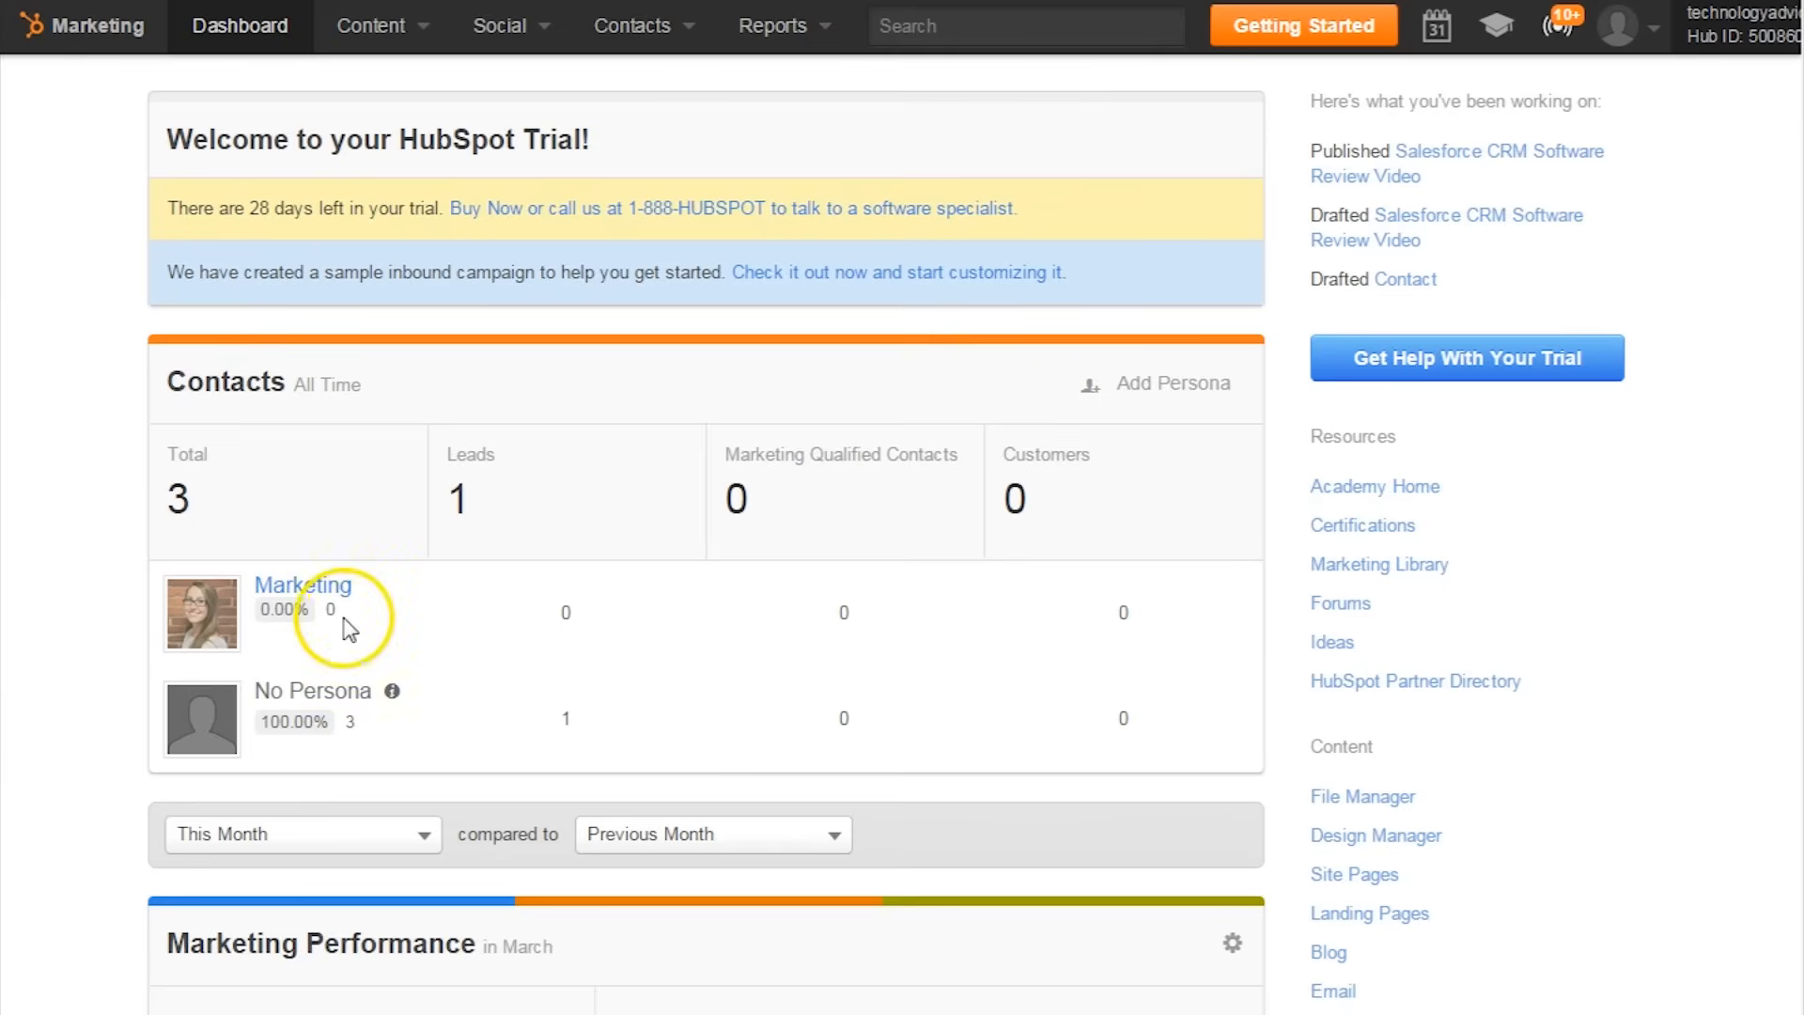
{"action": "mouse_move", "coordinate": [1782, 361]}
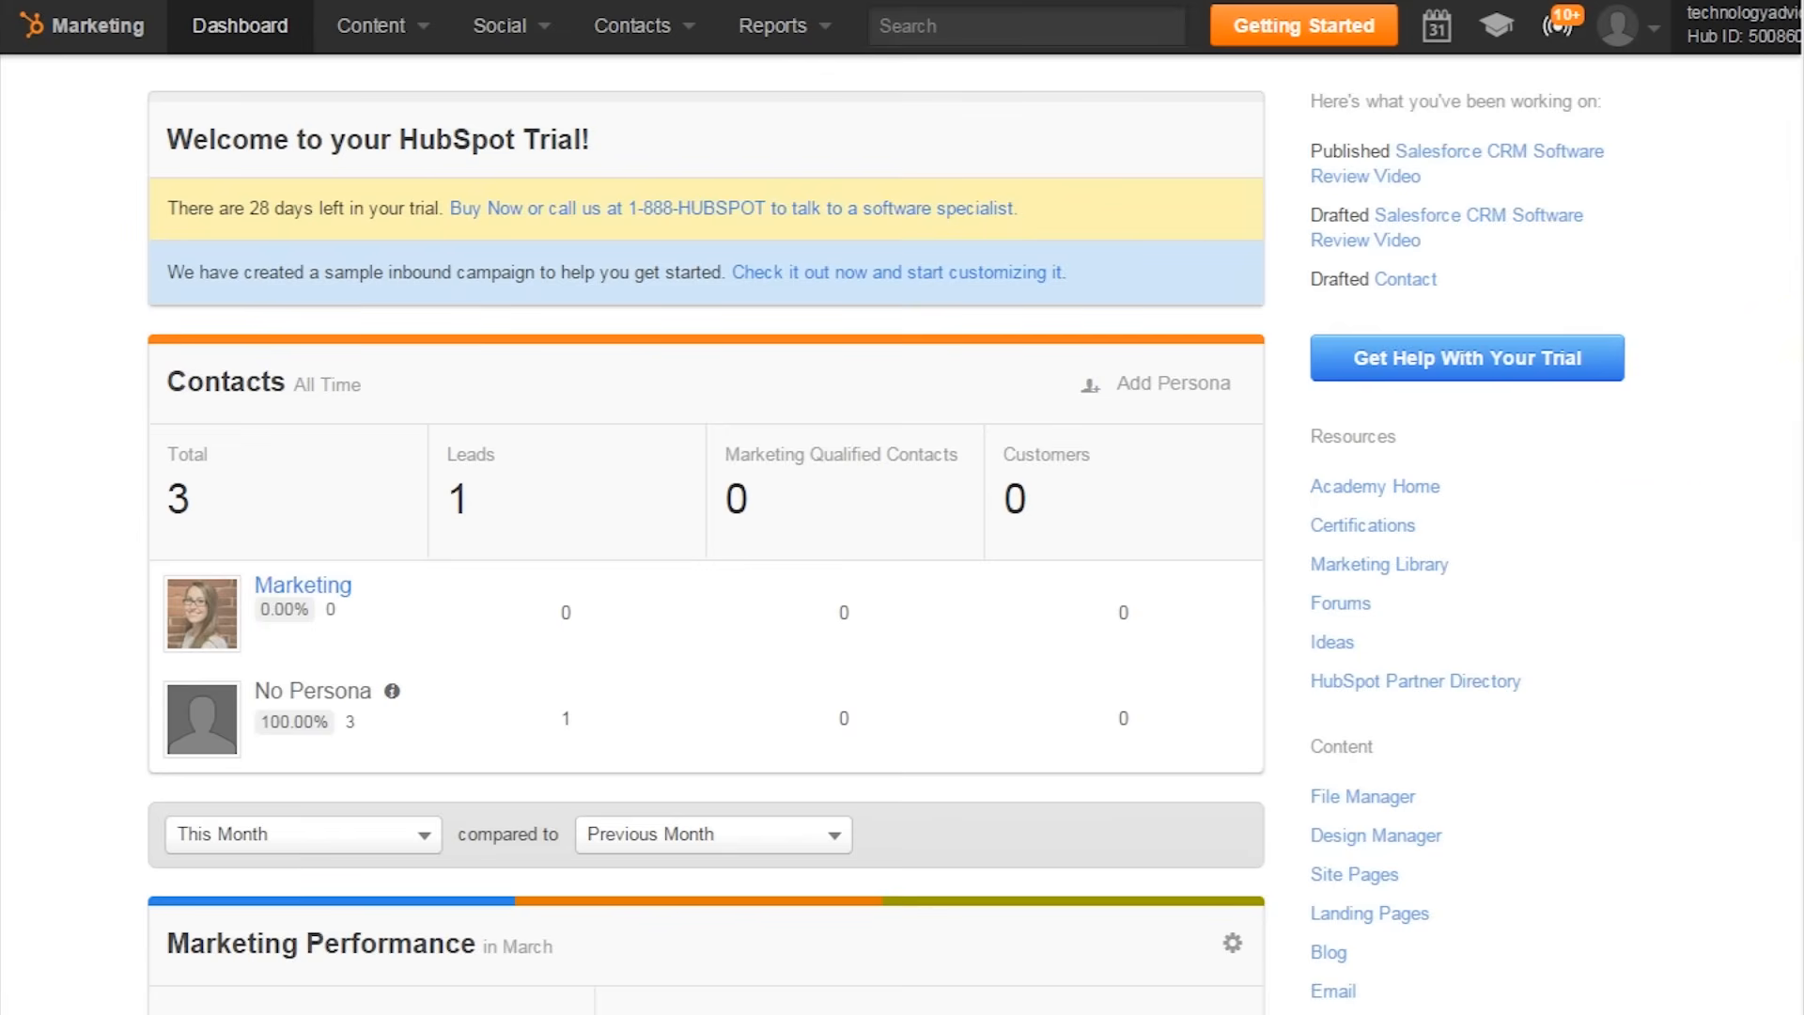
Step: Open the Default HubSpot Blog dashboard, showing 4 views this month and recent posts
{"action": "scroll", "scroll_direction": "down", "scroll_amount": 3}
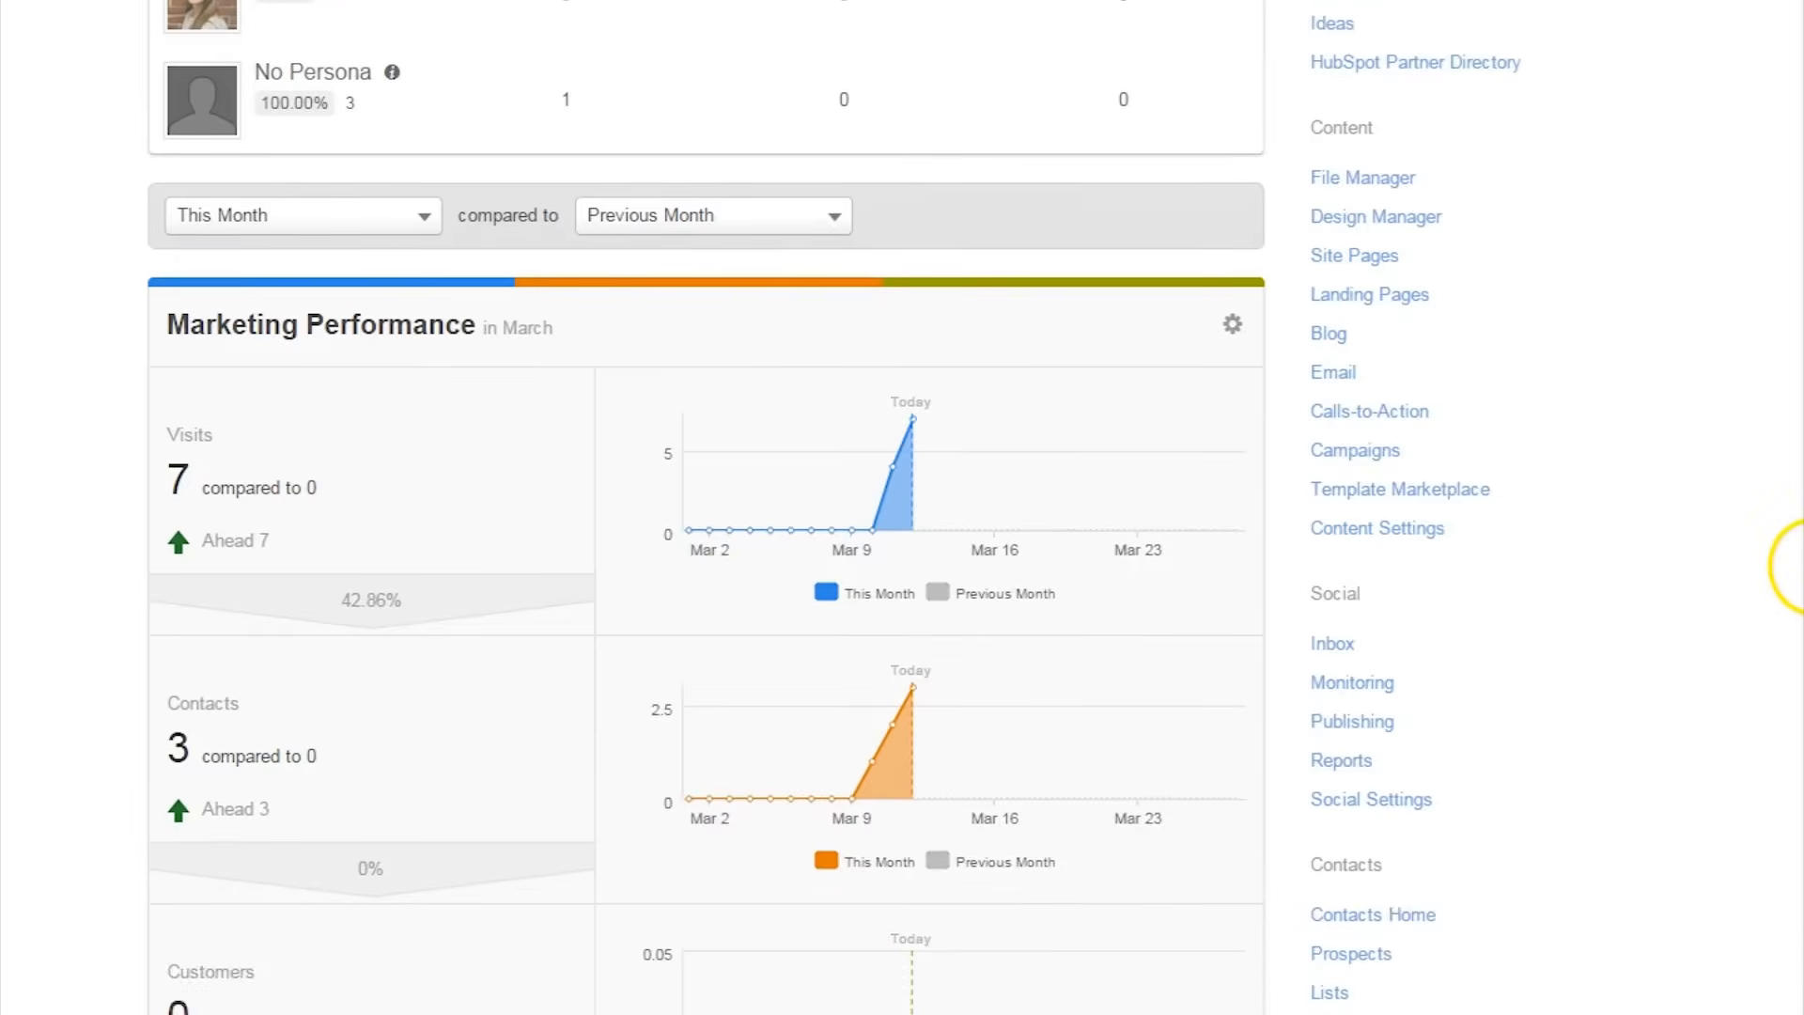
{"action": "scroll", "scroll_direction": "down", "scroll_amount": 3}
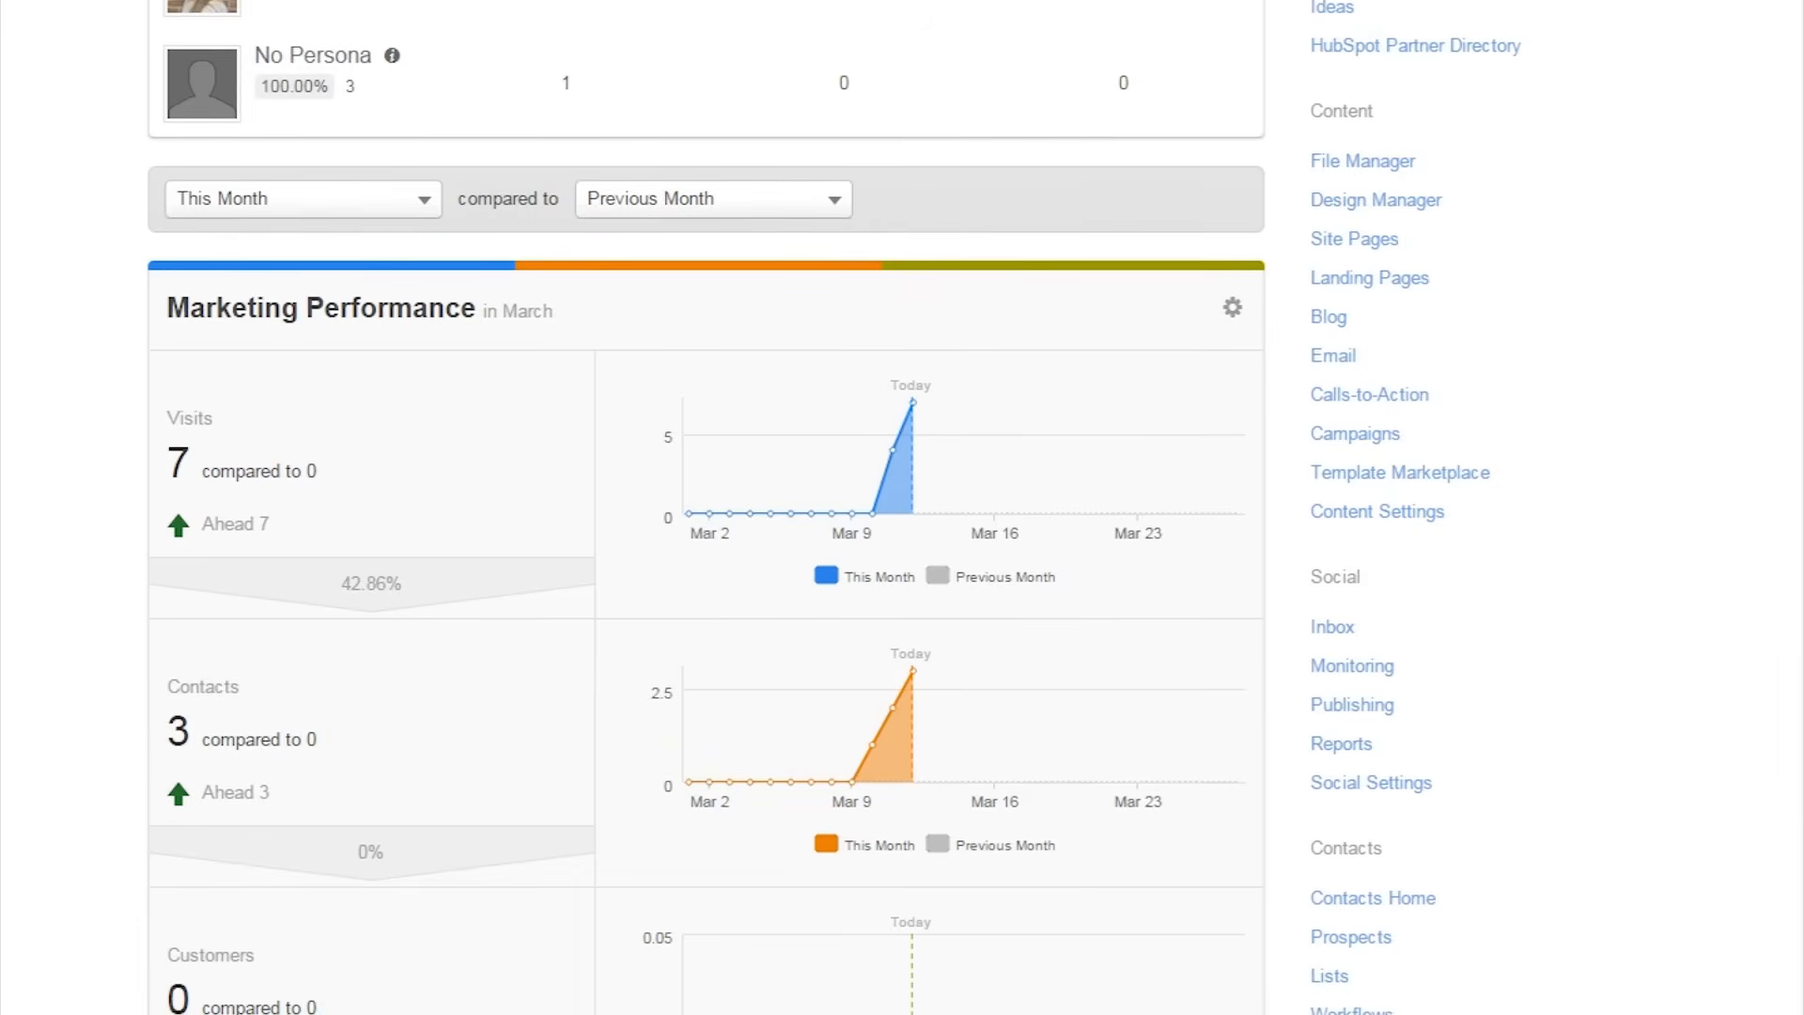
{"action": "scroll", "scroll_direction": "down", "scroll_amount": 3}
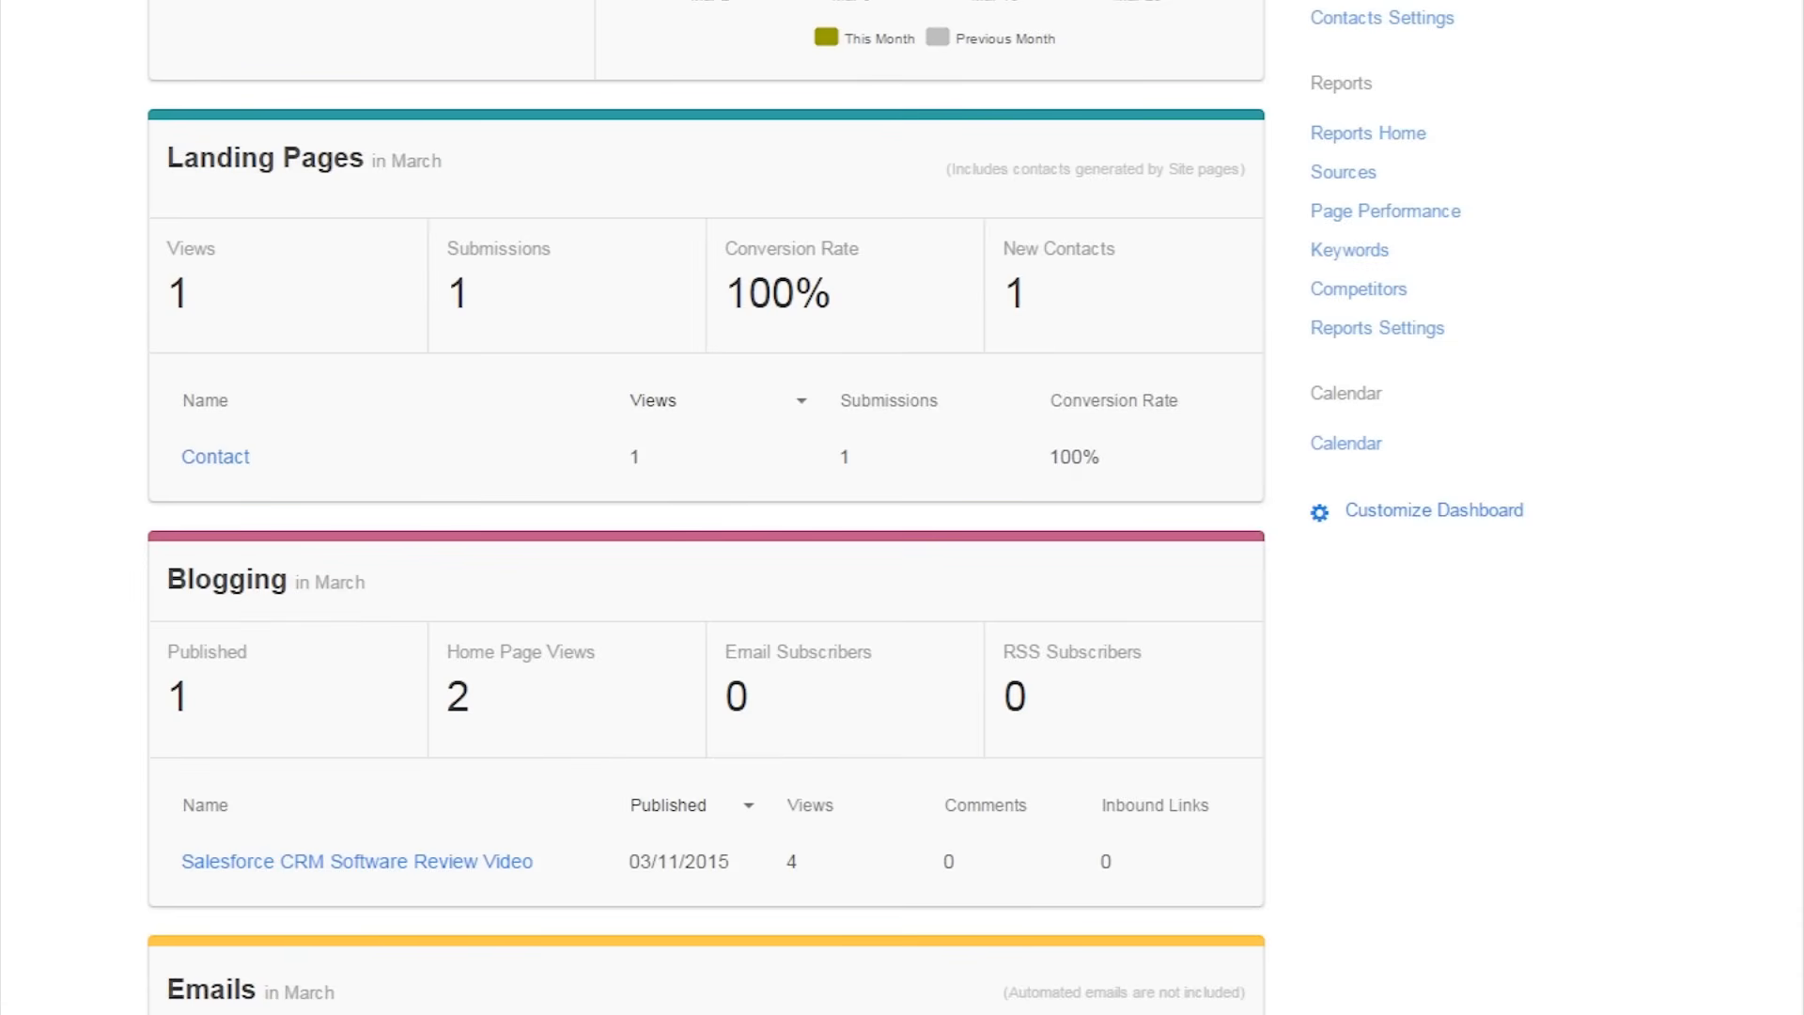
{"action": "scroll", "scroll_direction": "up", "scroll_amount": 3}
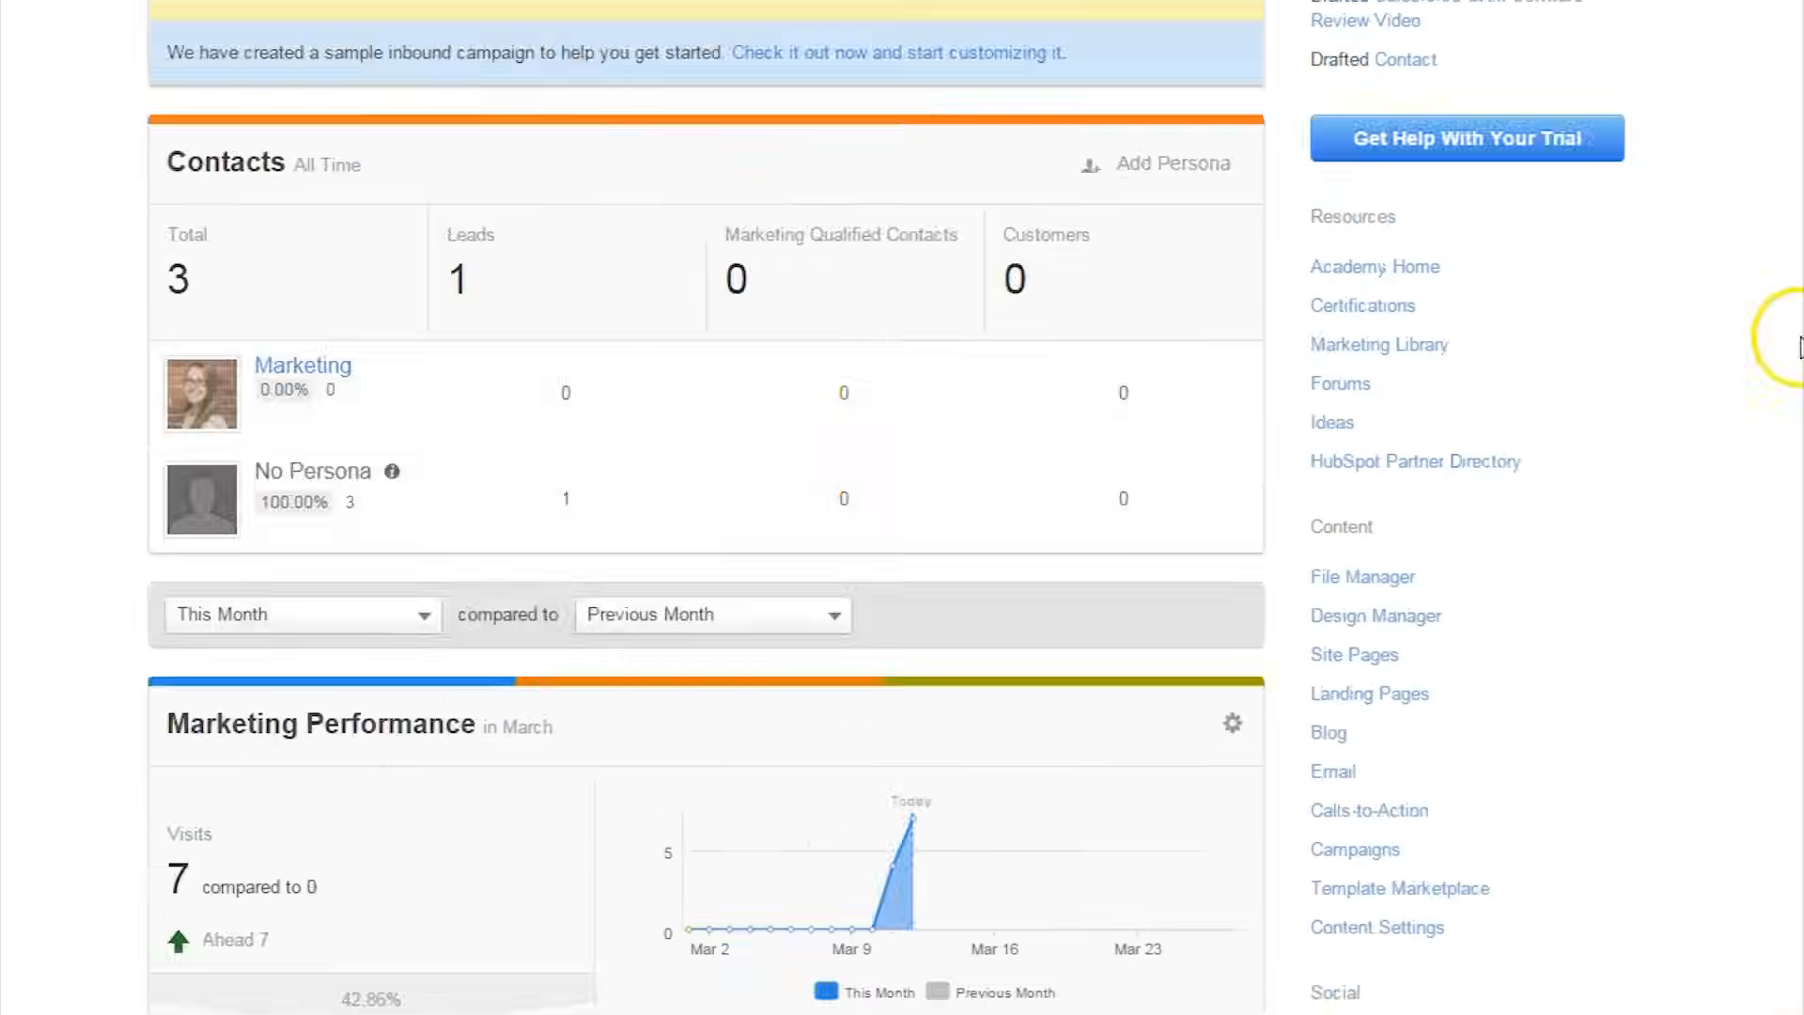
{"action": "scroll", "scroll_direction": "up", "scroll_amount": 3}
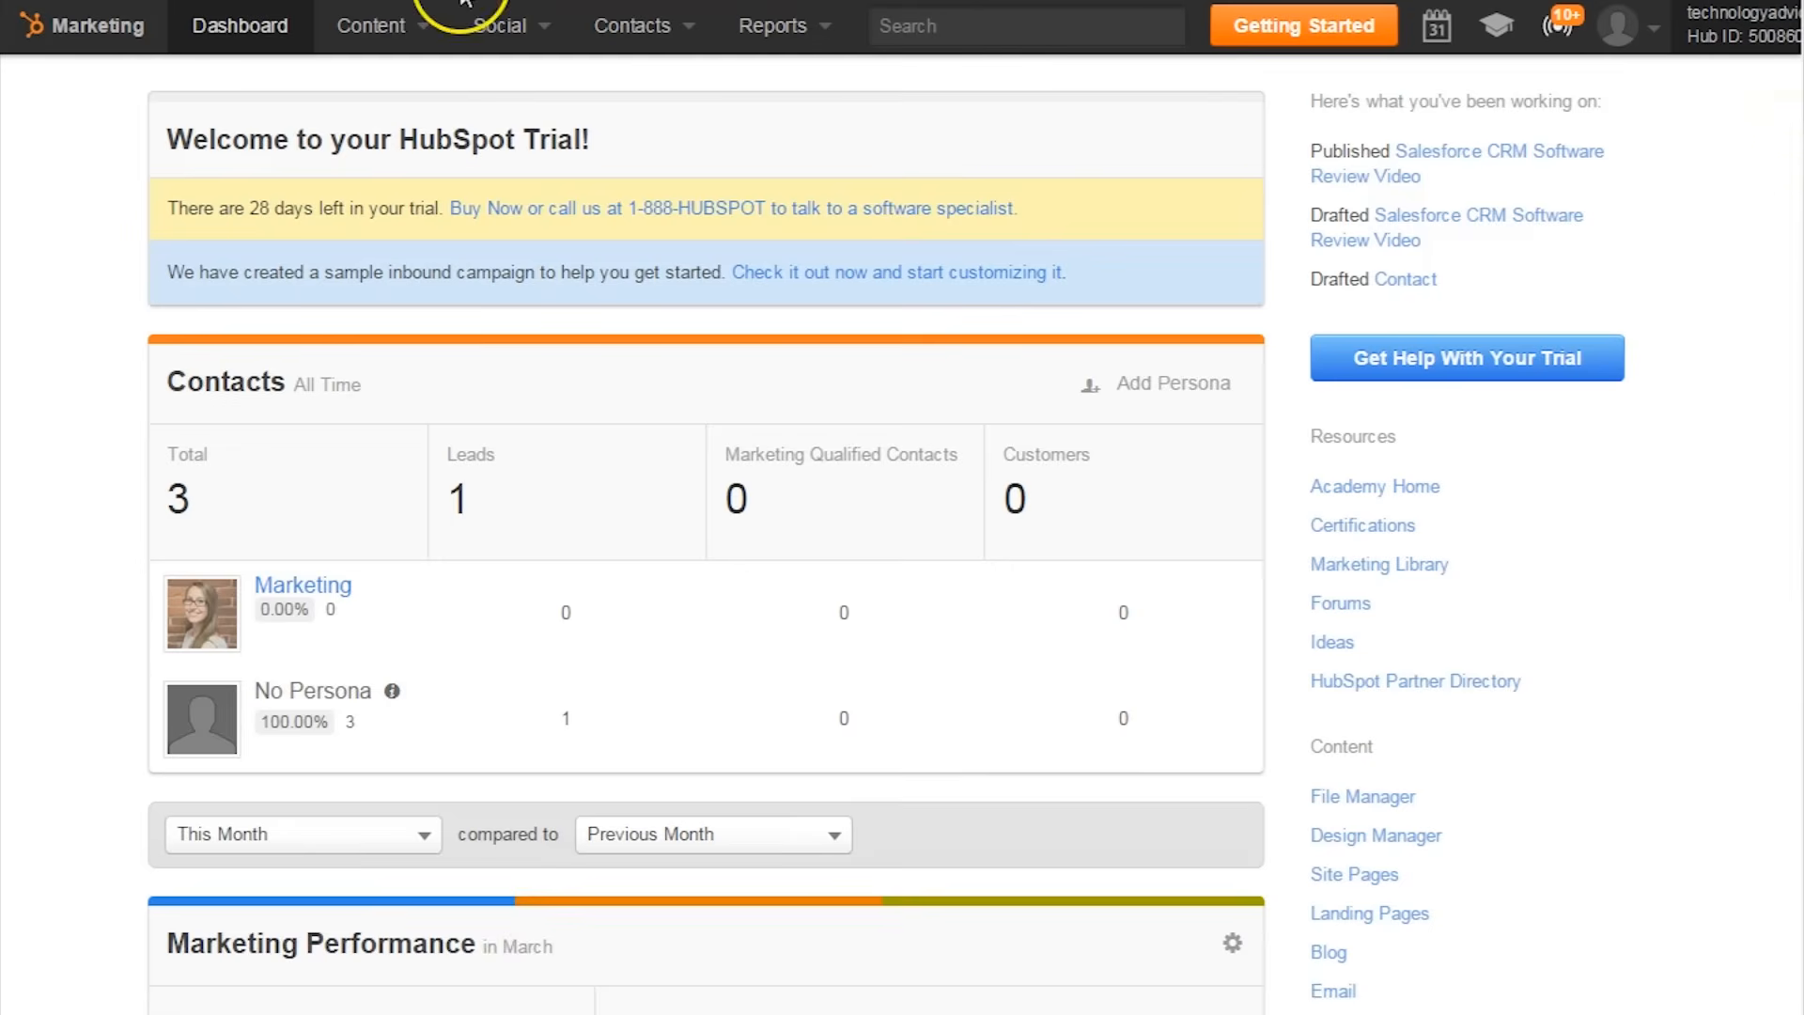
{"action": "left_click", "coordinate": [374, 25]}
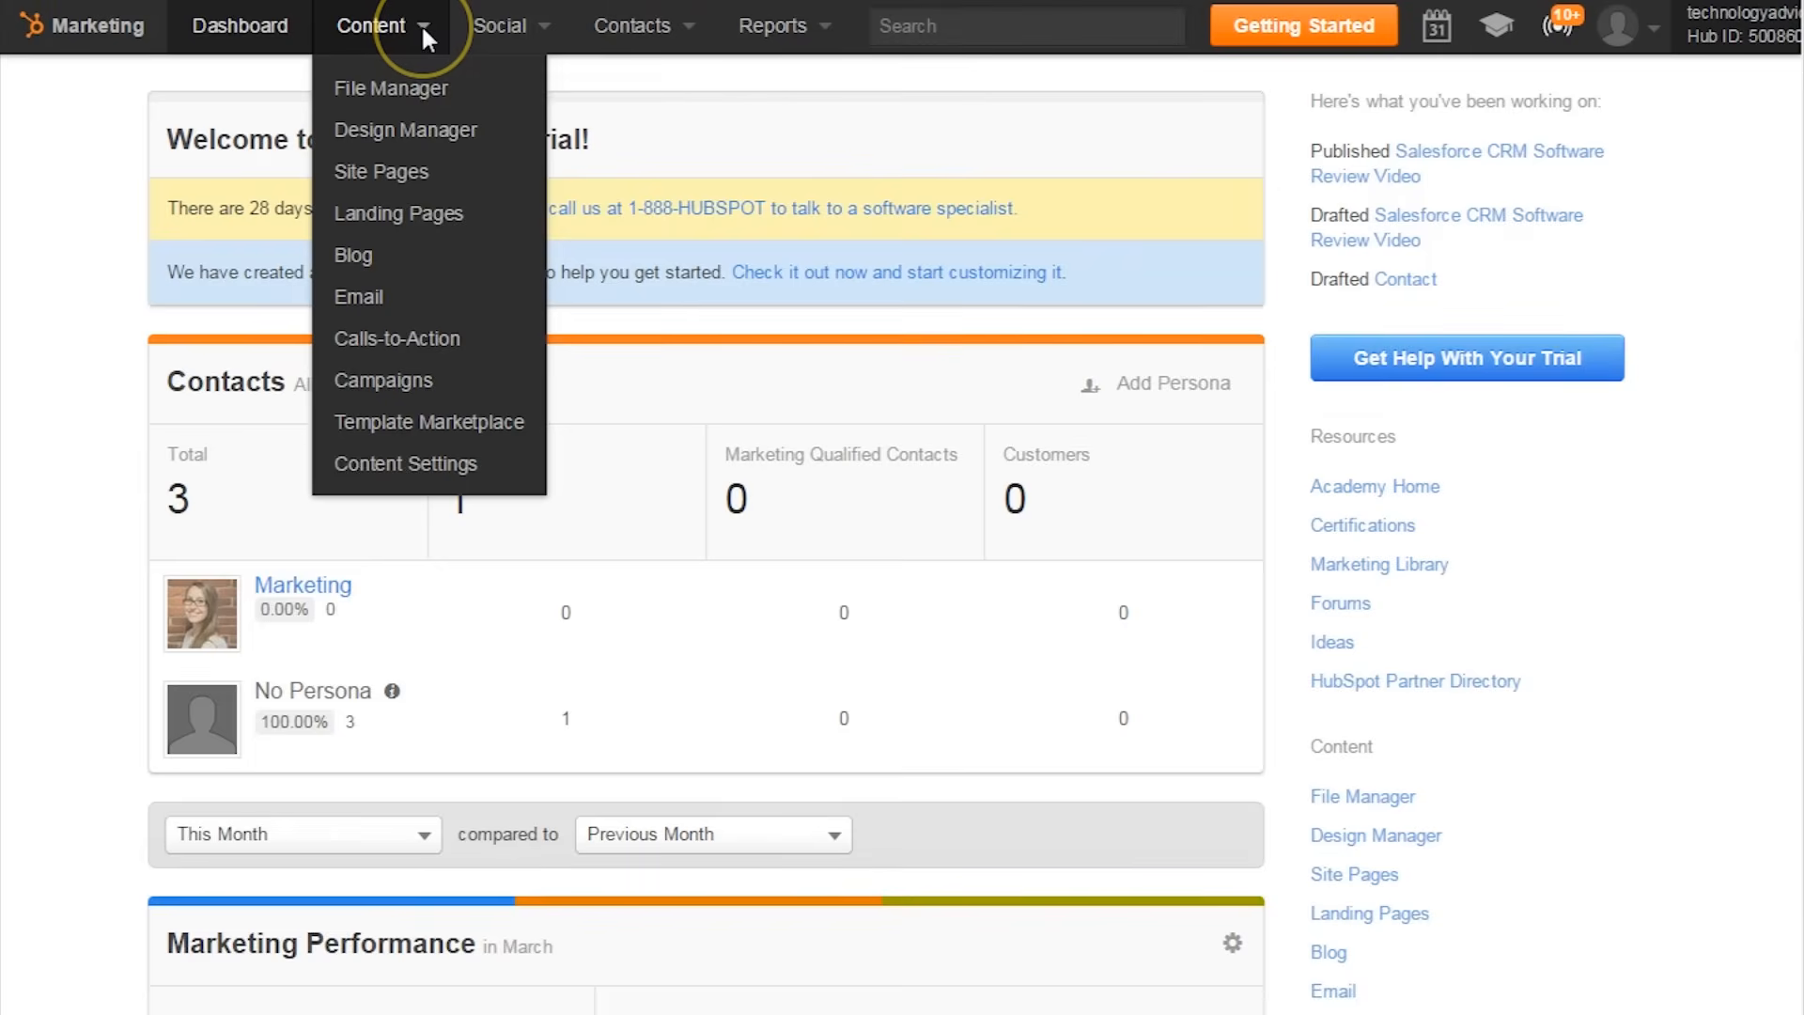
{"action": "left_click", "coordinate": [353, 256]}
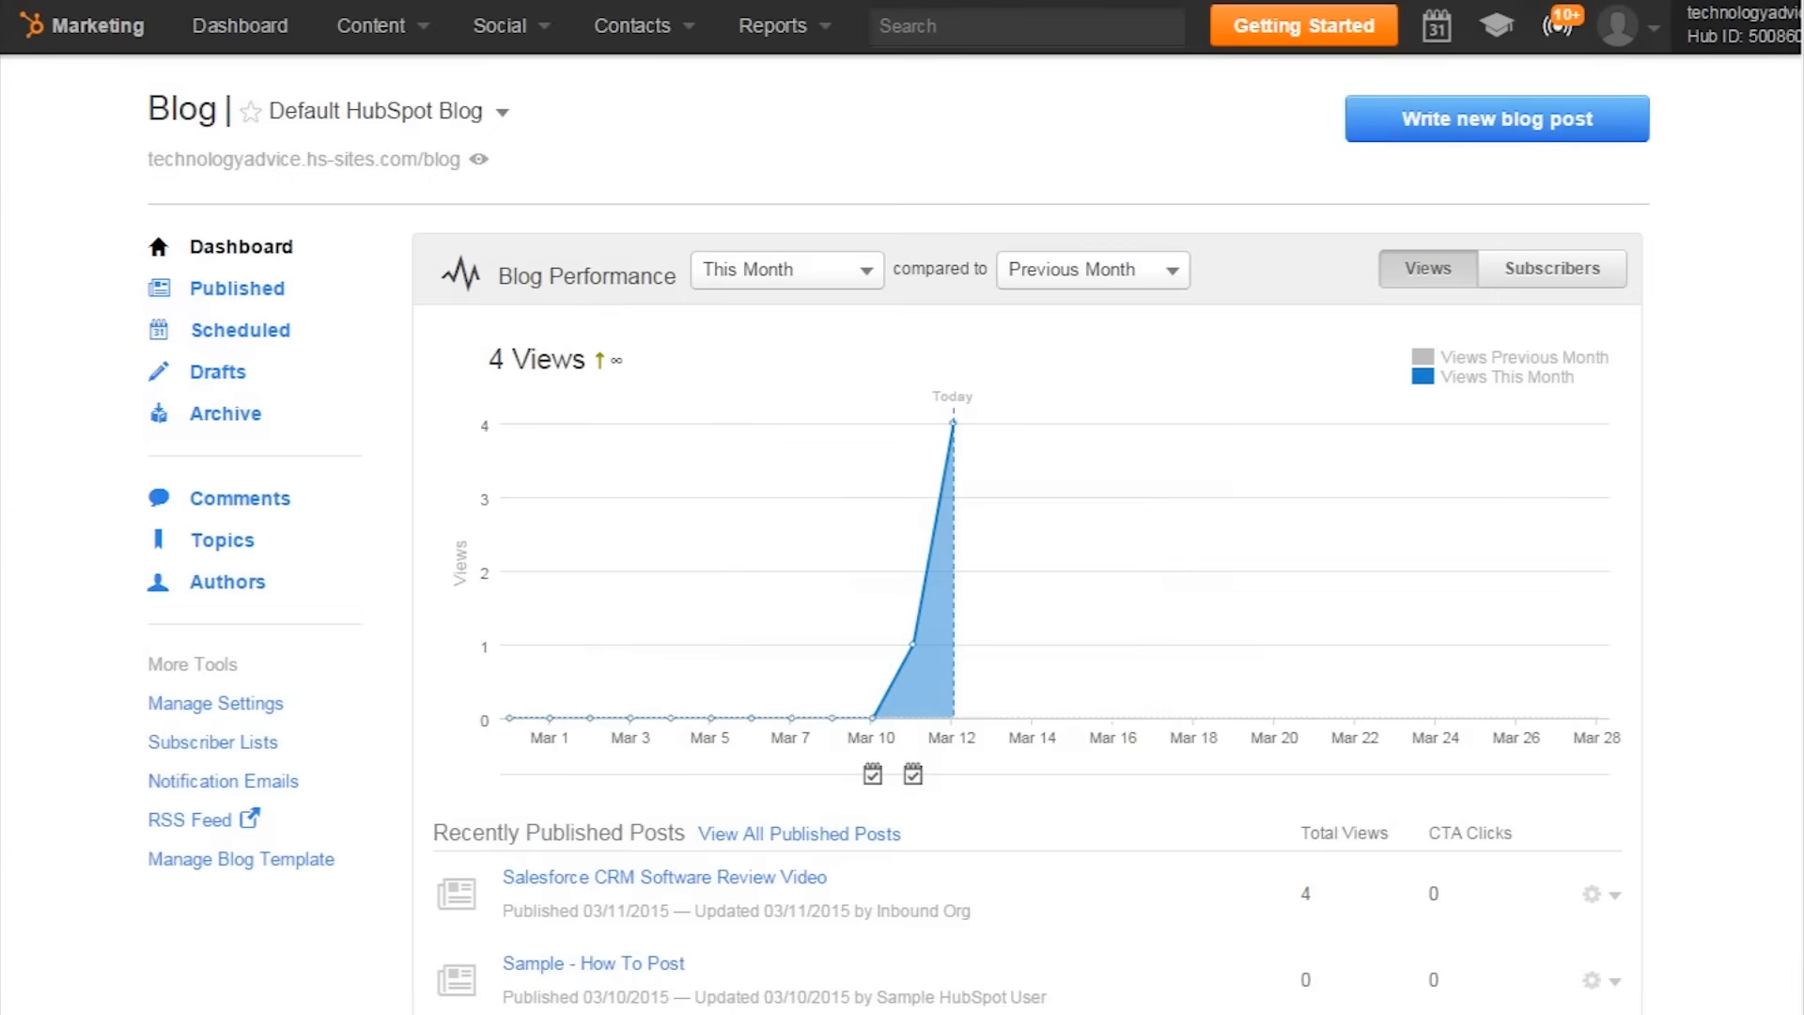
{"action": "mouse_move", "coordinate": [406, 181]}
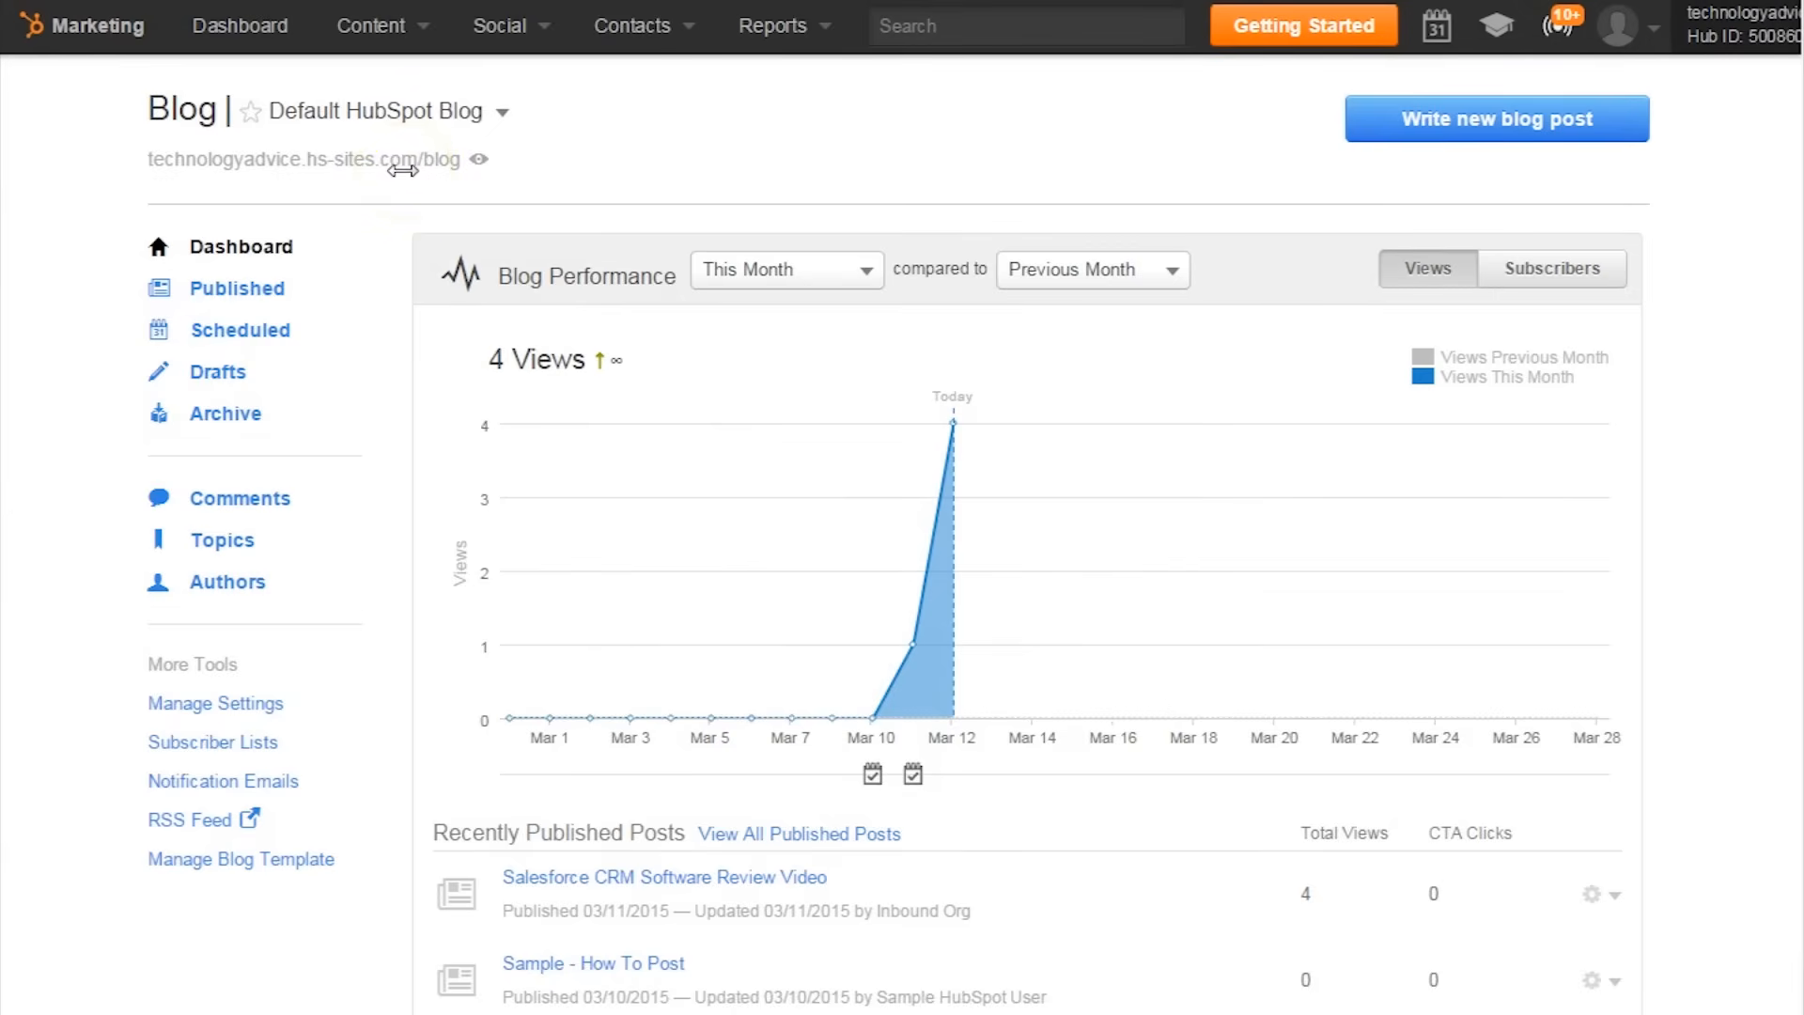
{"action": "mouse_move", "coordinate": [502, 718]}
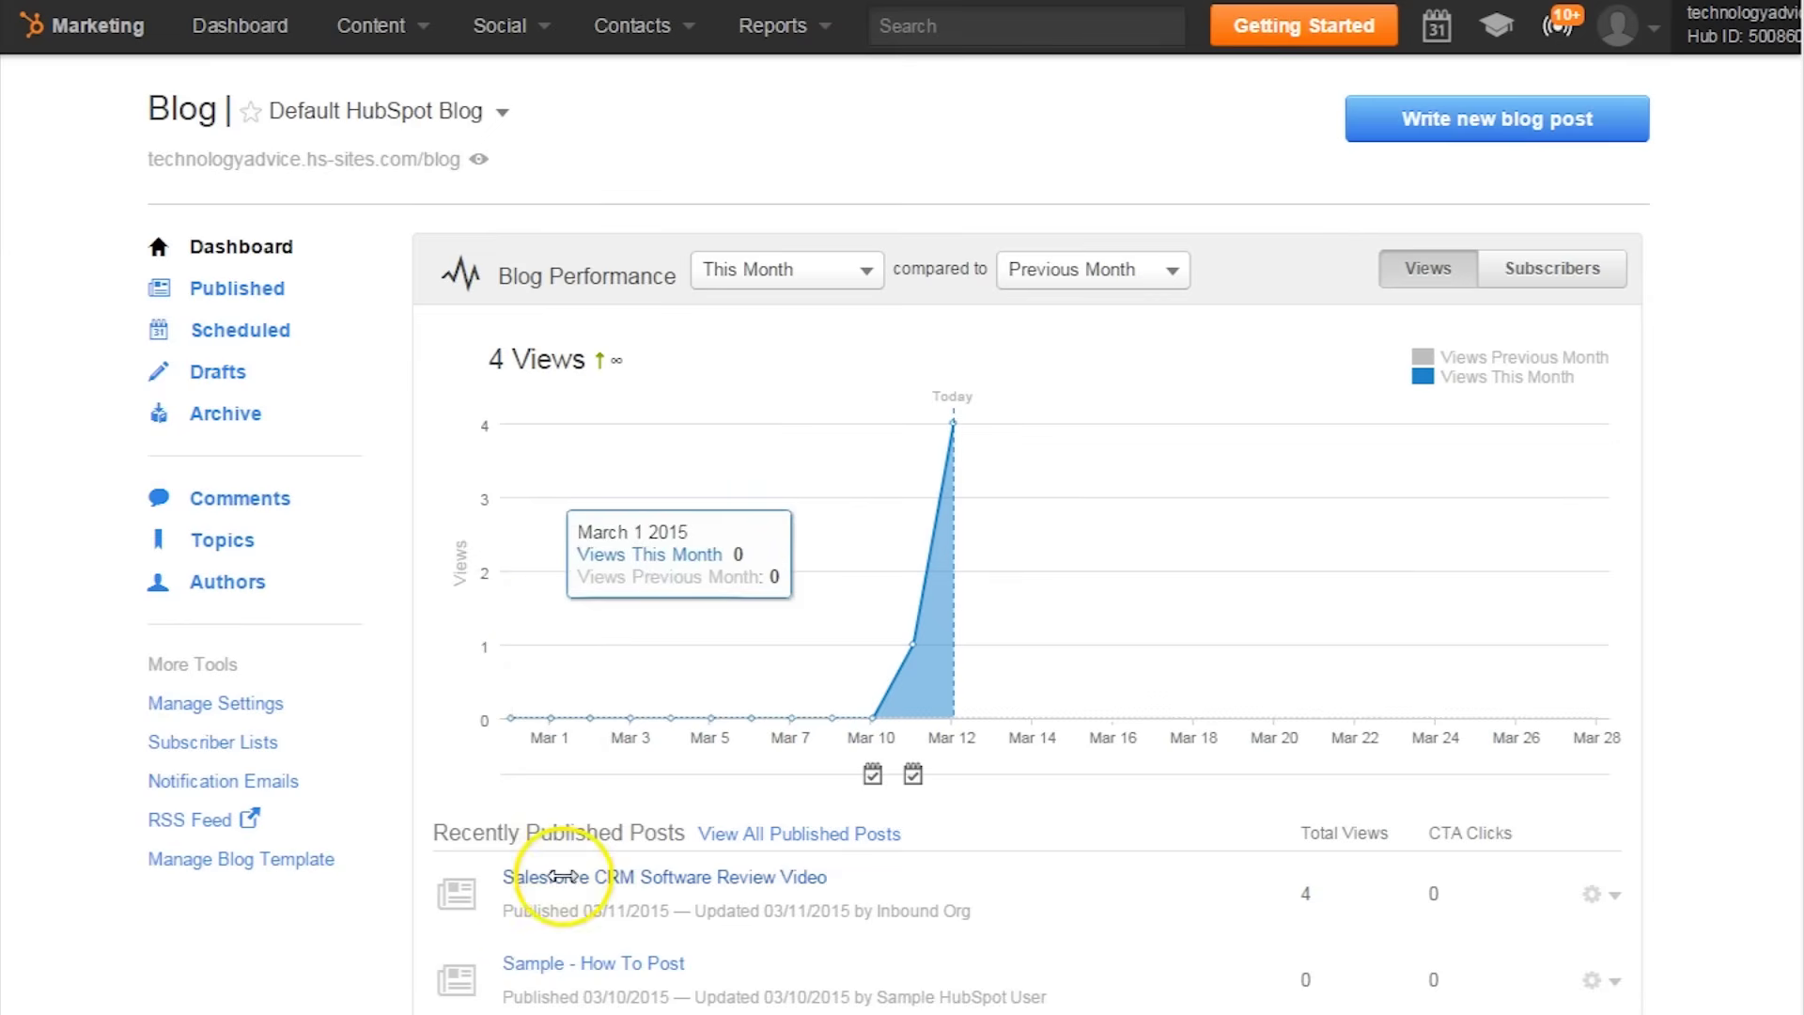
{"action": "mouse_move", "coordinate": [562, 275]}
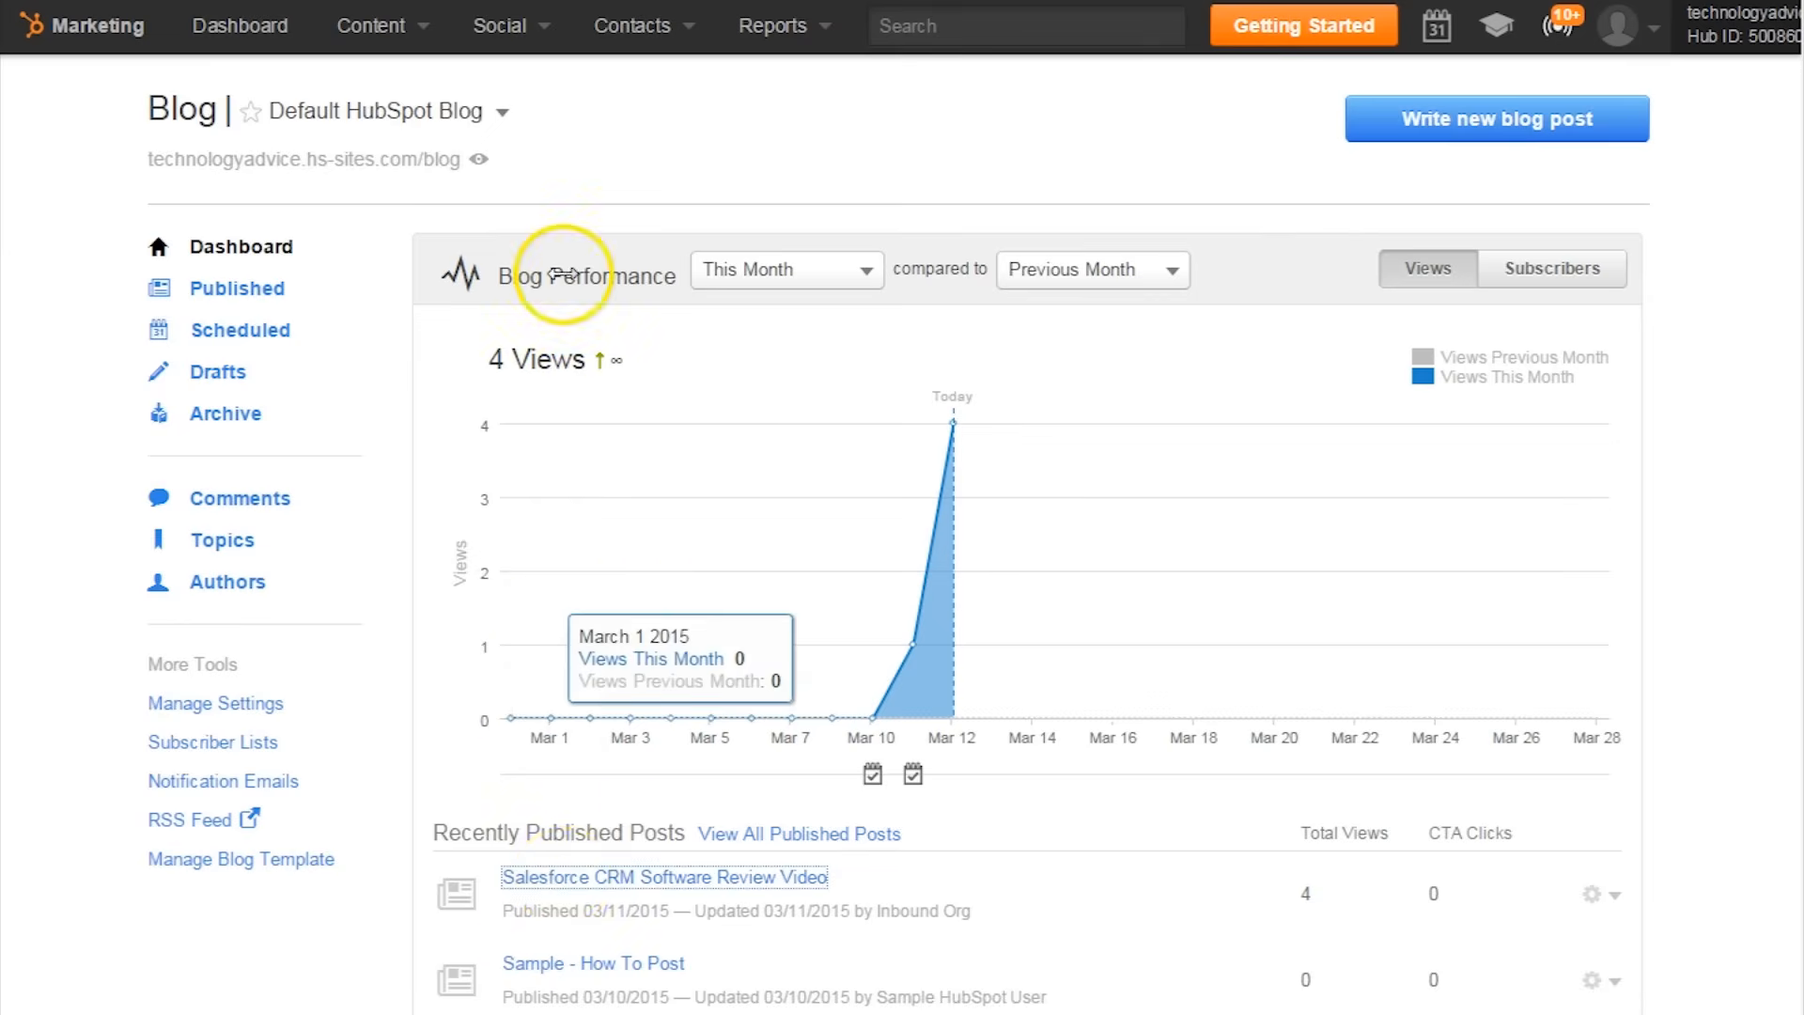
Step: View the Salesforce CRM Software Review Video post, then permanently dismiss the blog welcome message
{"action": "left_click", "coordinate": [665, 875]}
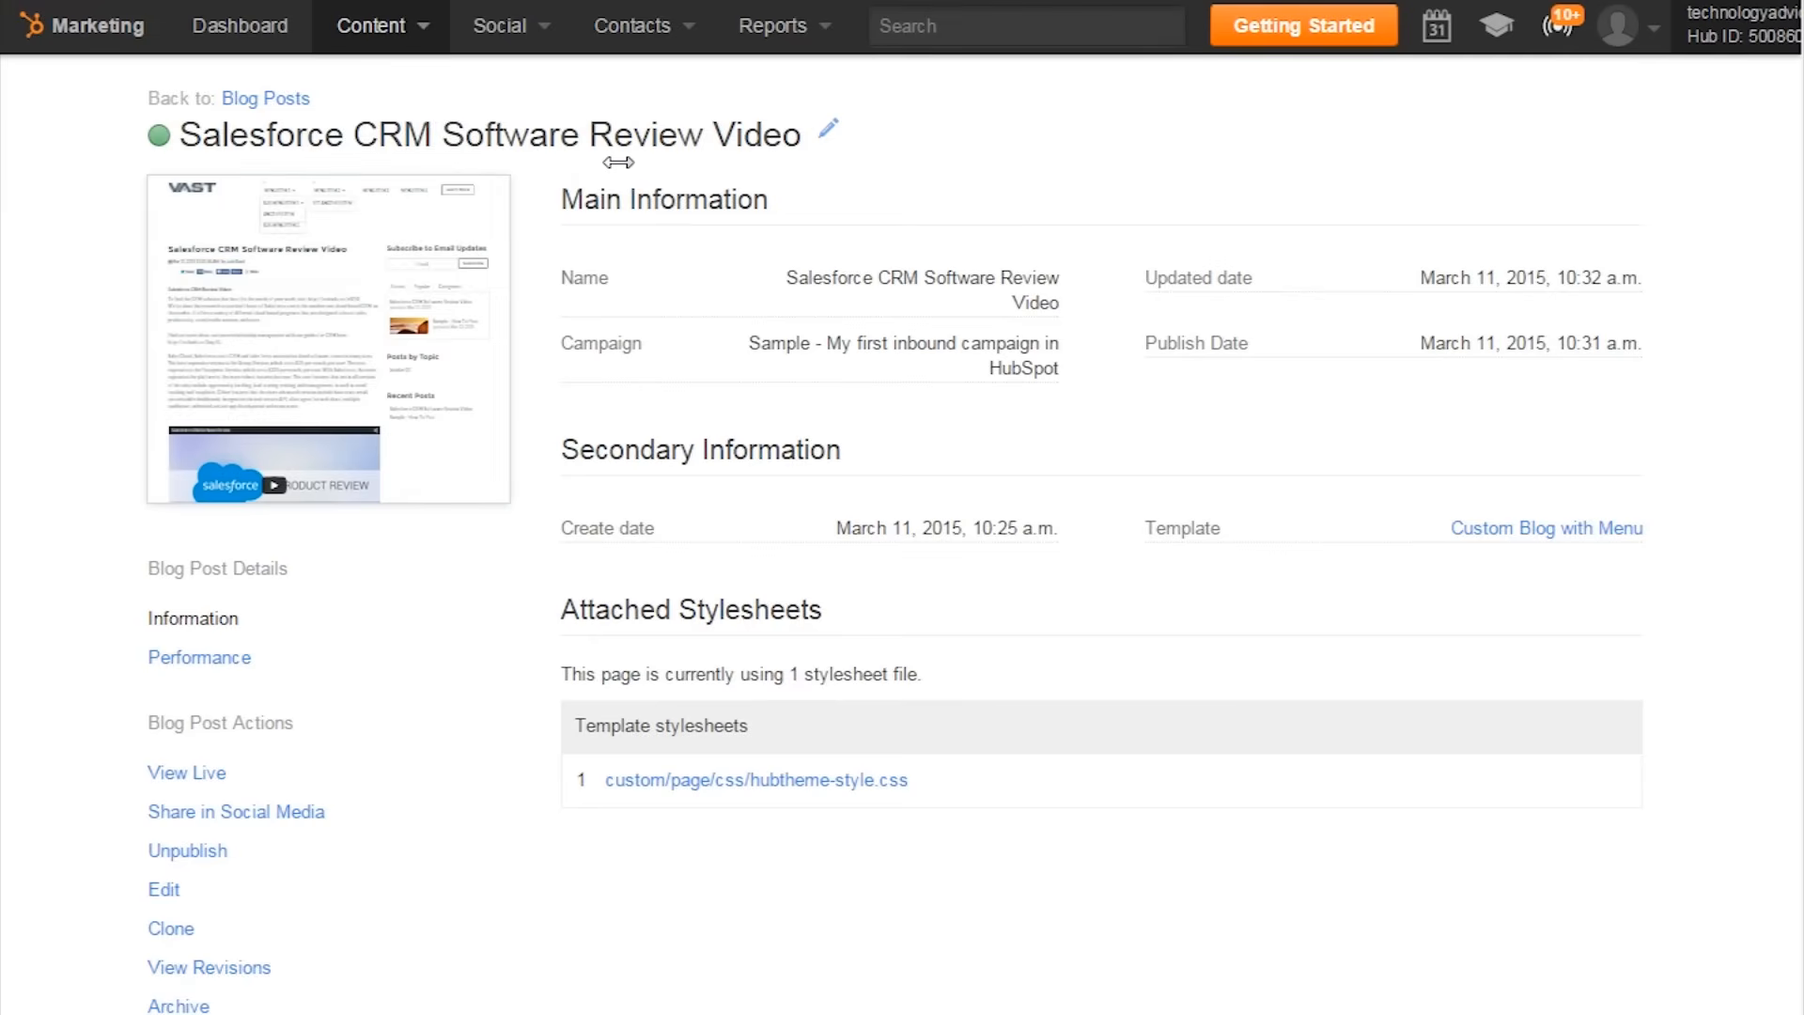
{"action": "mouse_move", "coordinate": [102, 23]}
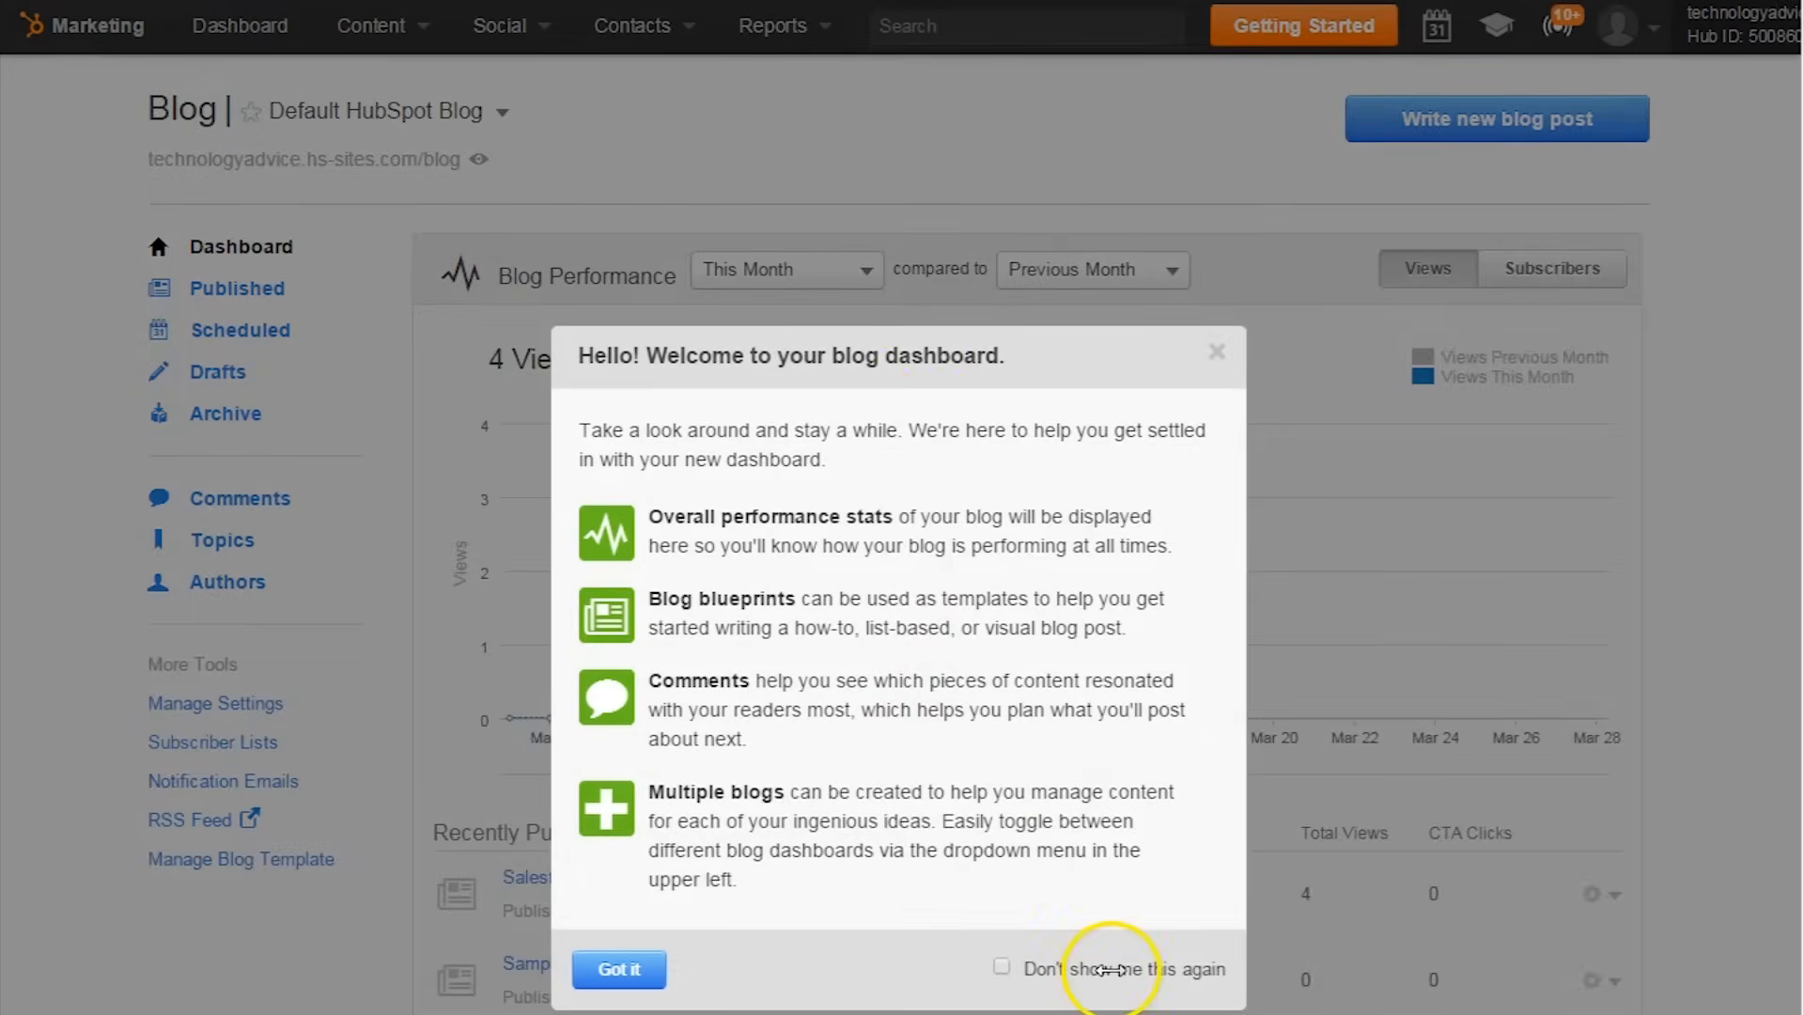
{"action": "left_click", "coordinate": [999, 968]}
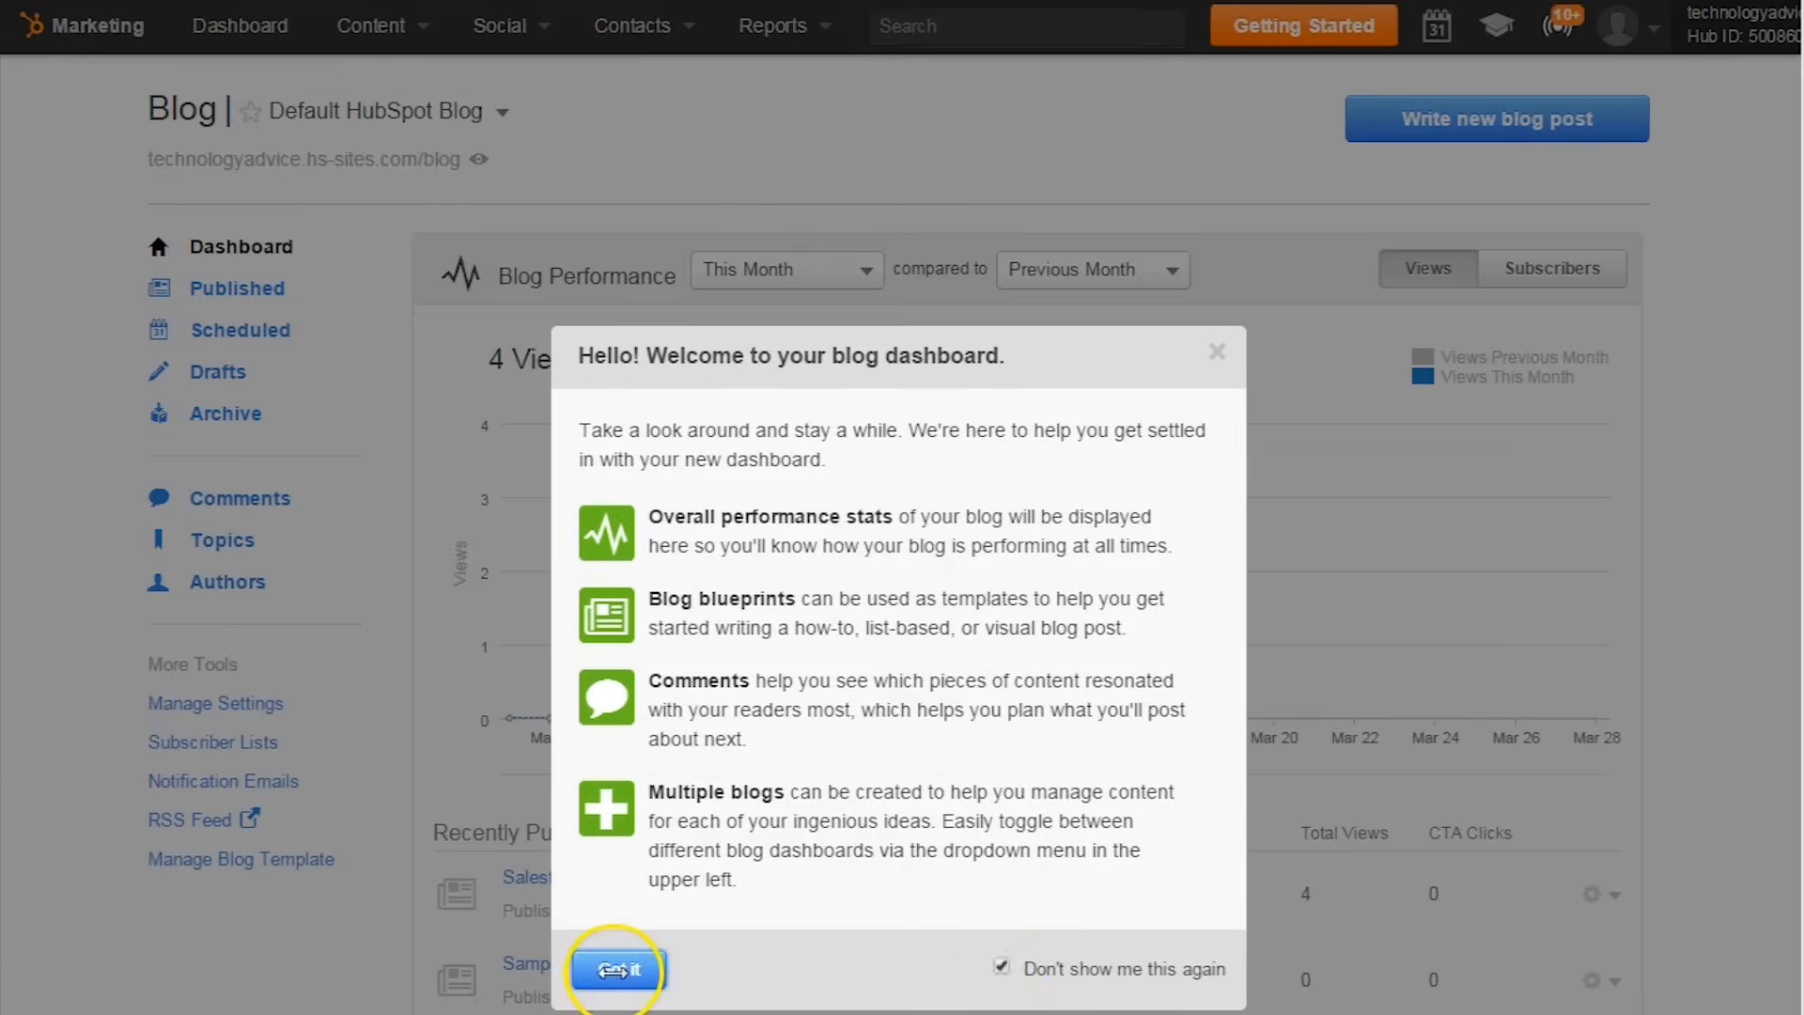
{"action": "left_click", "coordinate": [615, 968]}
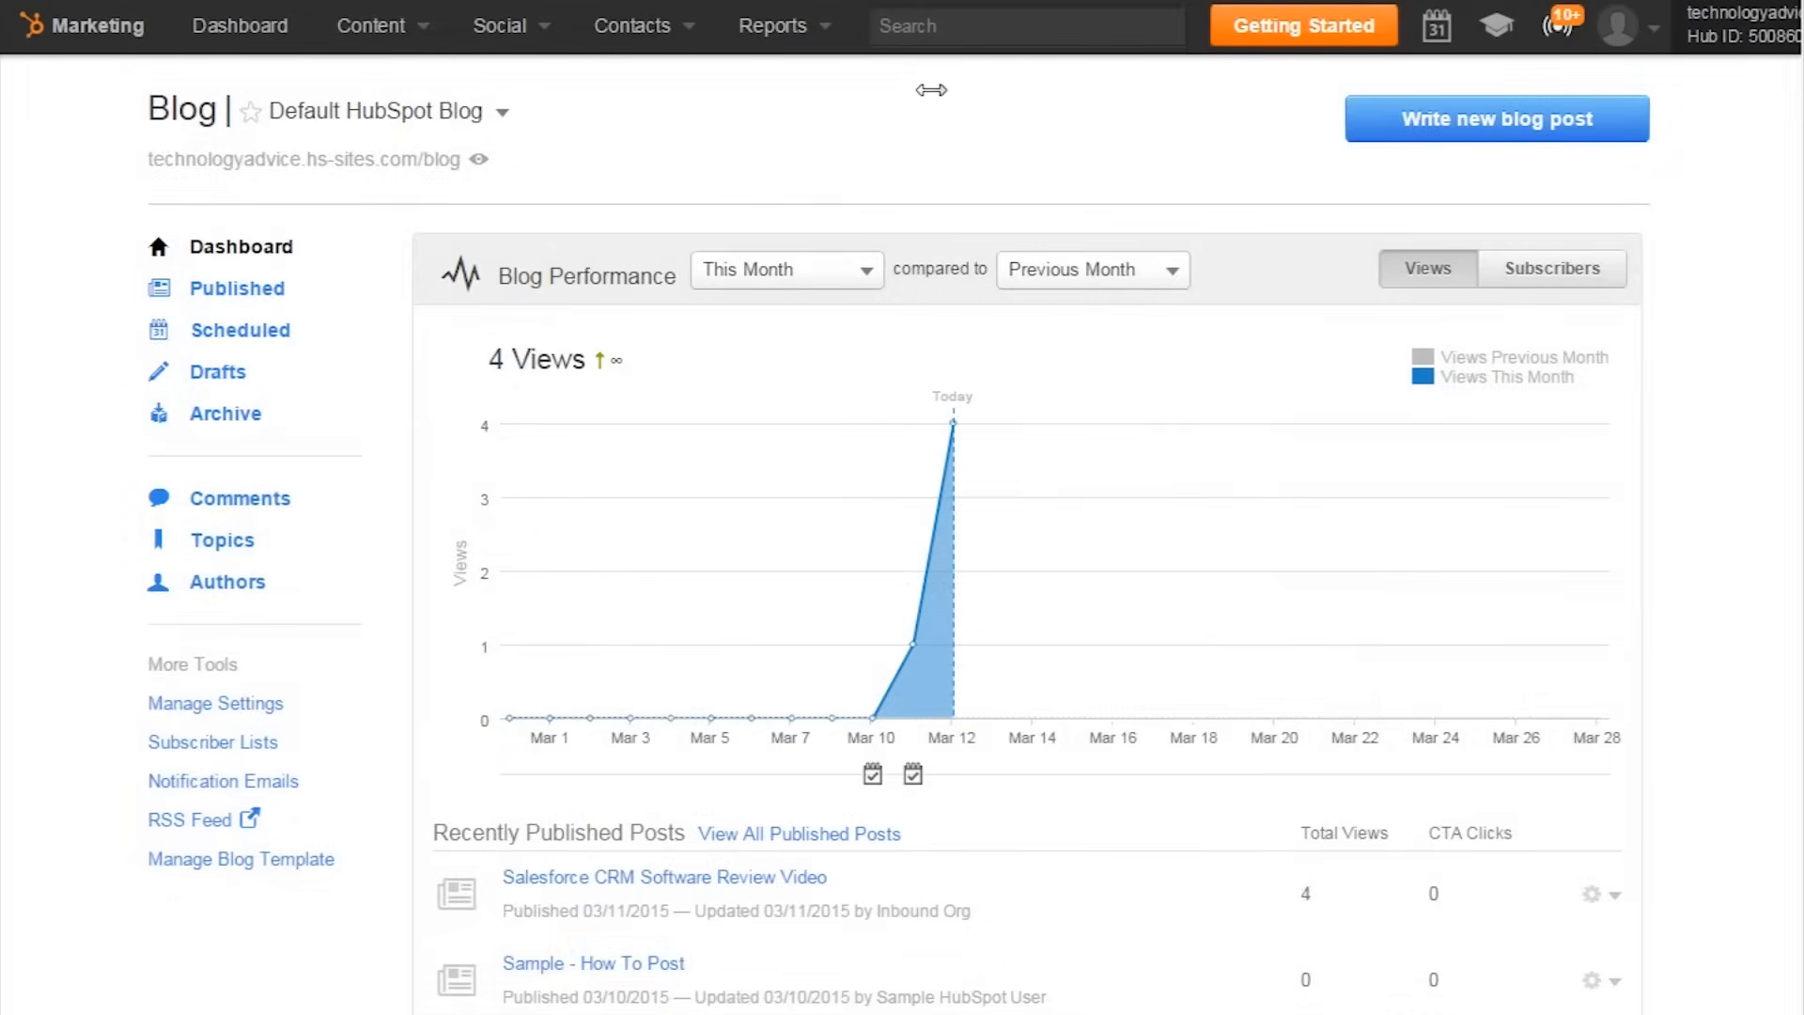
{"action": "mouse_move", "coordinate": [808, 149]}
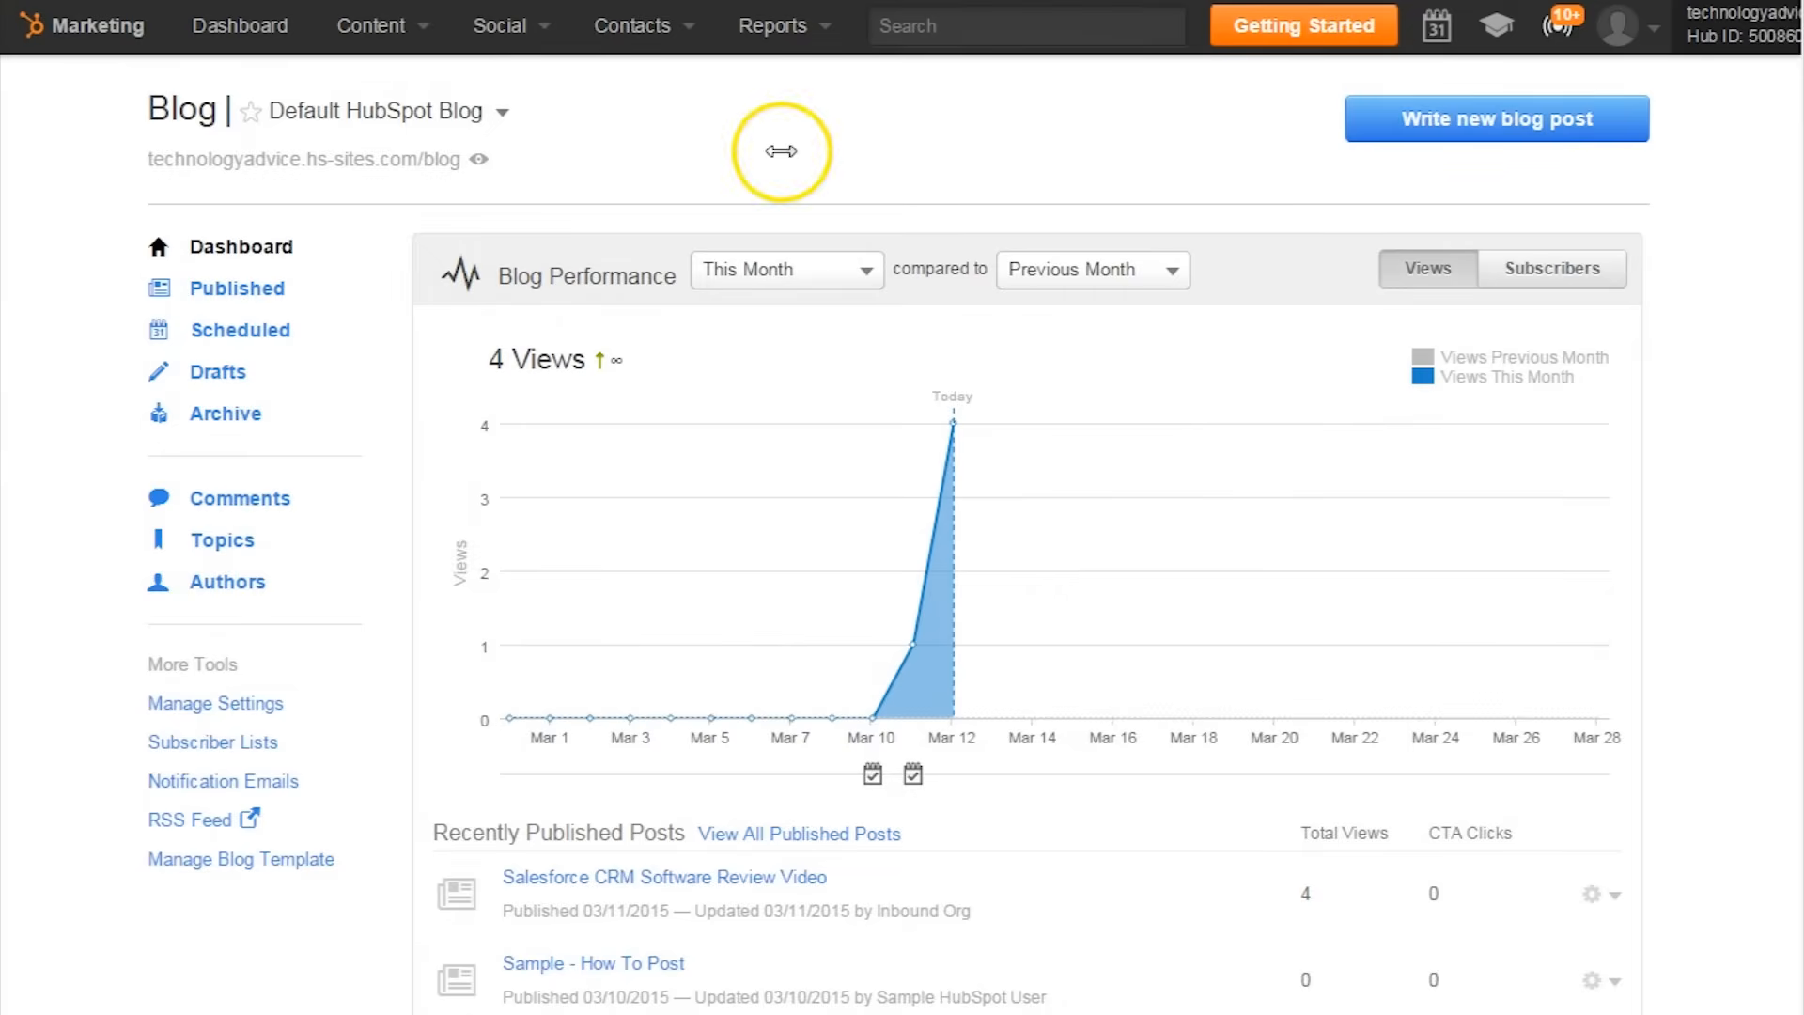
Step: View the Sources report's visits by day, then switch to the Page Performance report
{"action": "left_click", "coordinate": [774, 26]}
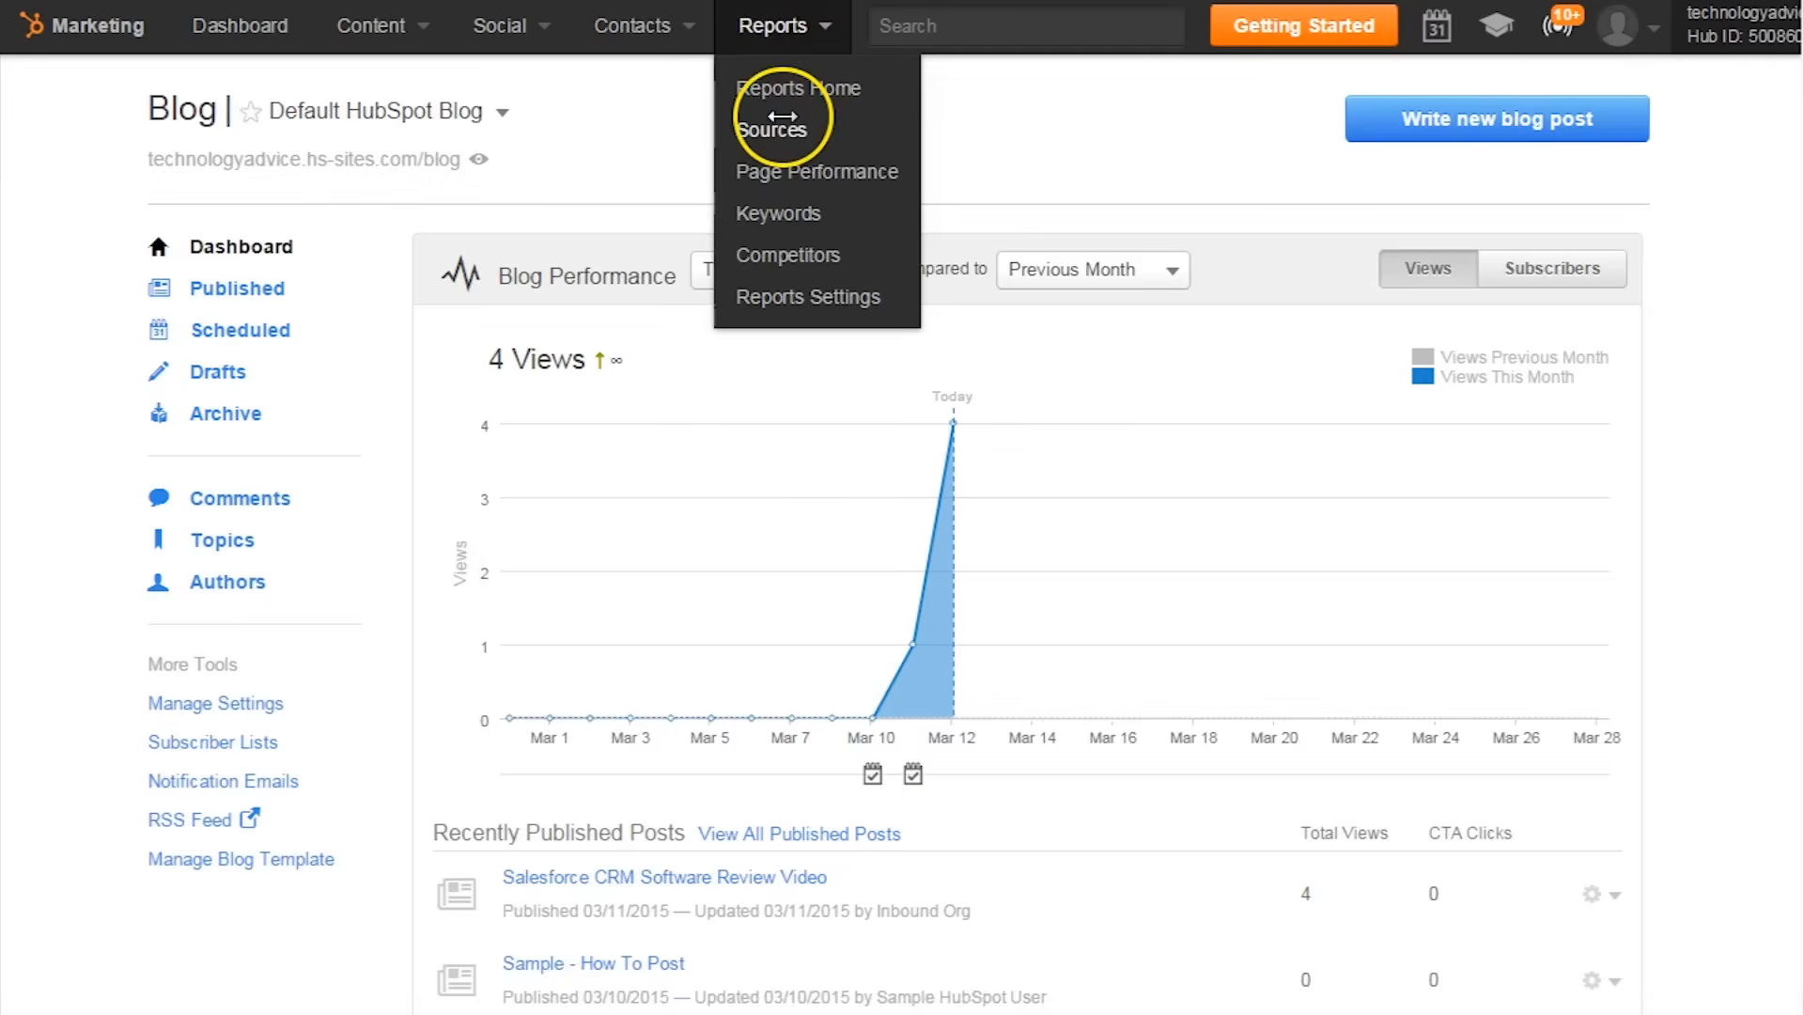
{"action": "left_click", "coordinate": [773, 130]}
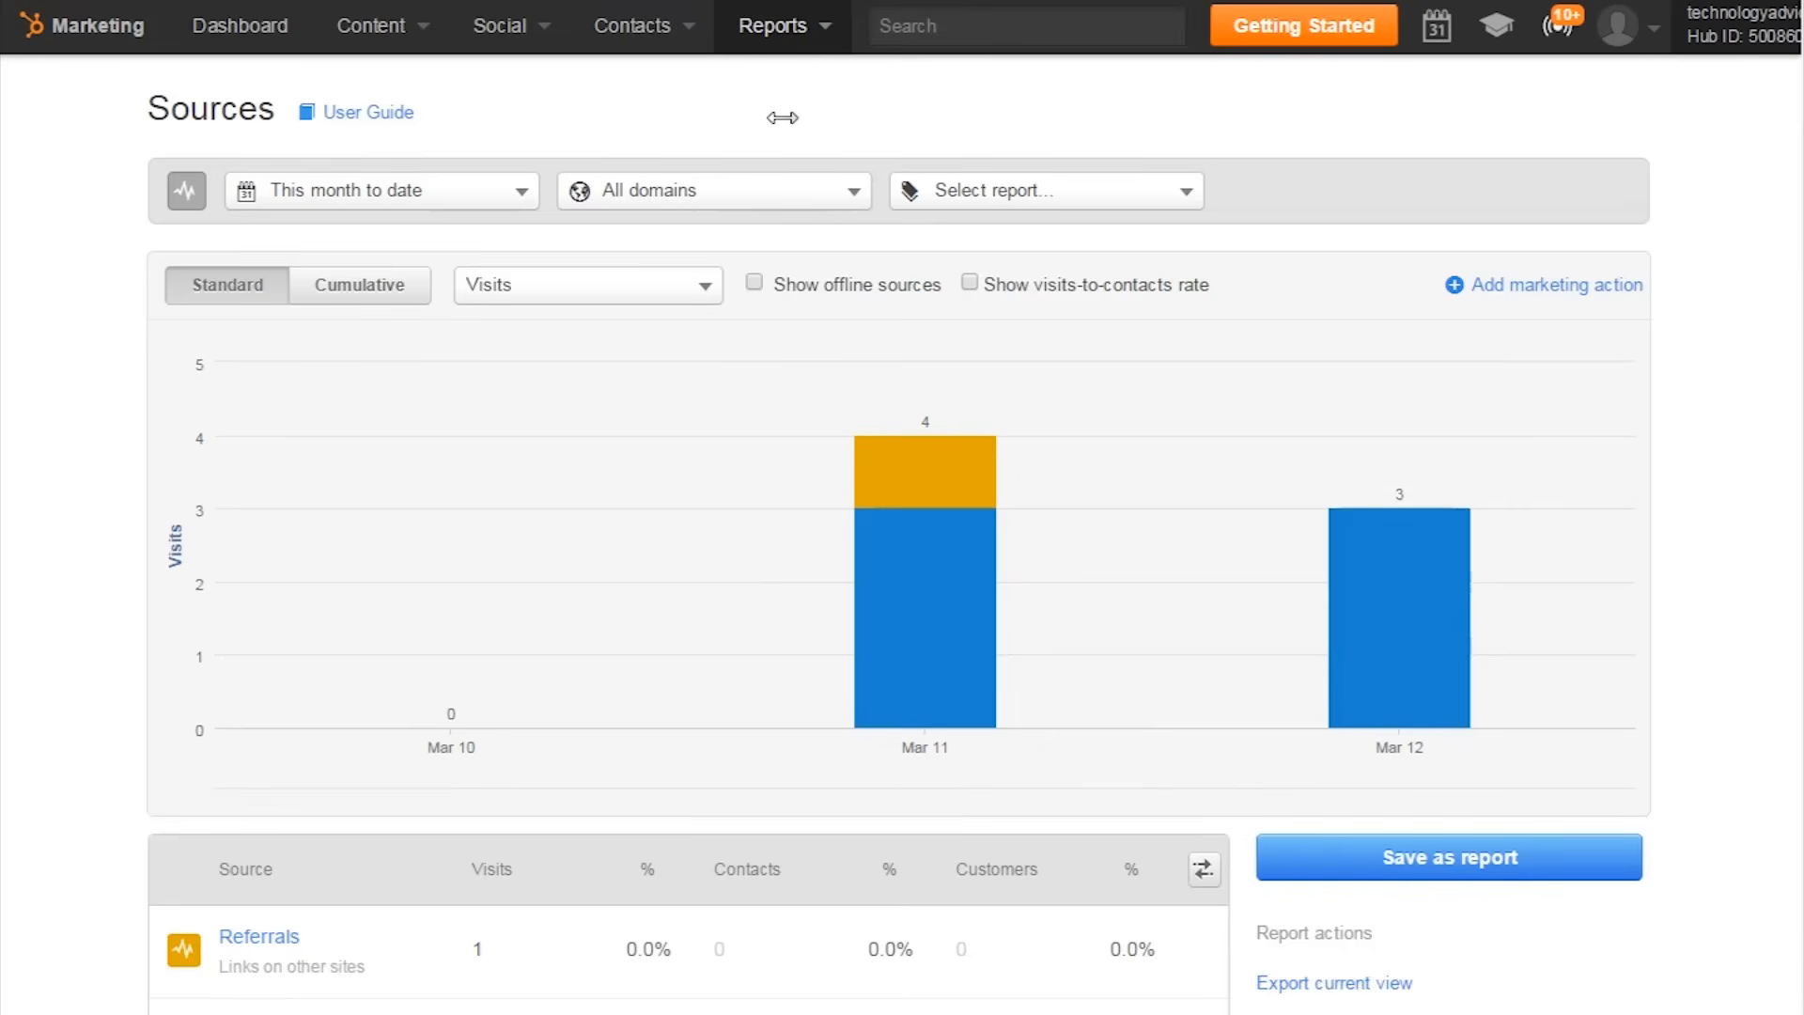
{"action": "left_click", "coordinate": [772, 25]}
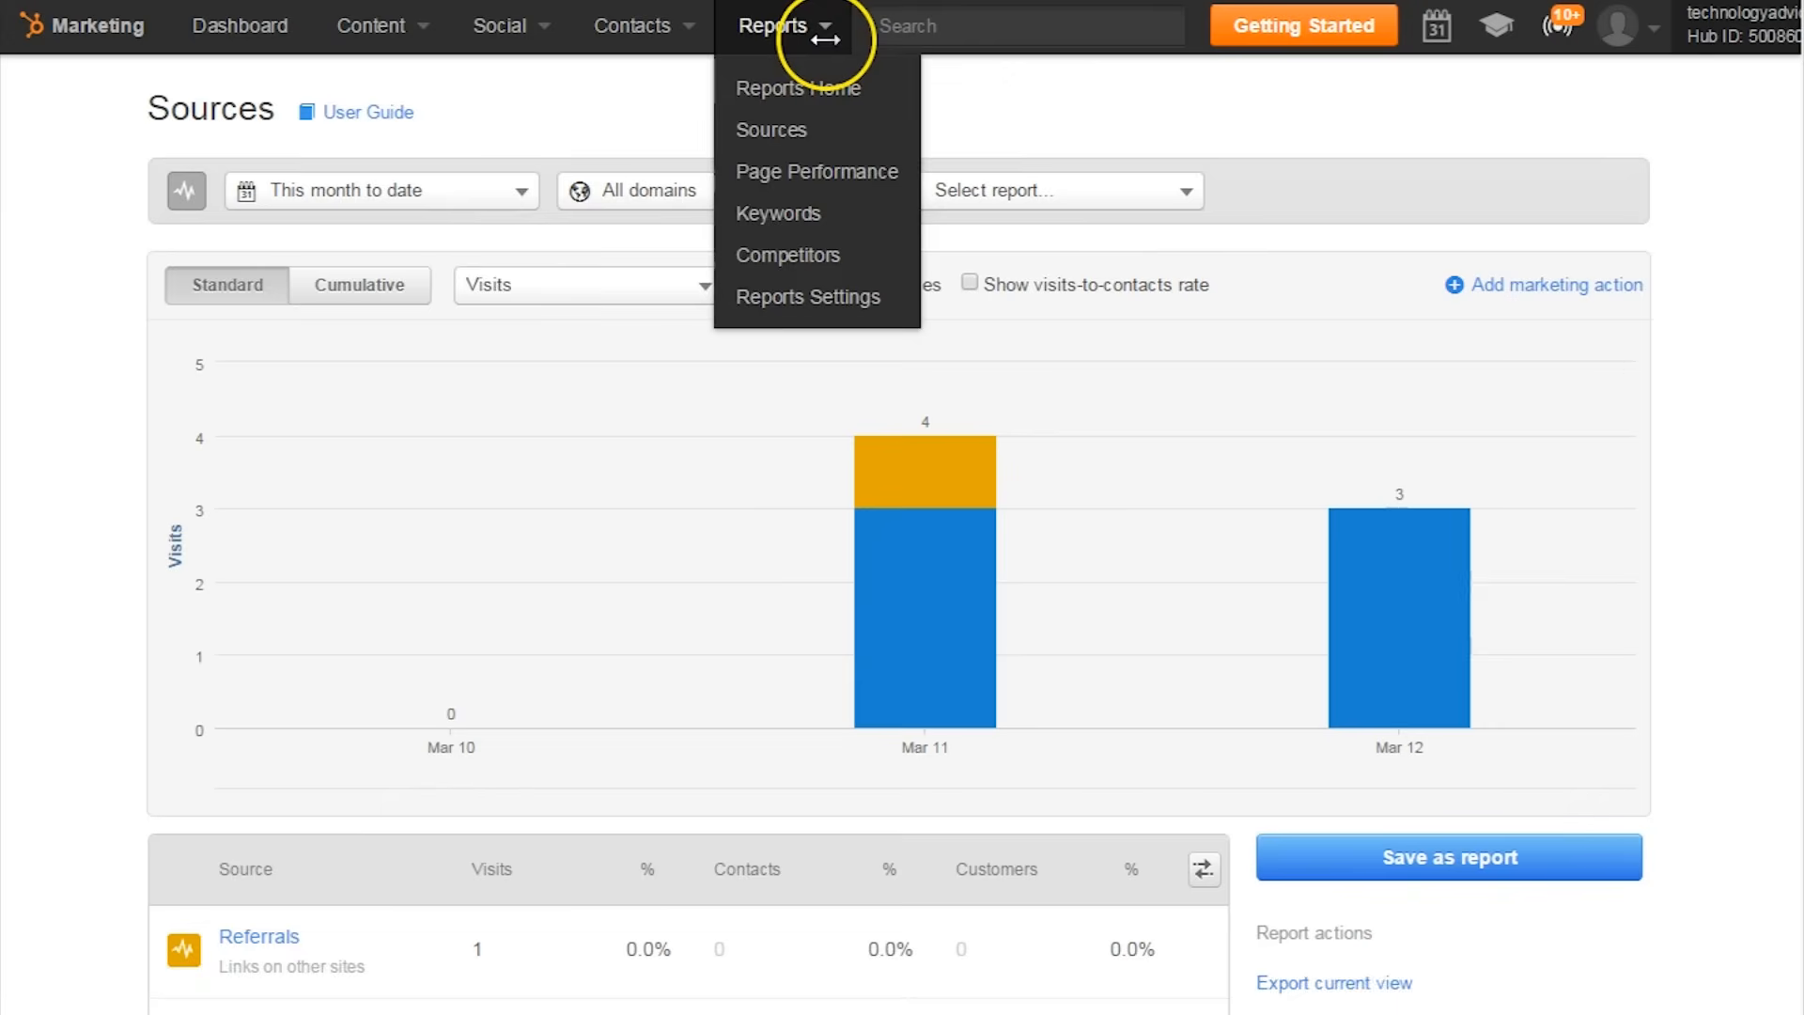
{"action": "left_click", "coordinate": [816, 170]}
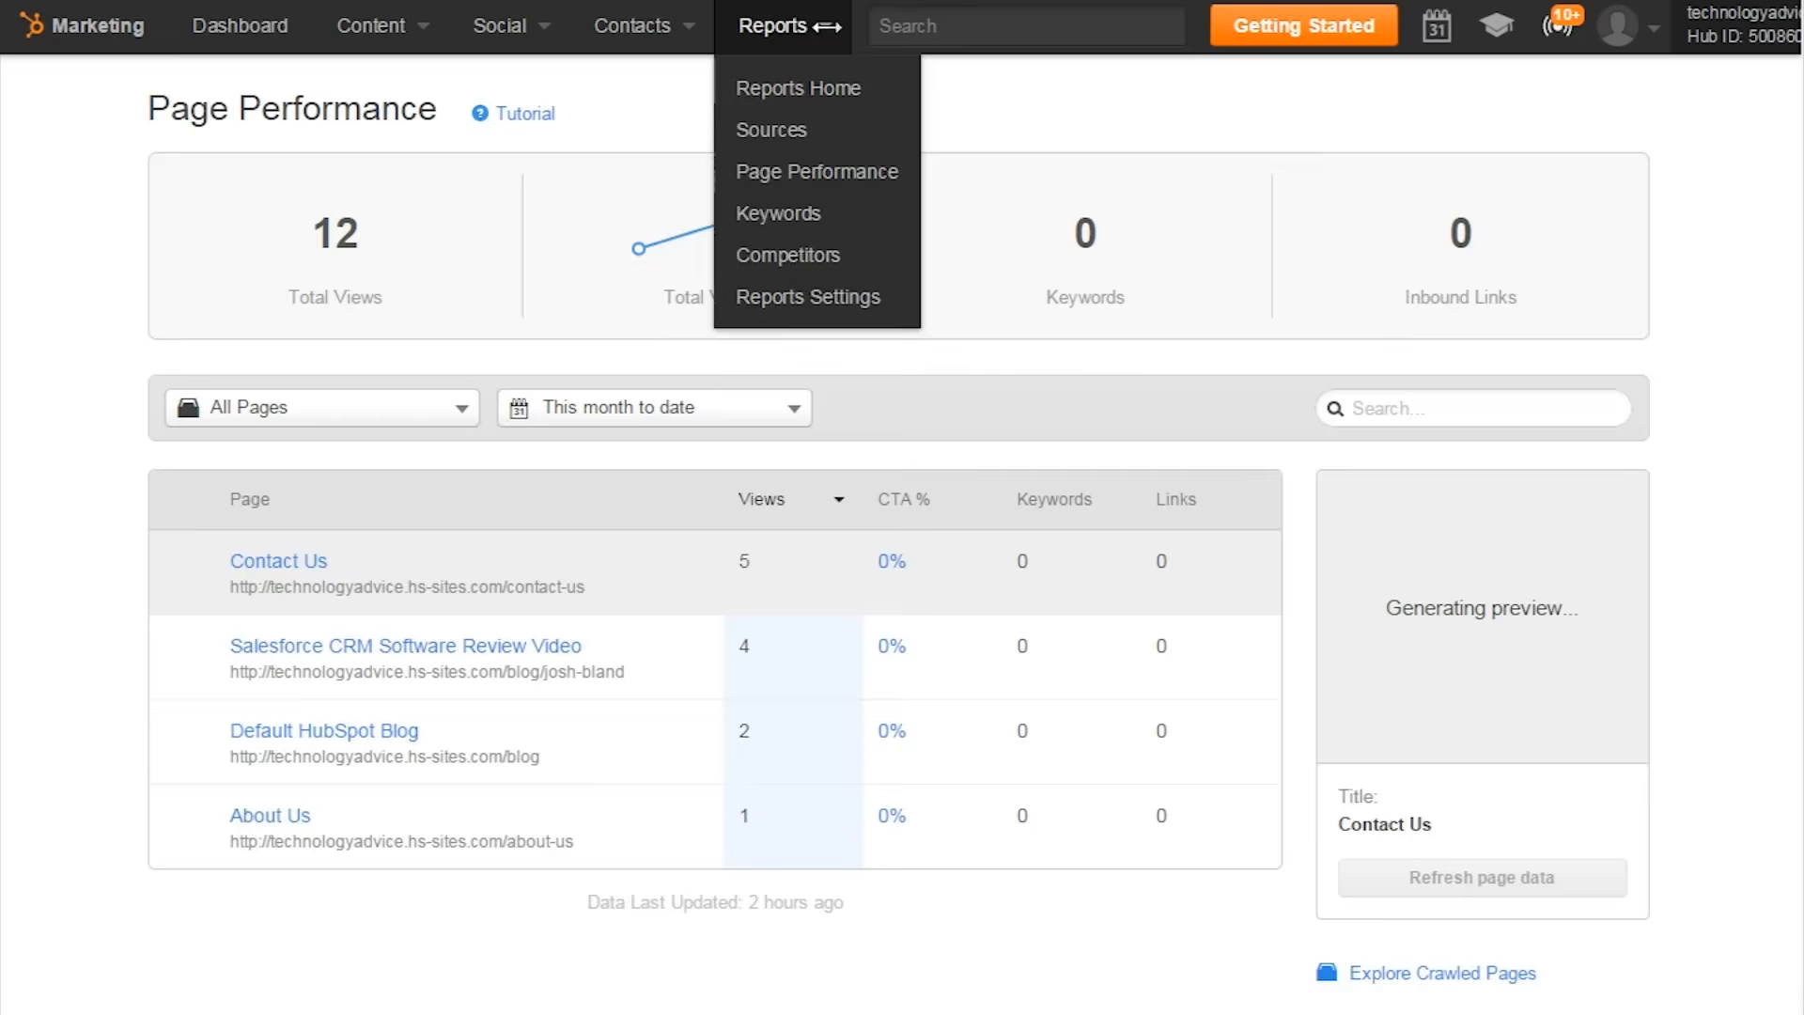
{"action": "left_click", "coordinate": [499, 26]}
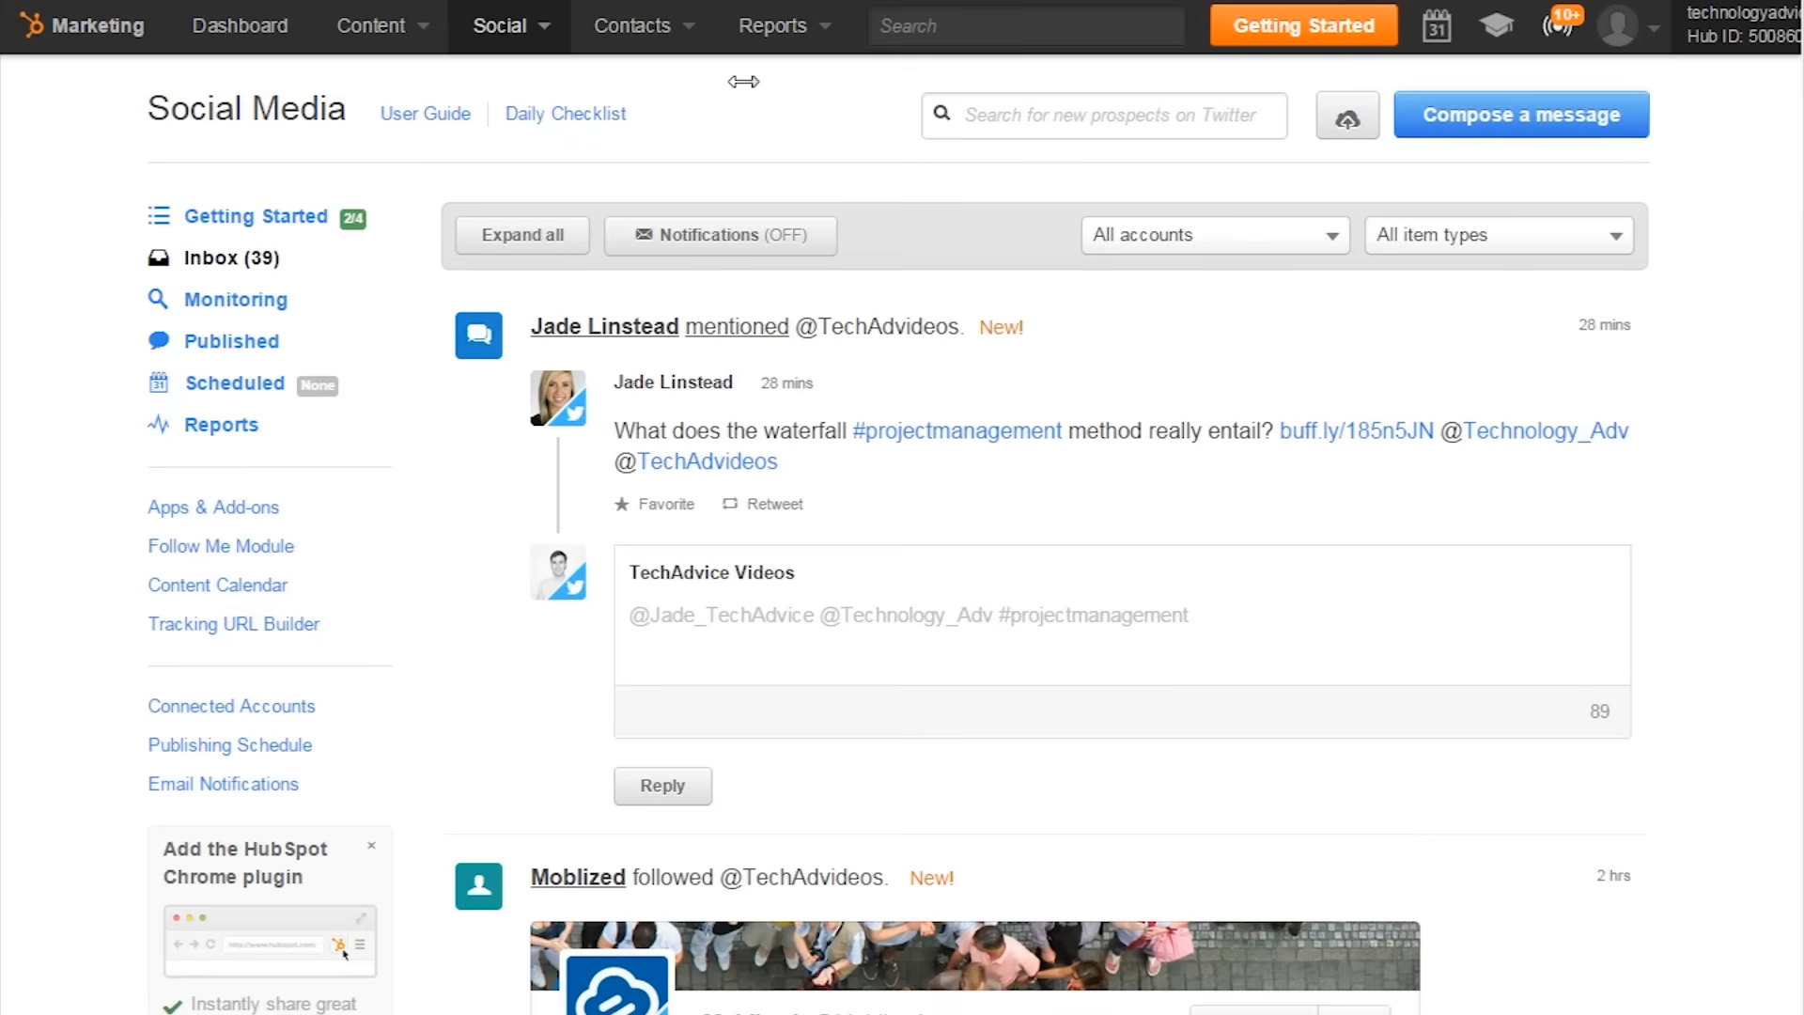
{"action": "mouse_move", "coordinate": [1794, 97]}
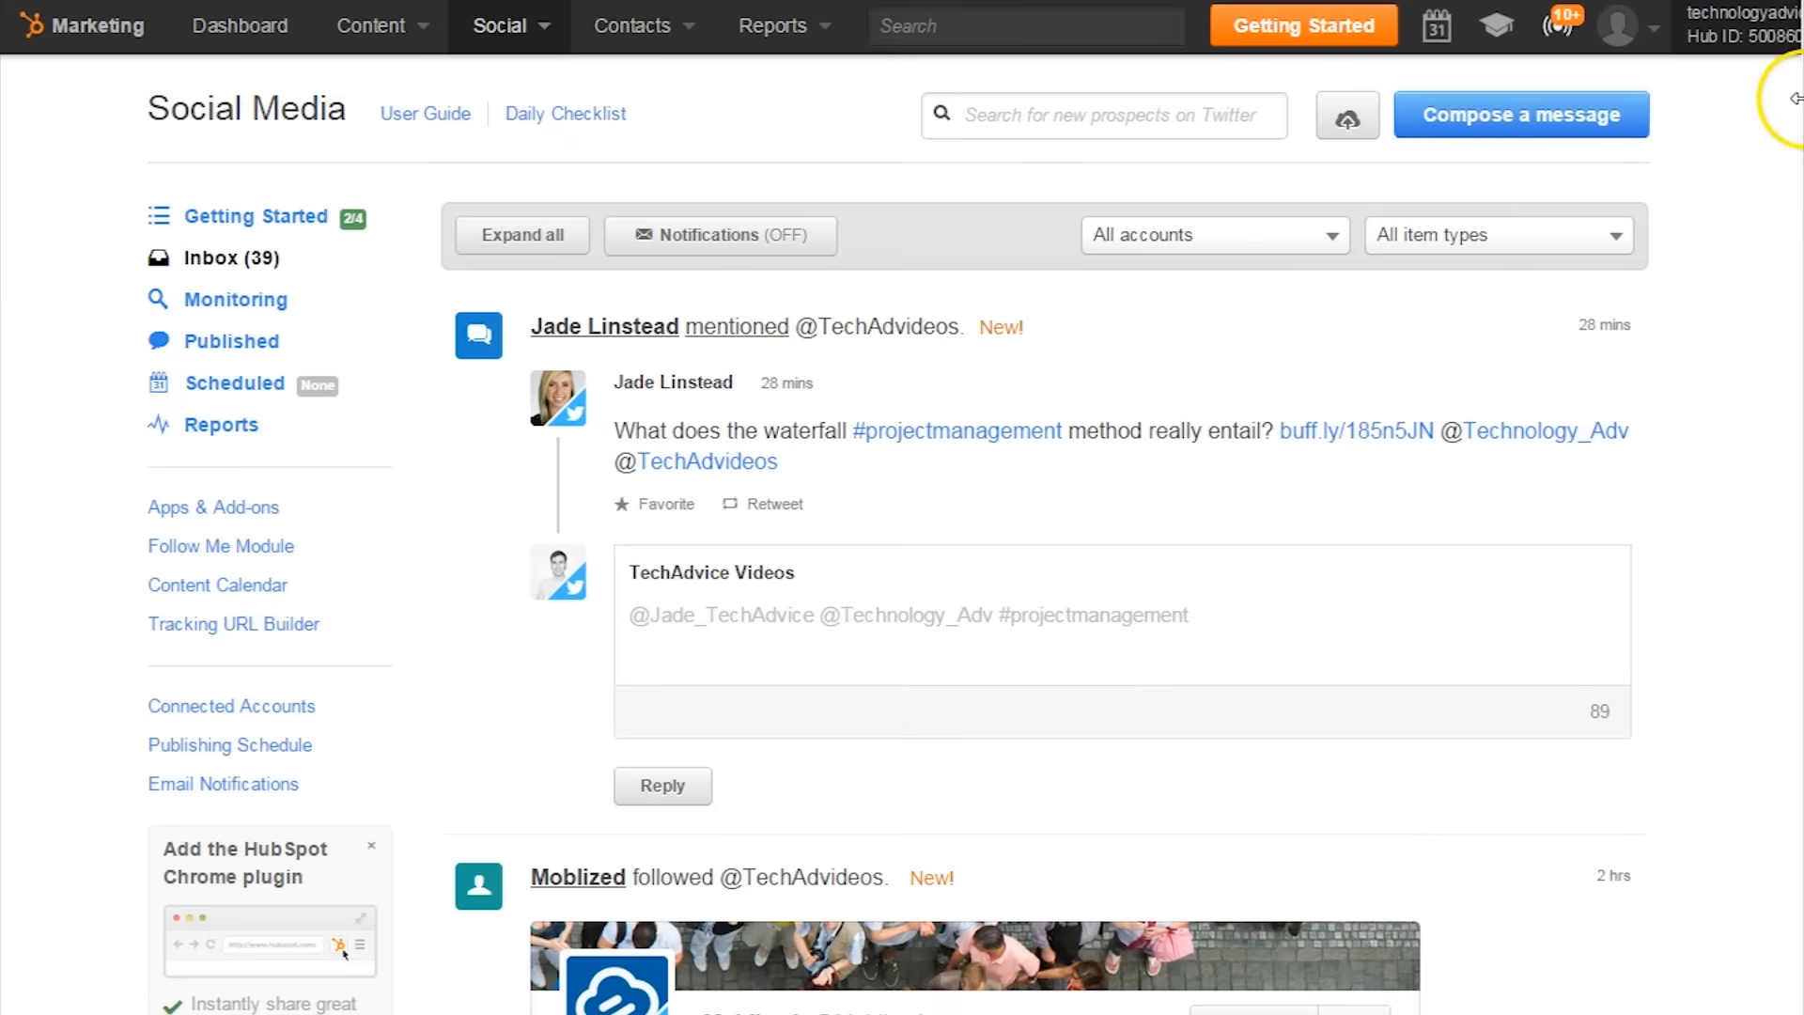
Step: Leave the social inbox for the Contacts page listing three contacts
{"action": "left_click", "coordinate": [508, 25]}
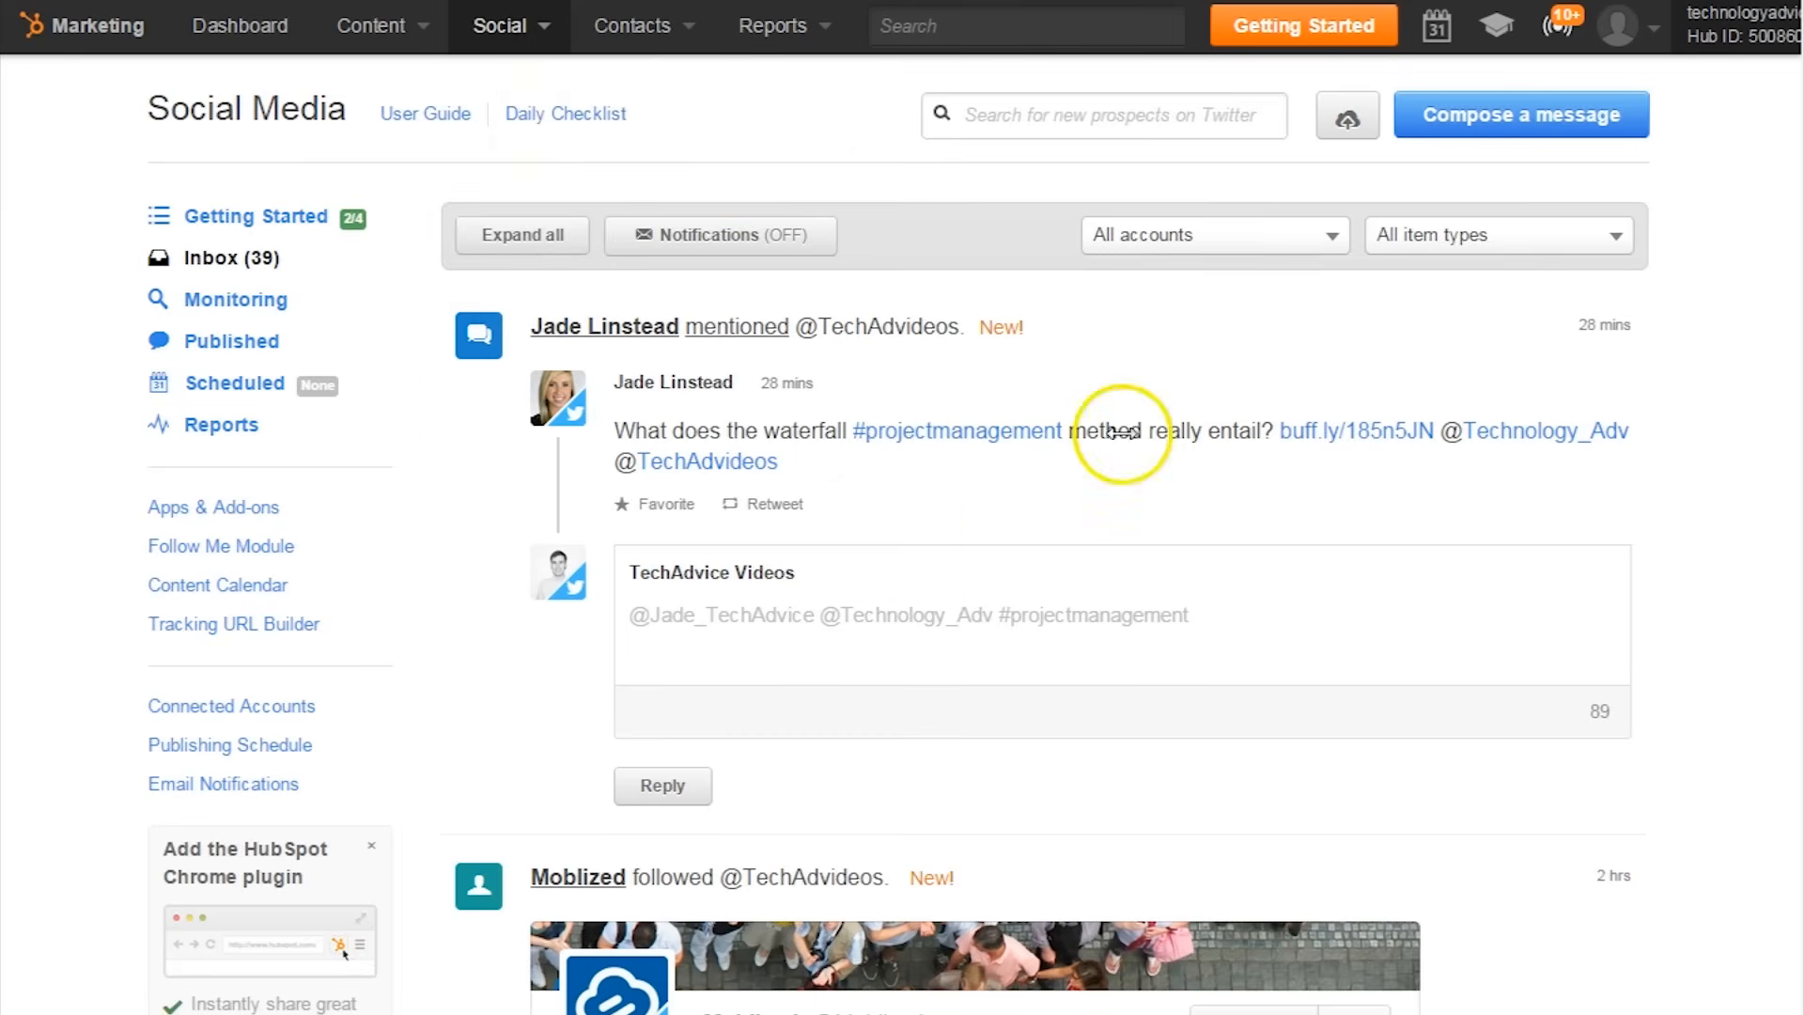
{"action": "mouse_move", "coordinate": [1185, 518]}
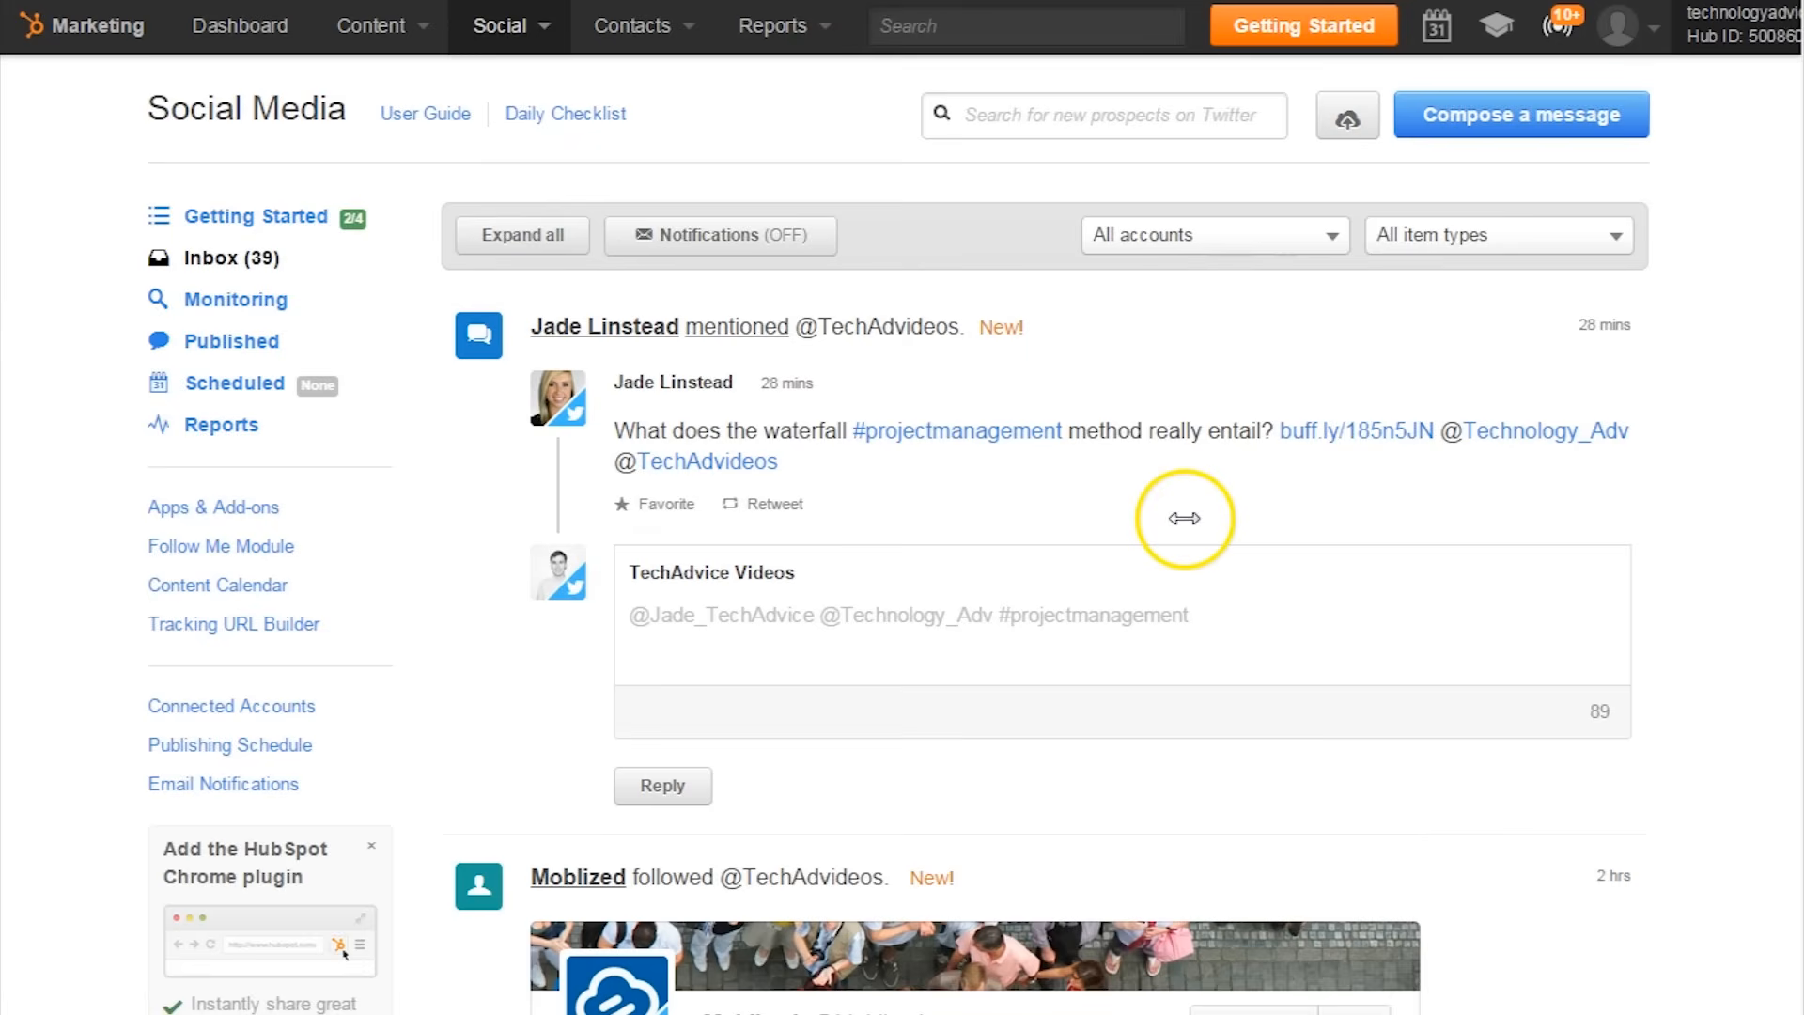
{"action": "mouse_move", "coordinate": [241, 207]}
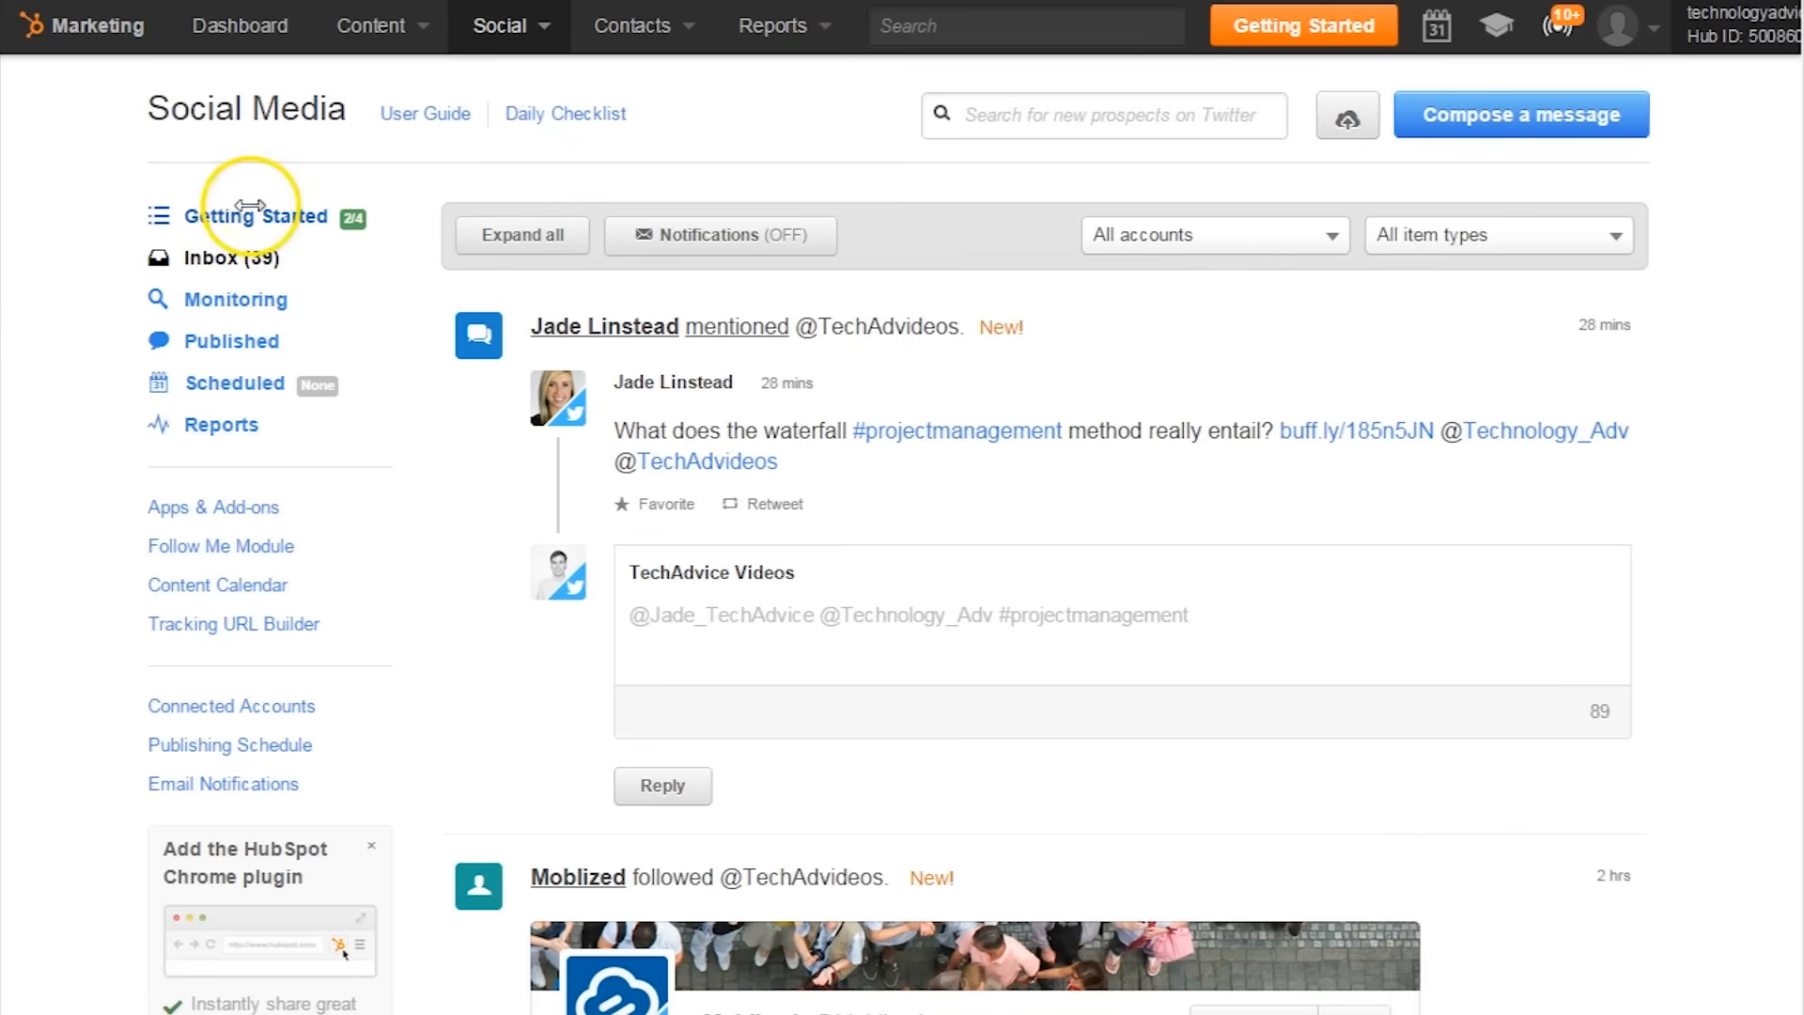
{"action": "mouse_move", "coordinate": [241, 385]}
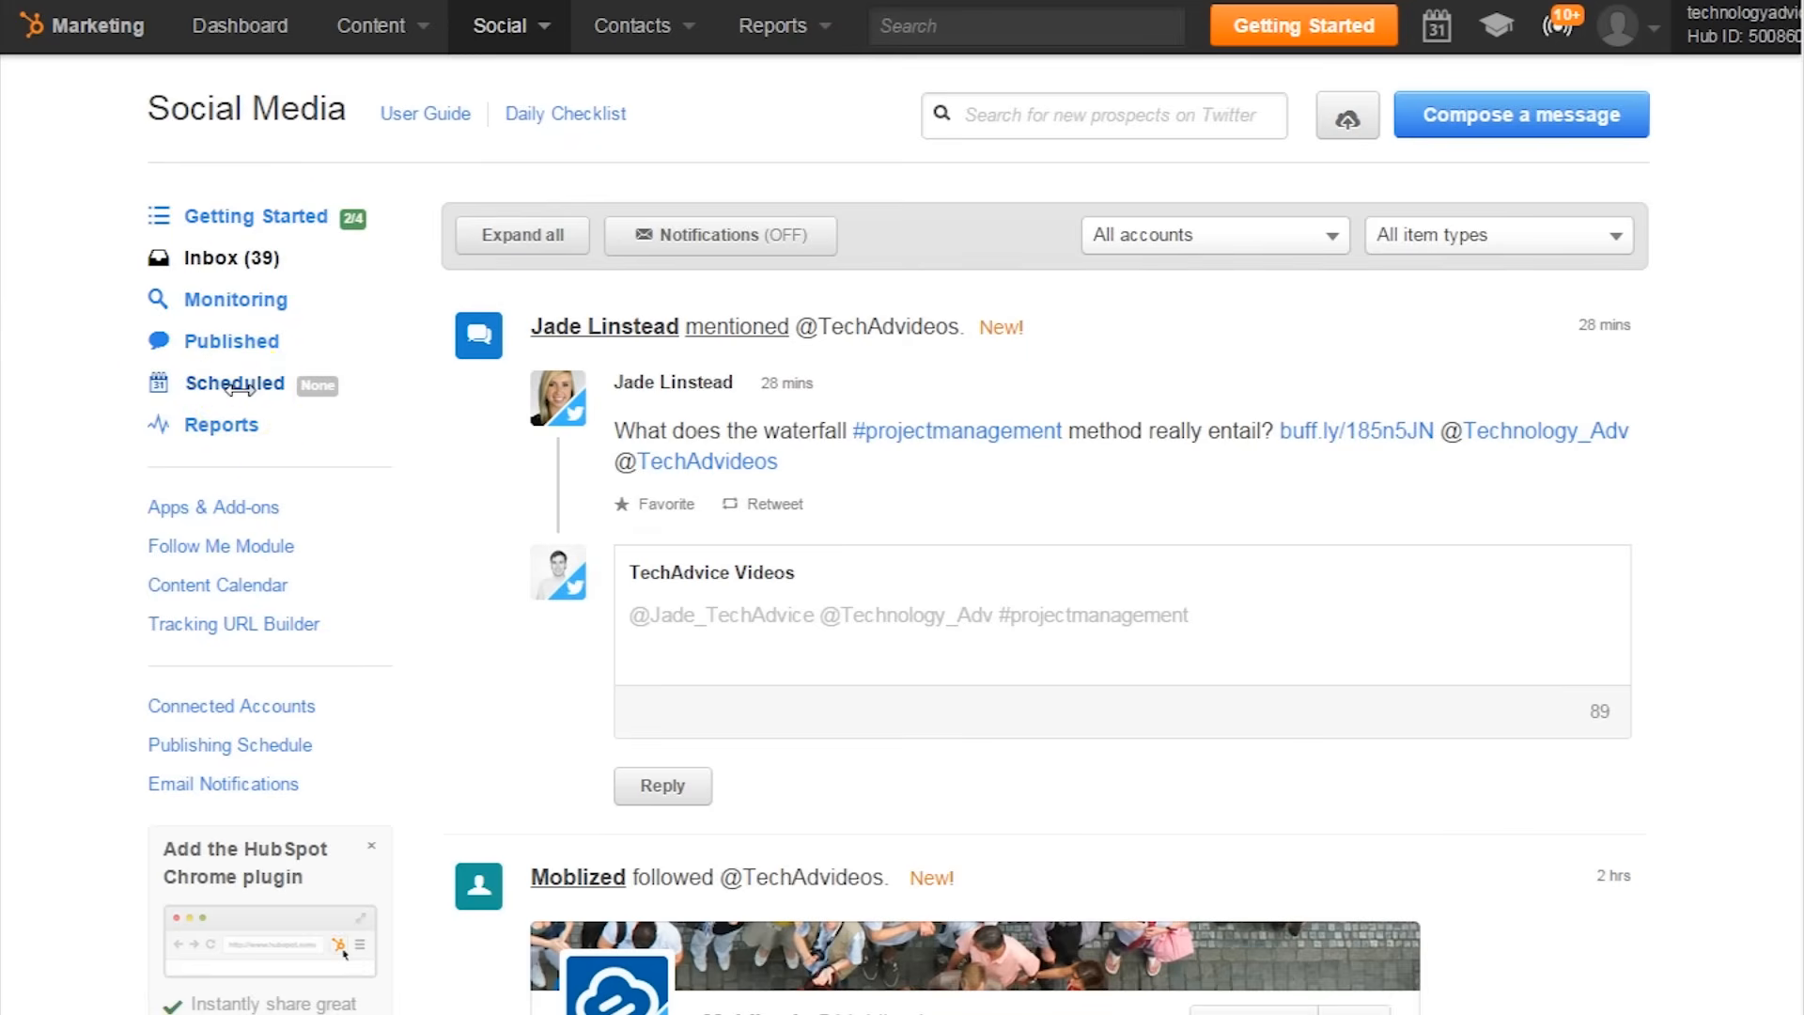
{"action": "mouse_move", "coordinate": [261, 621]}
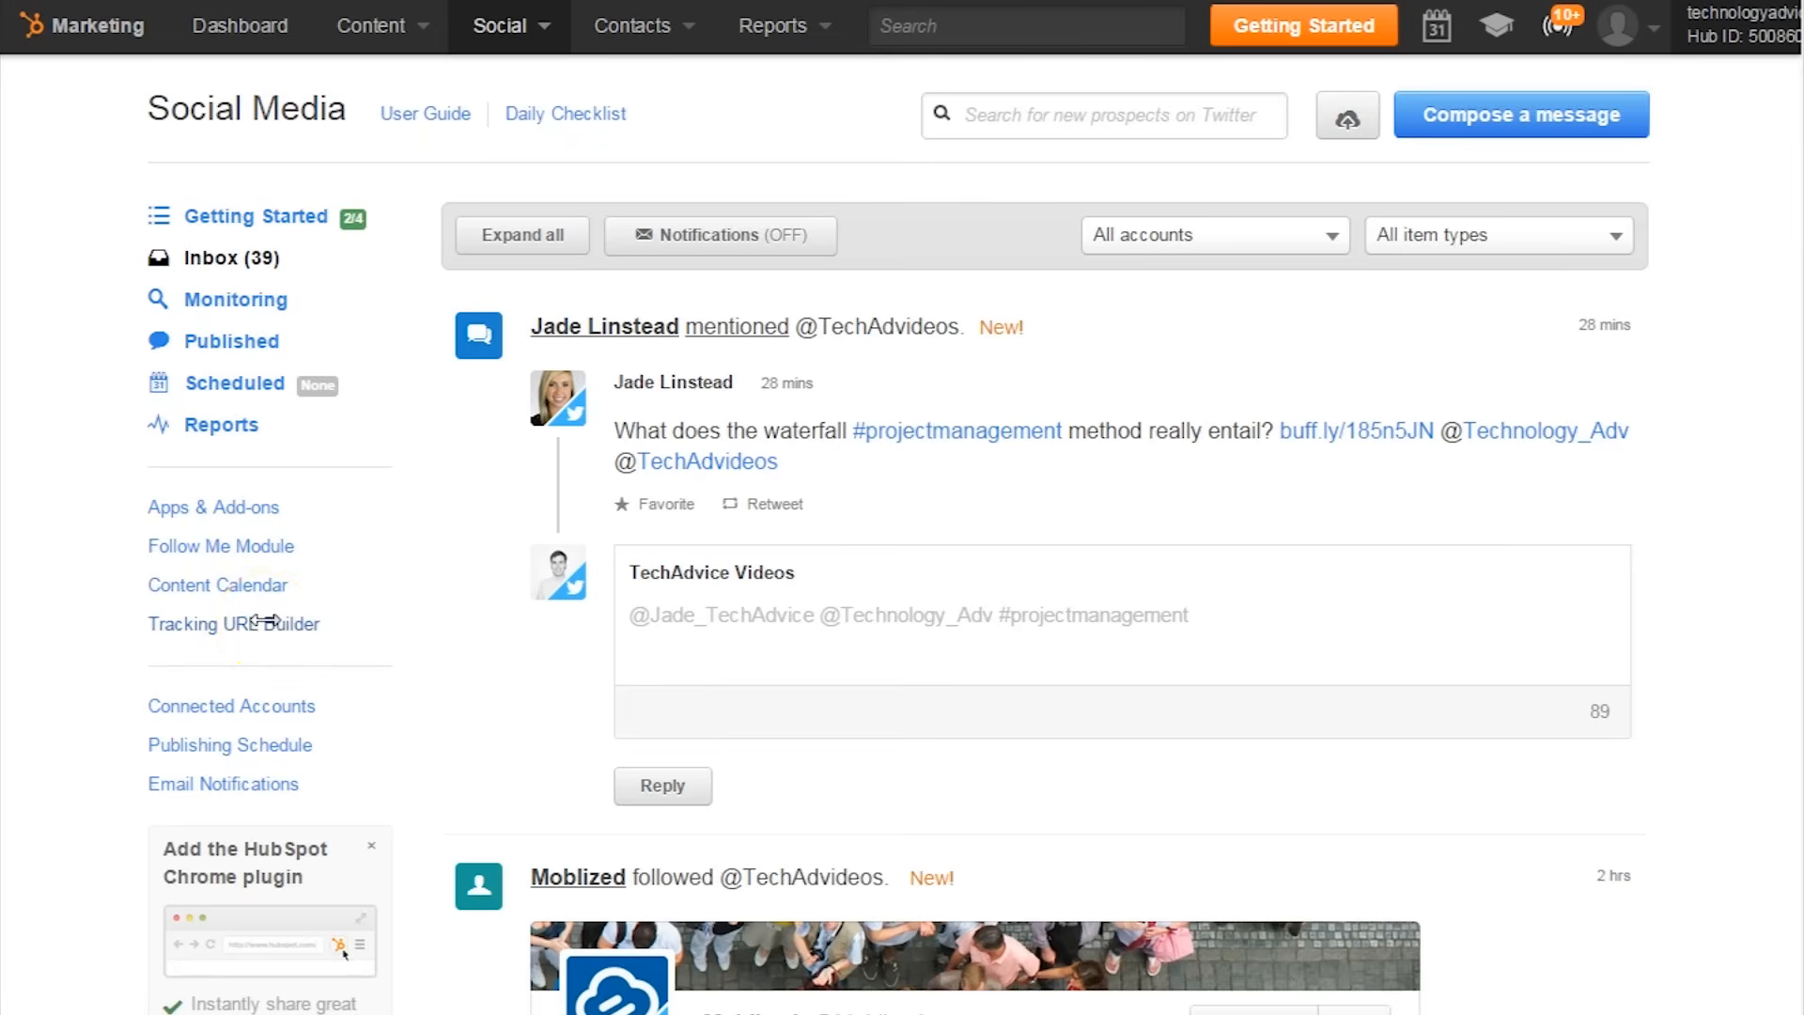
{"action": "mouse_move", "coordinate": [360, 555]}
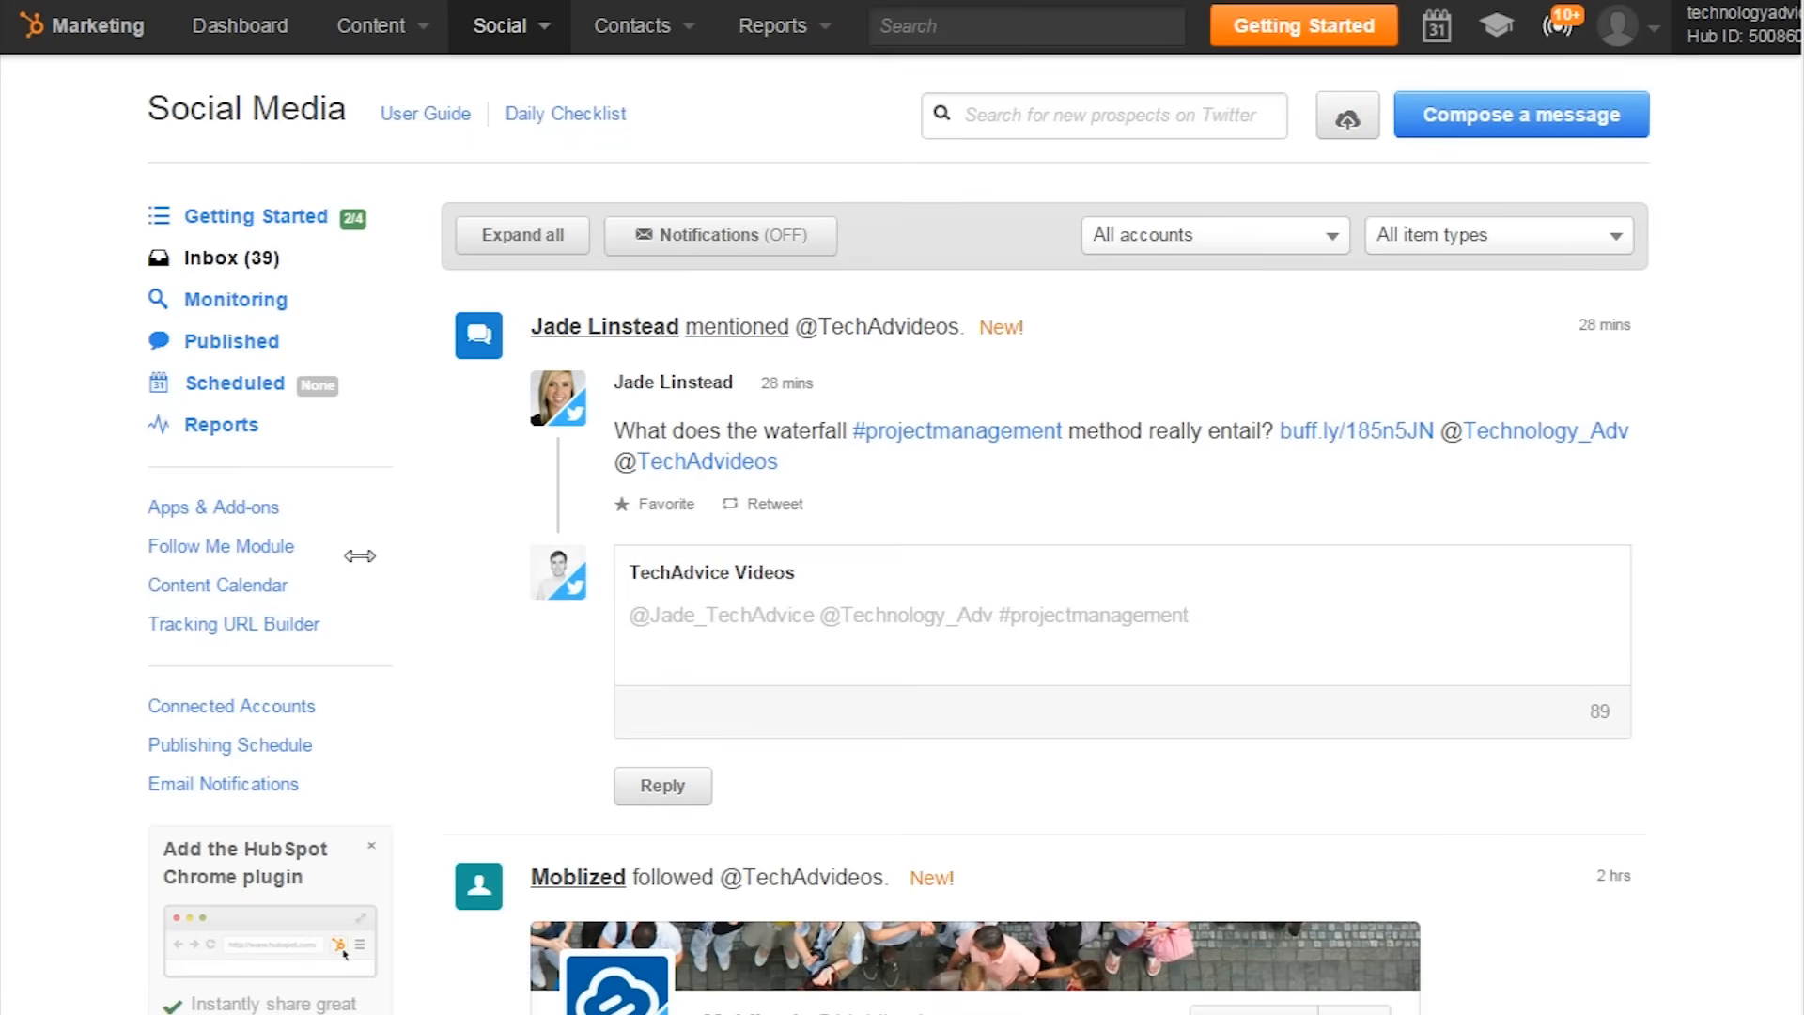
{"action": "mouse_move", "coordinate": [558, 25]}
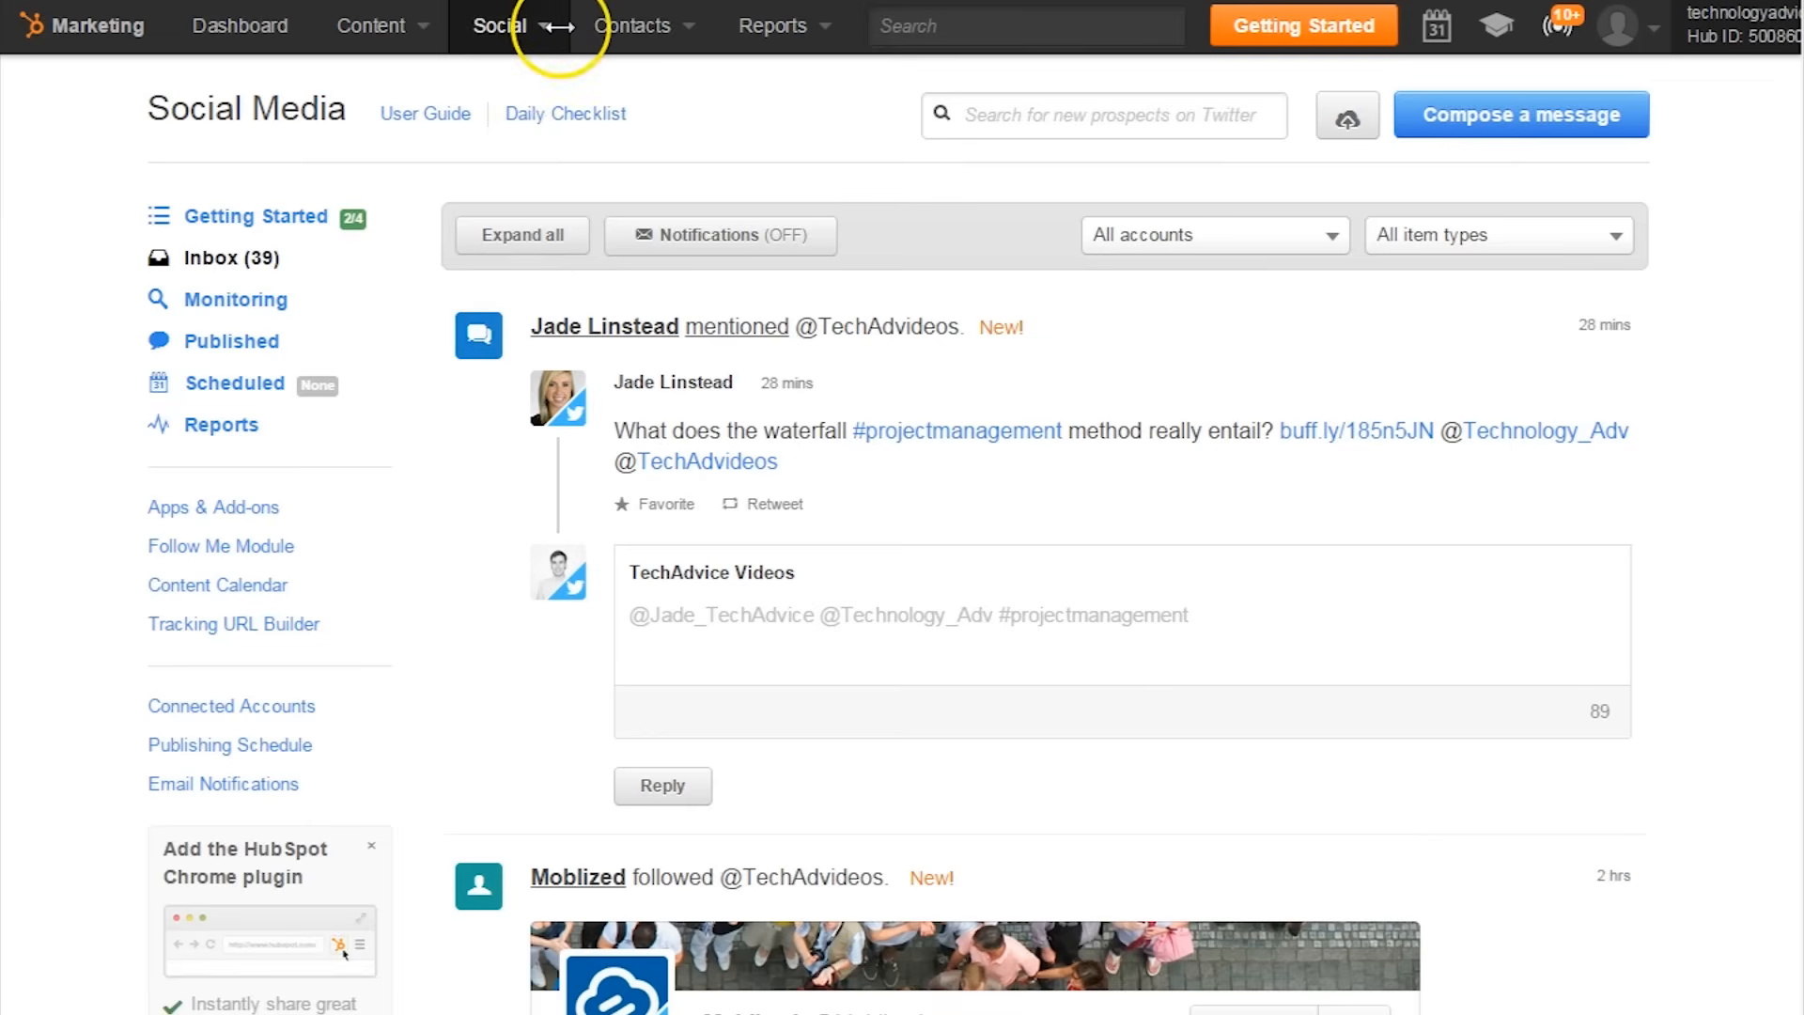
{"action": "mouse_move", "coordinate": [632, 25]}
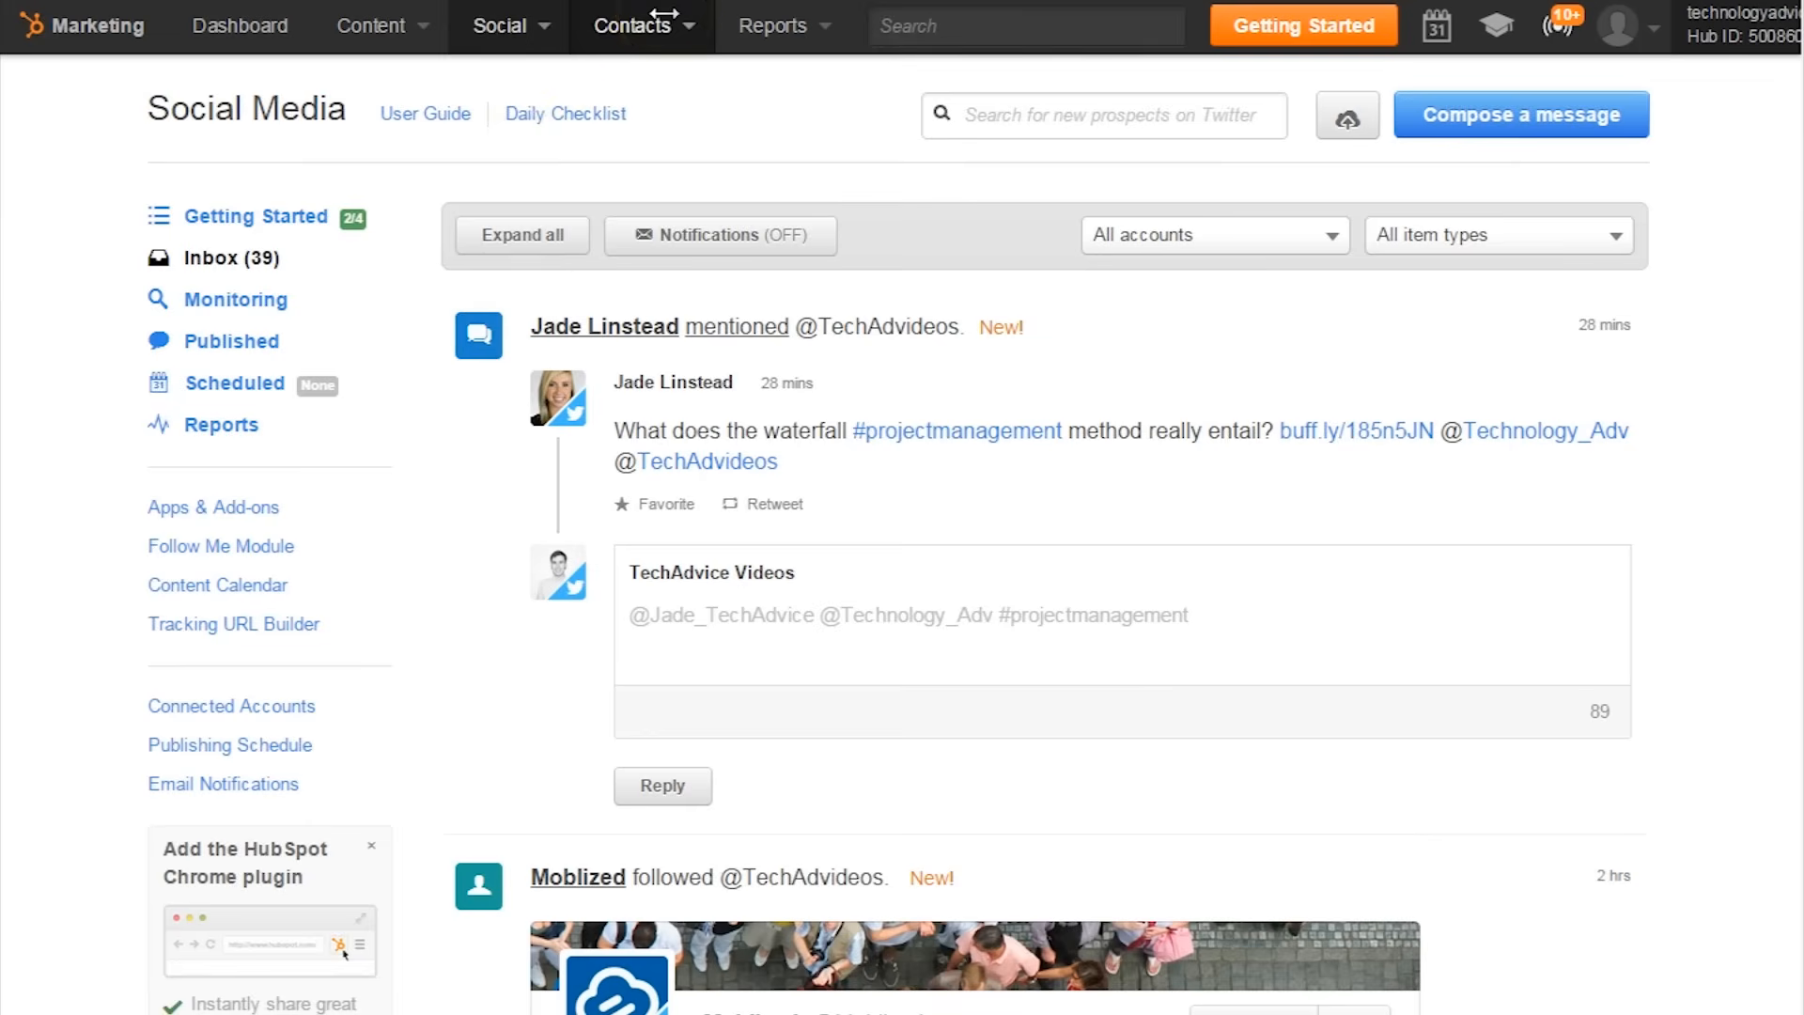
{"action": "left_click", "coordinate": [630, 25]}
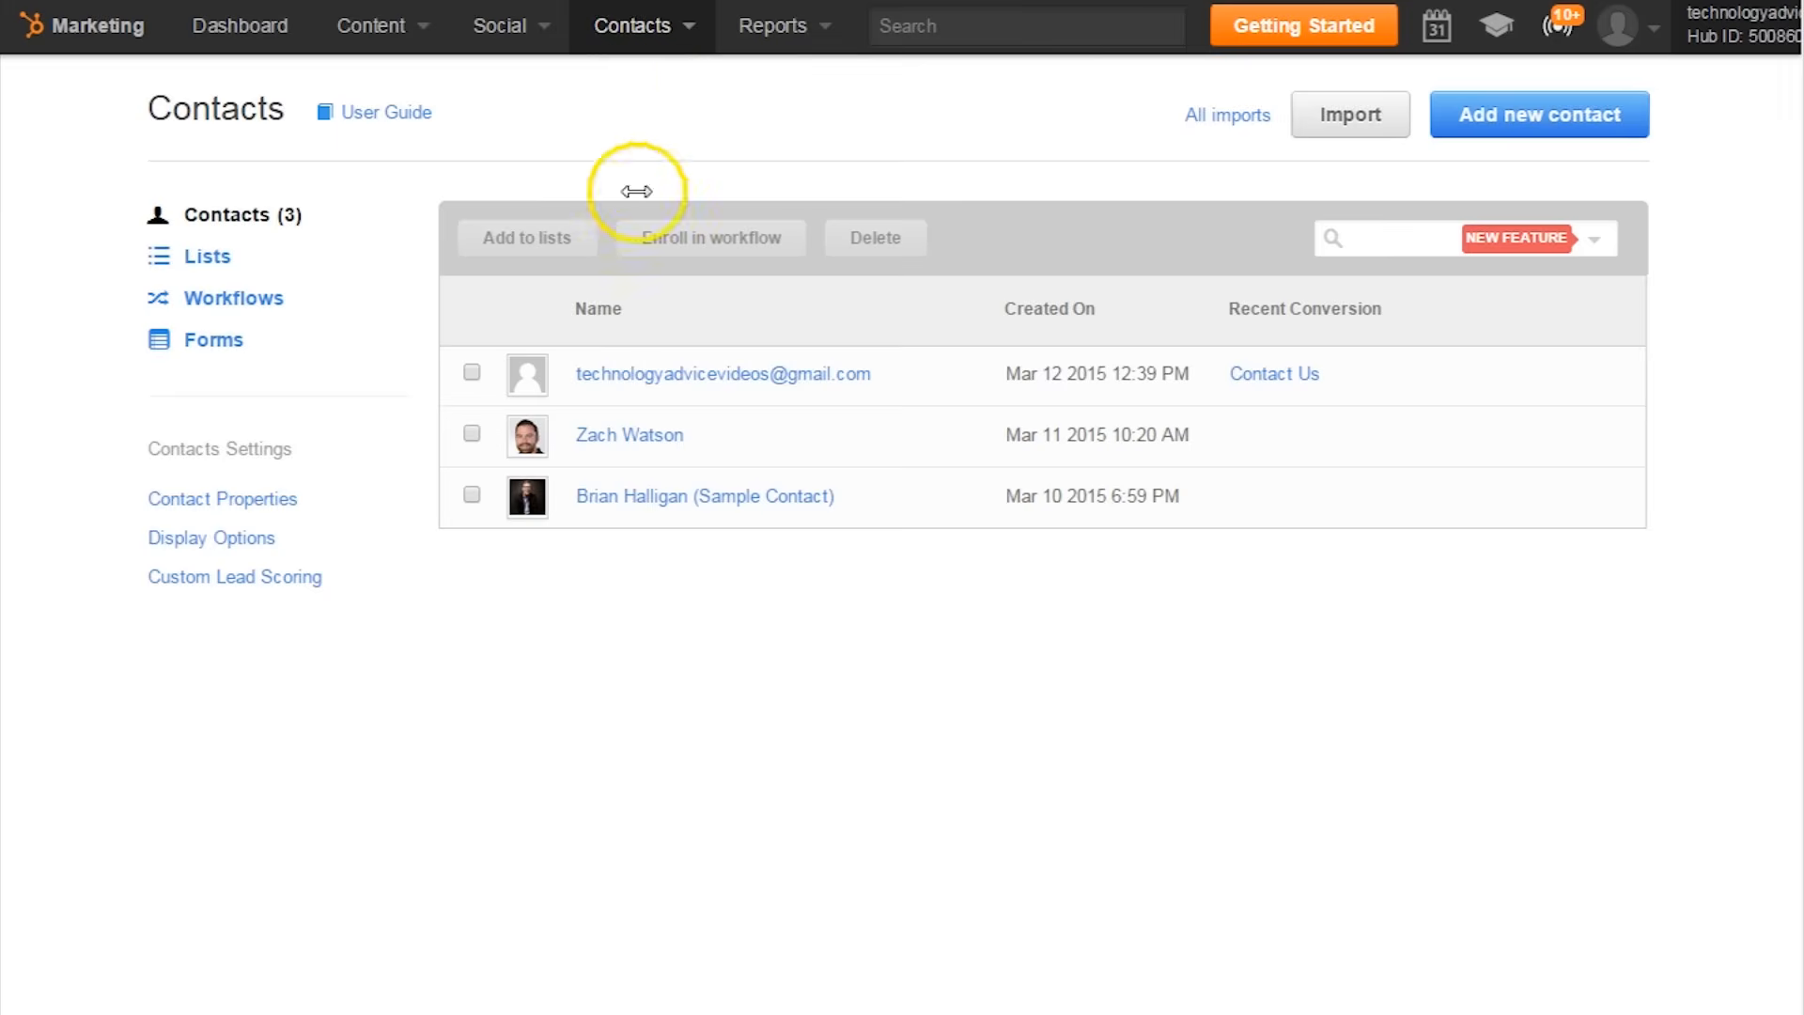
{"action": "left_click", "coordinate": [629, 435]}
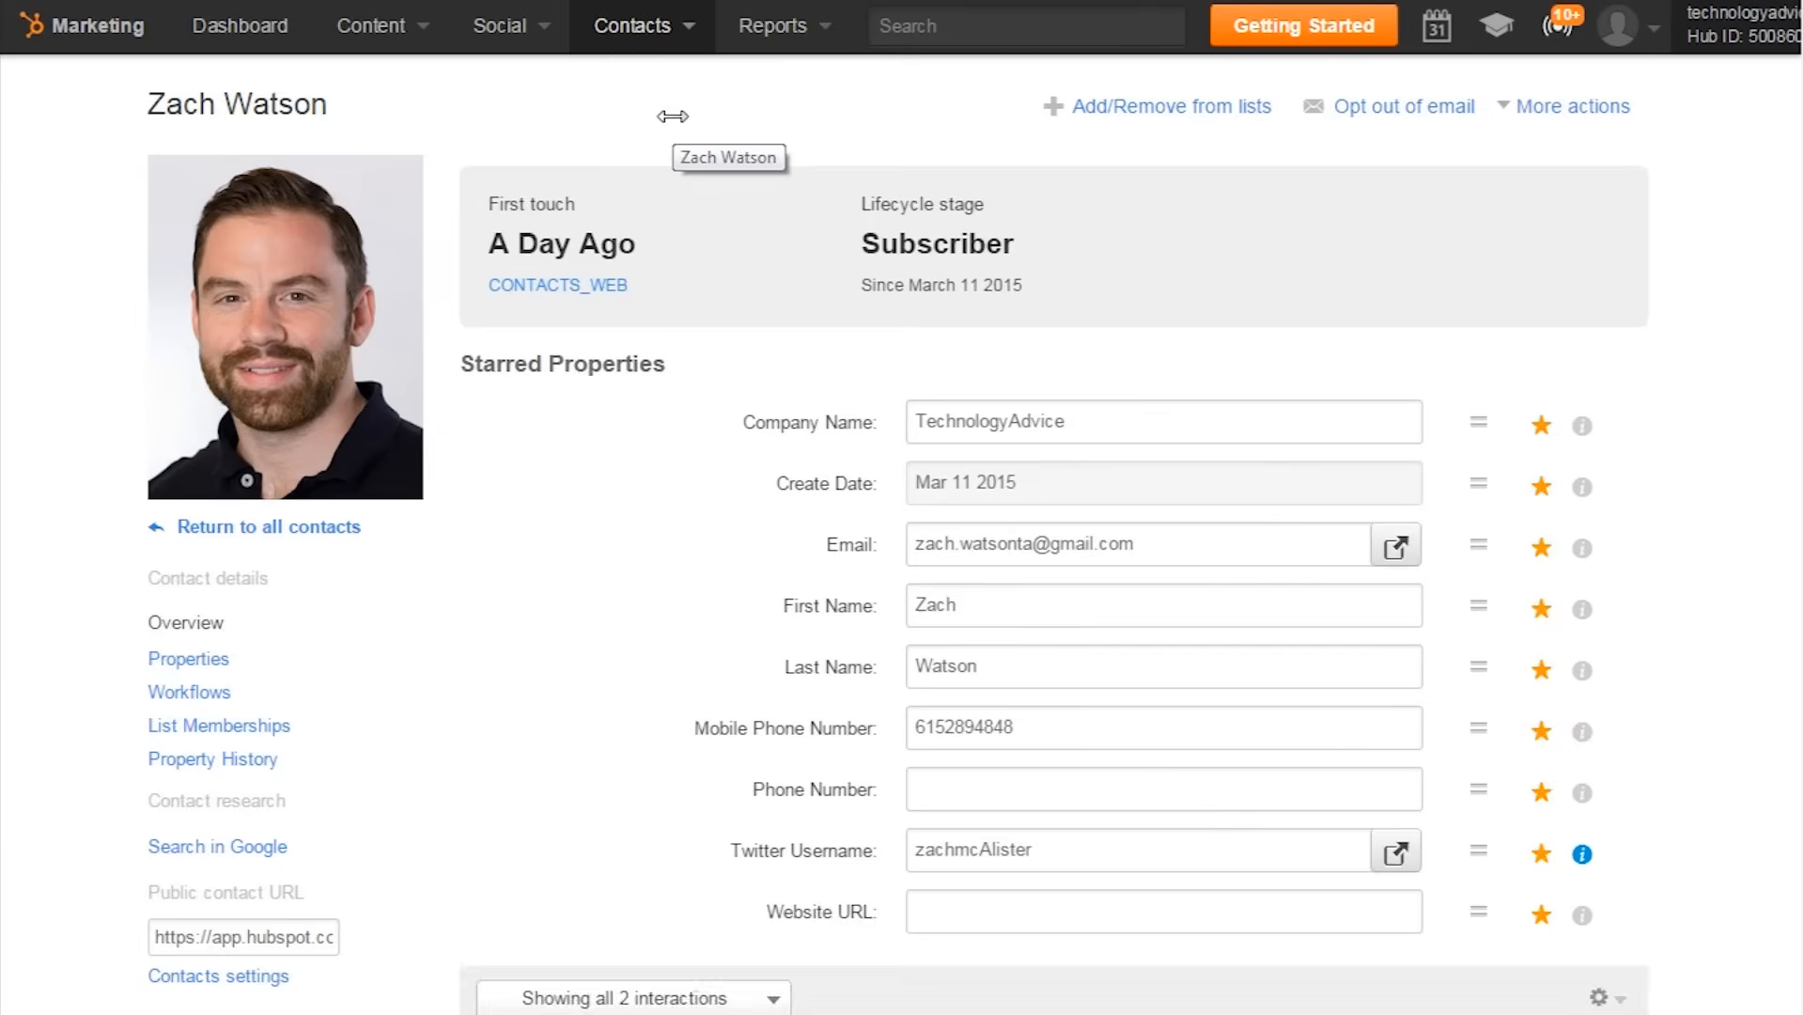
{"action": "mouse_move", "coordinate": [646, 81]}
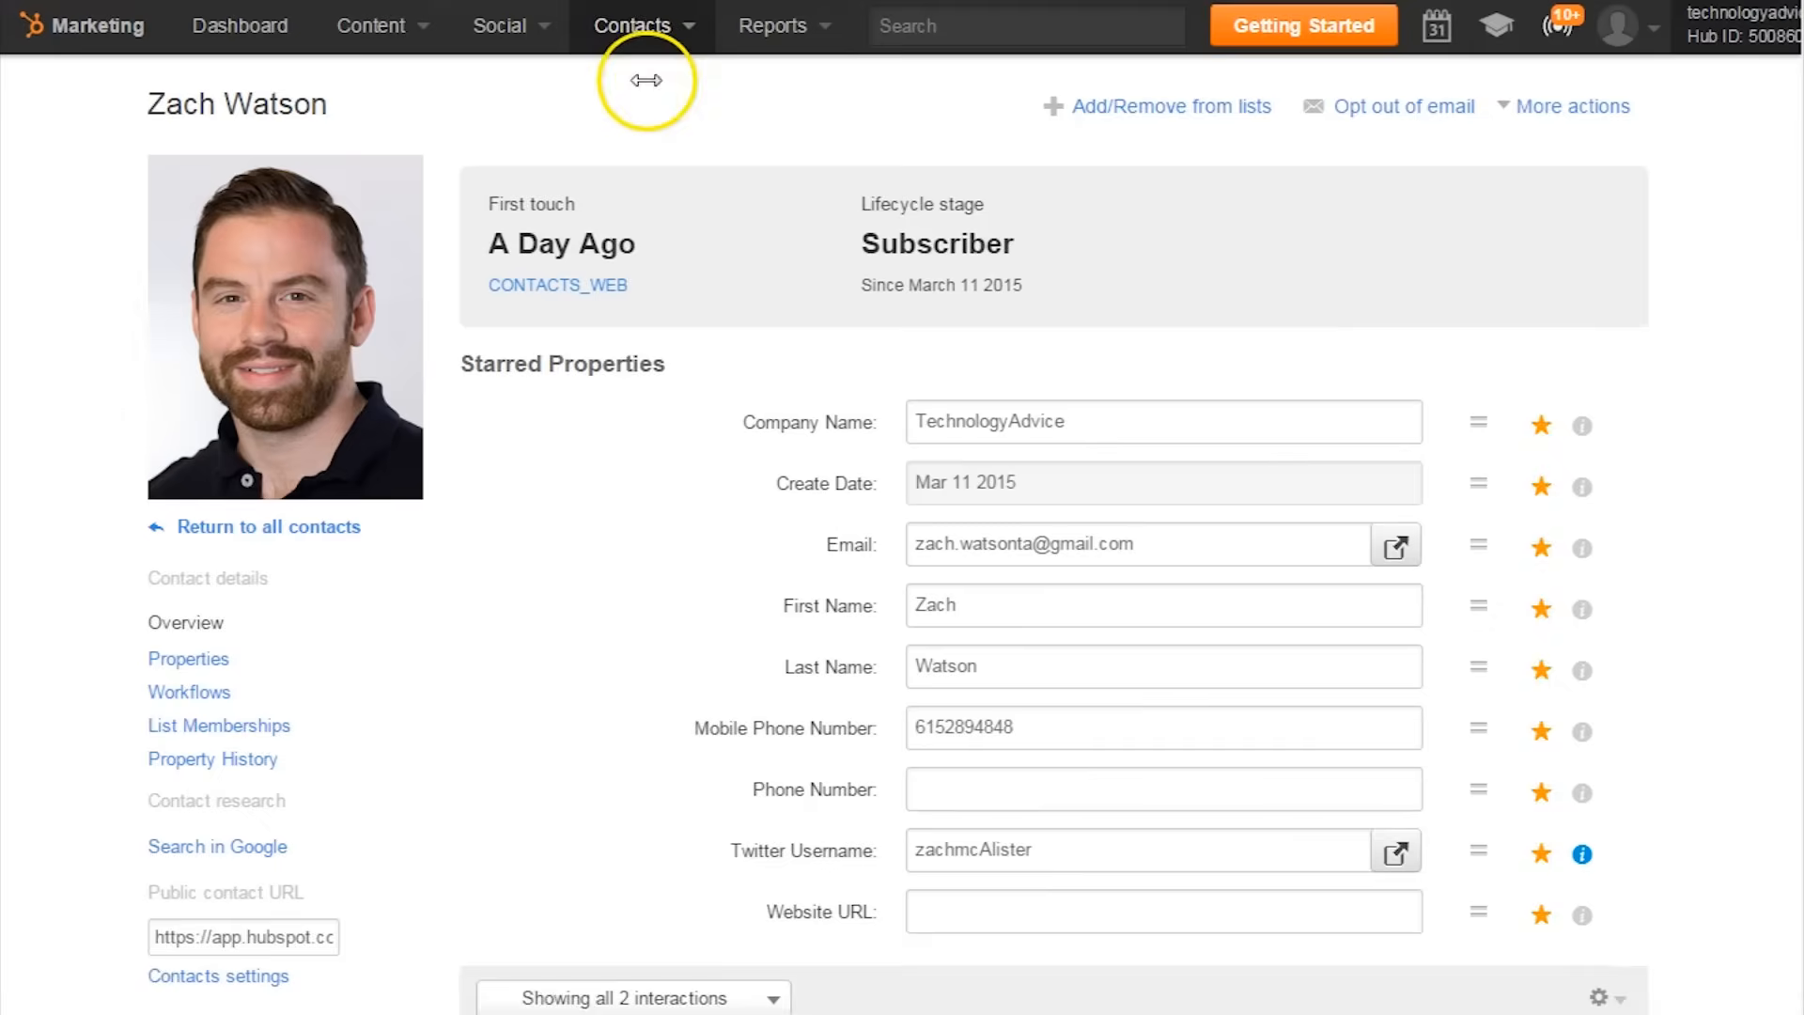
{"action": "left_click", "coordinate": [632, 26]}
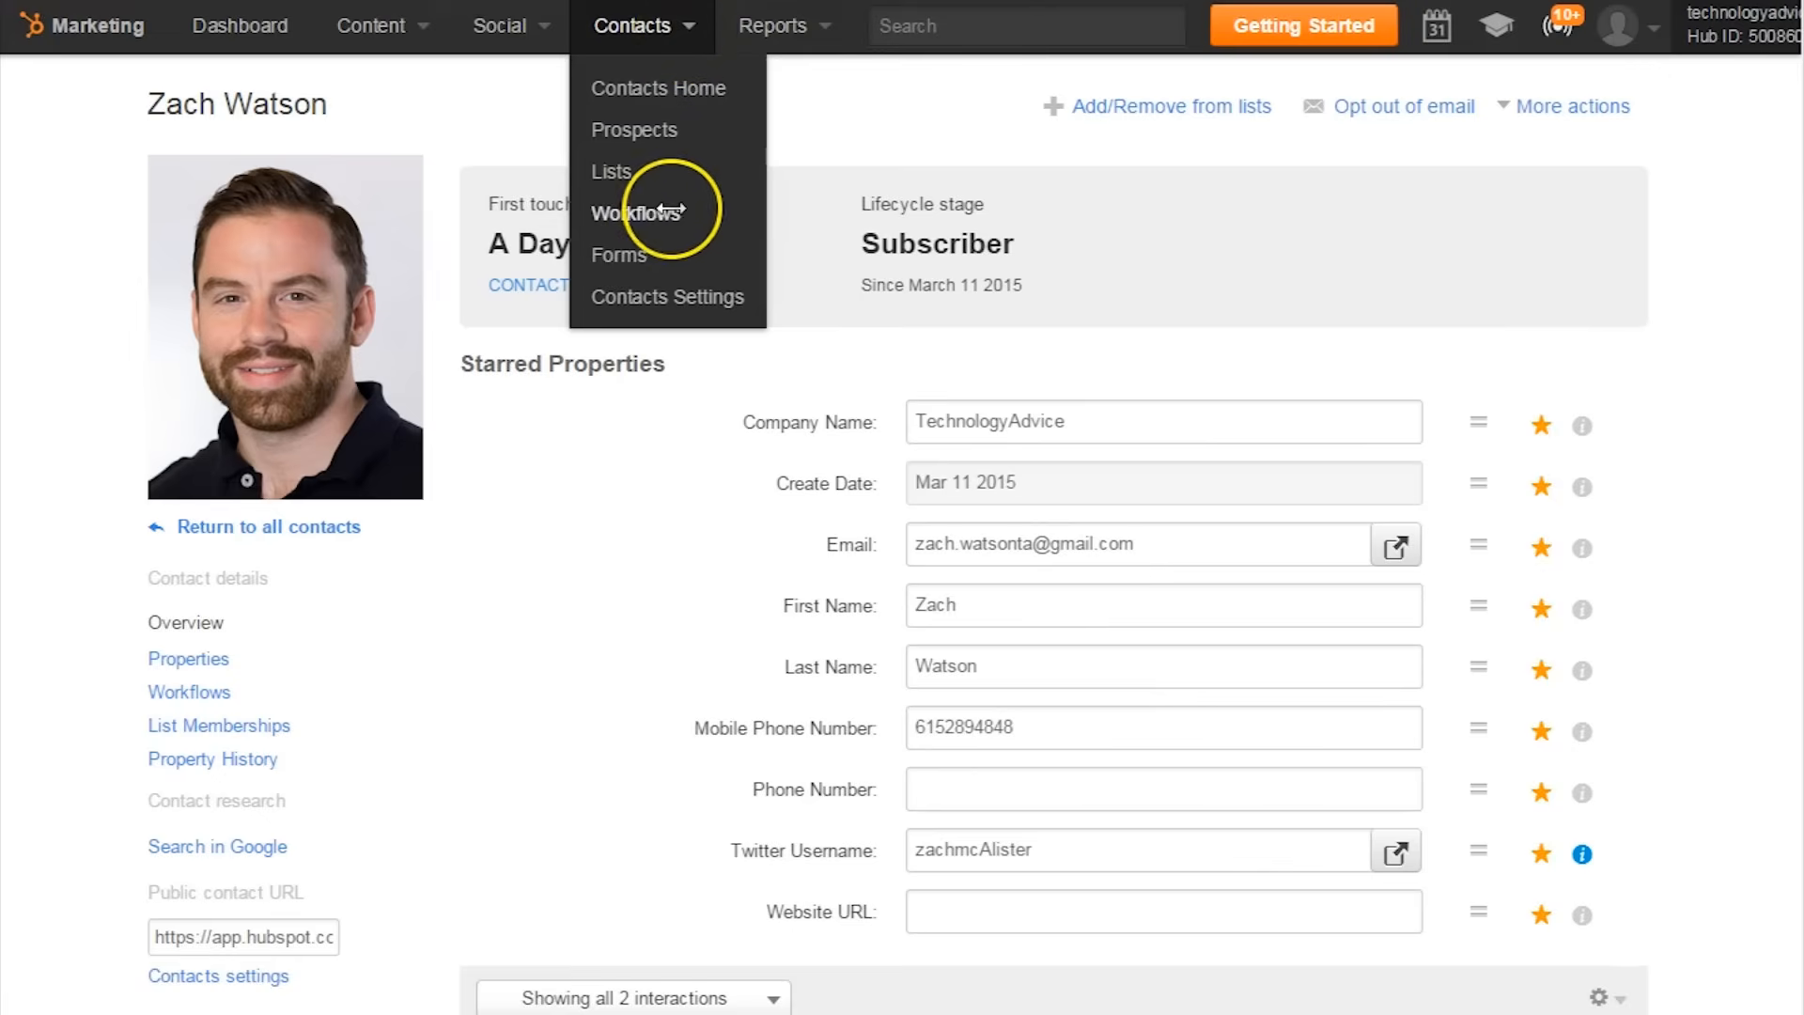
{"action": "left_click", "coordinate": [634, 213]}
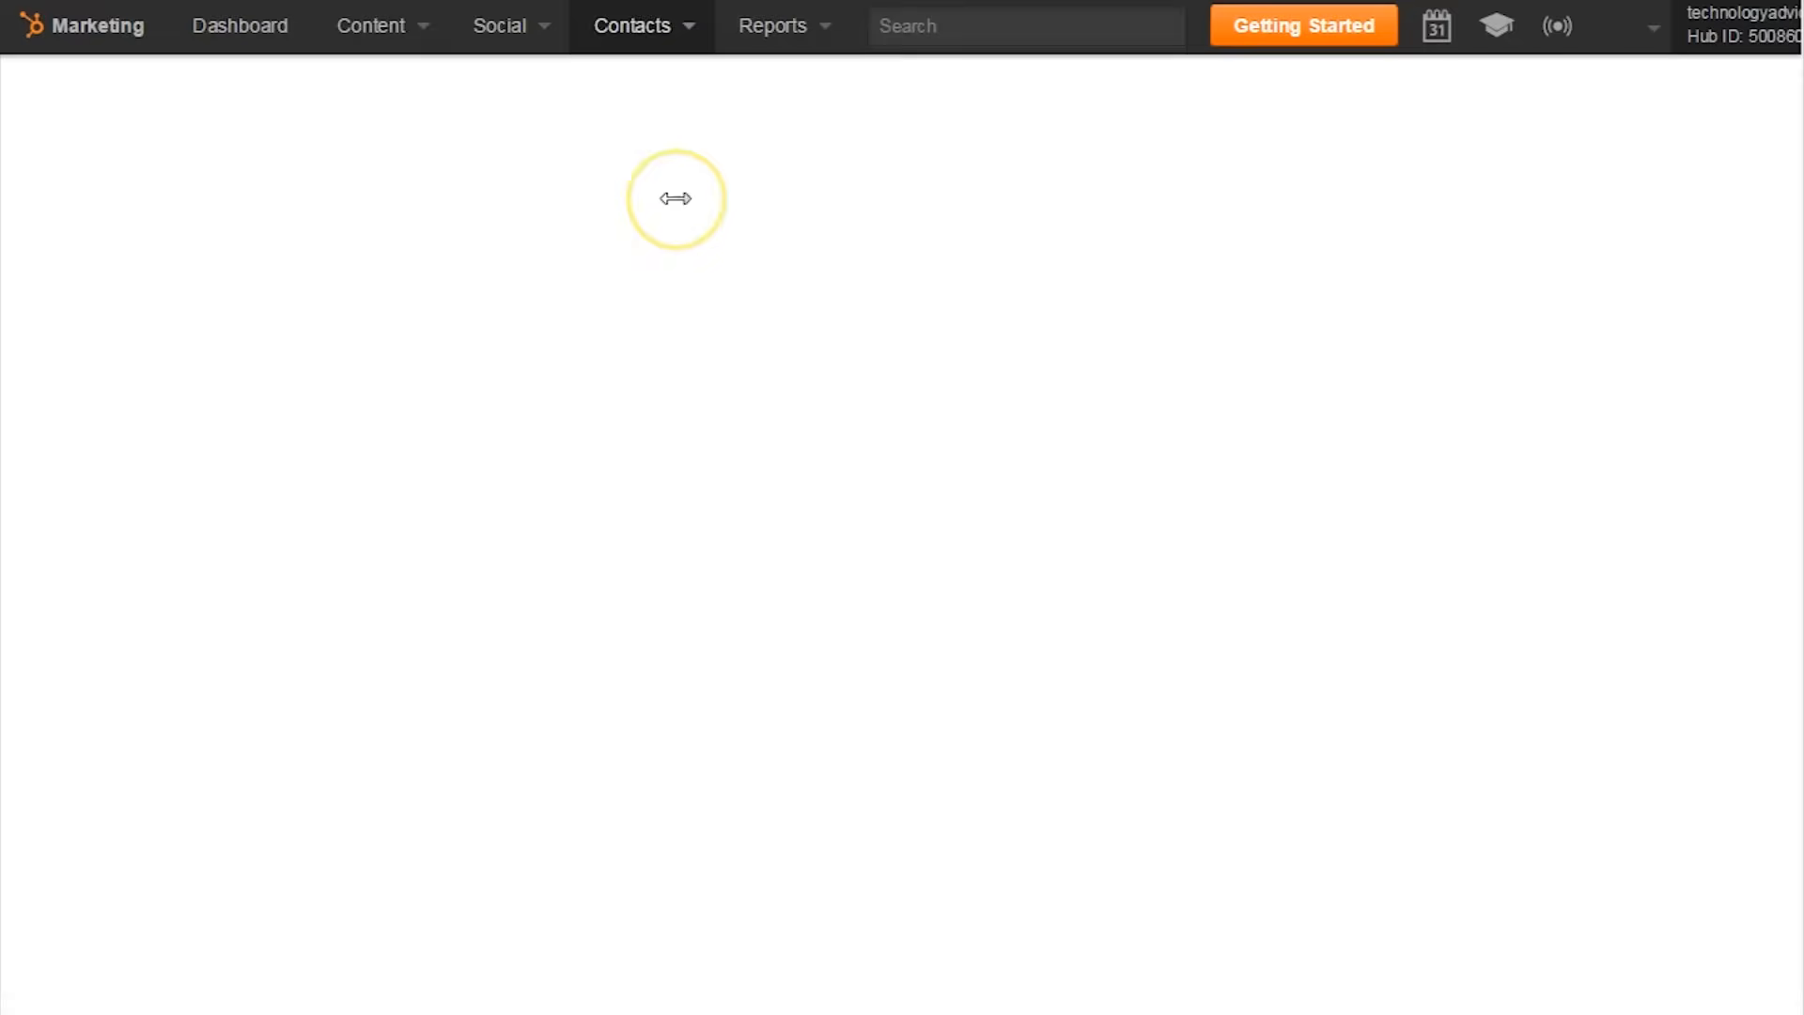
{"action": "left_click", "coordinate": [641, 25]}
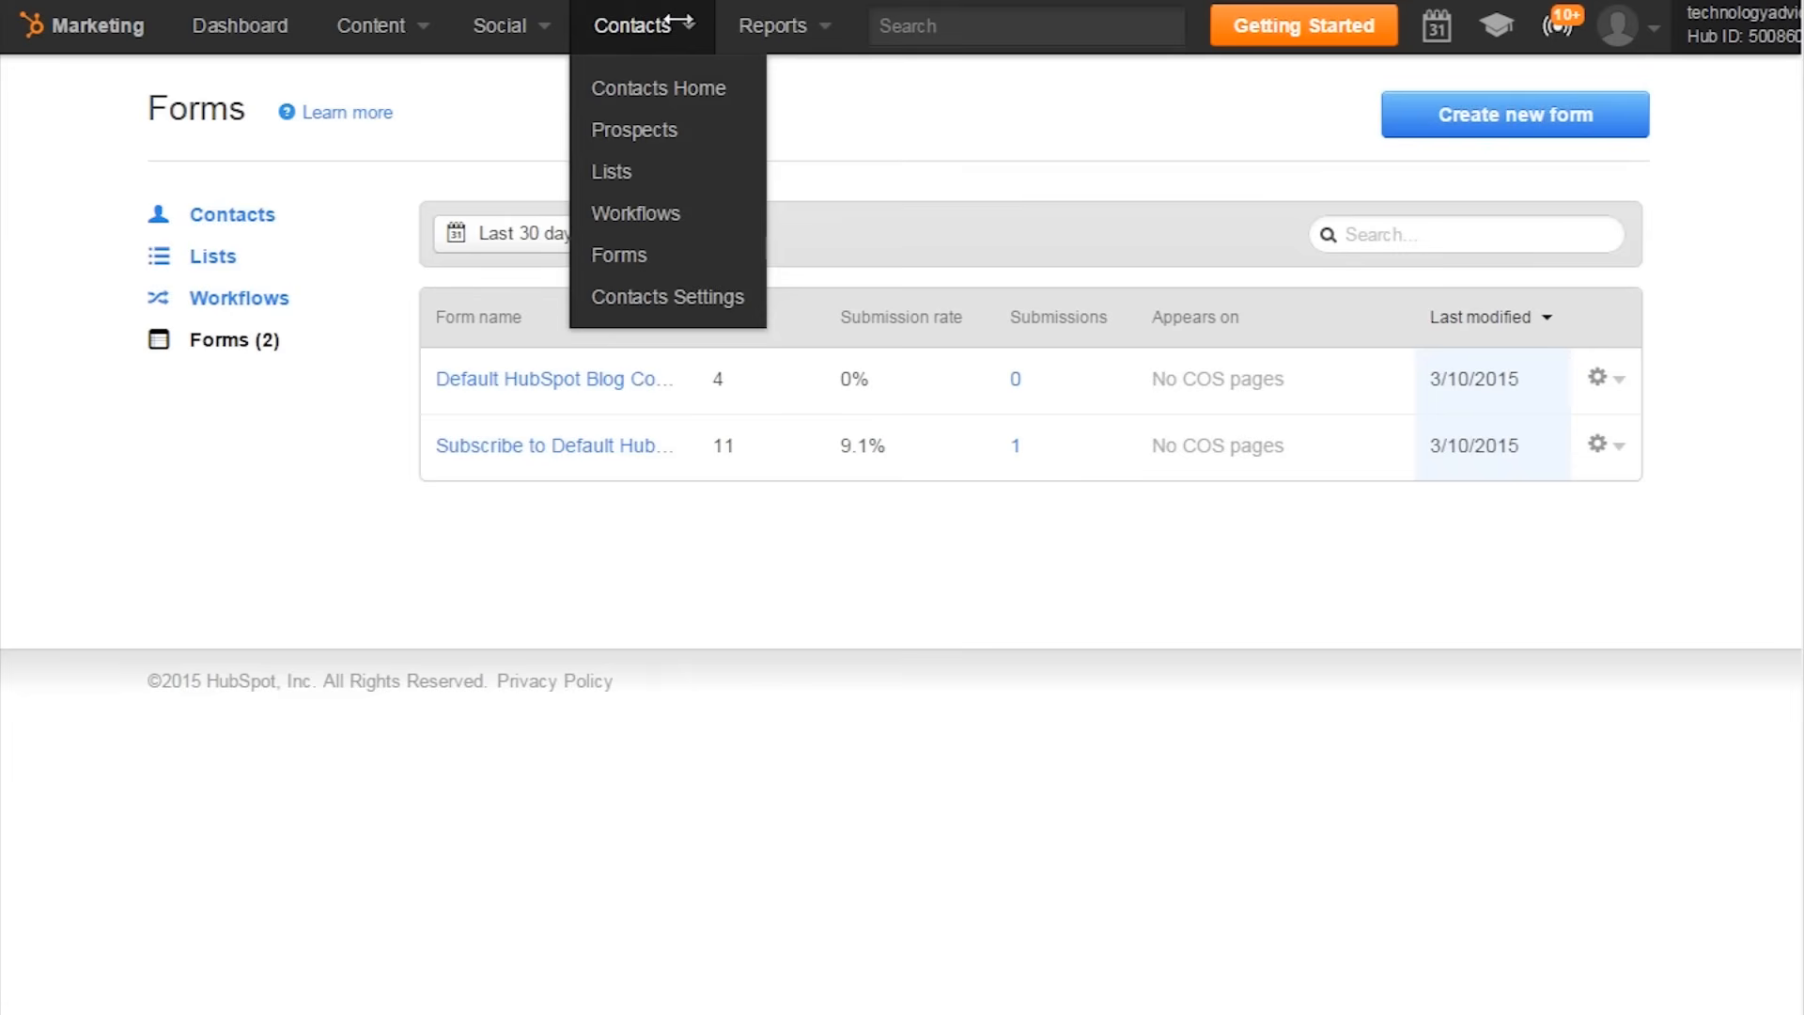
Step: Close the Contacts dropdown menu on the Forms page
{"action": "left_click", "coordinate": [370, 25]}
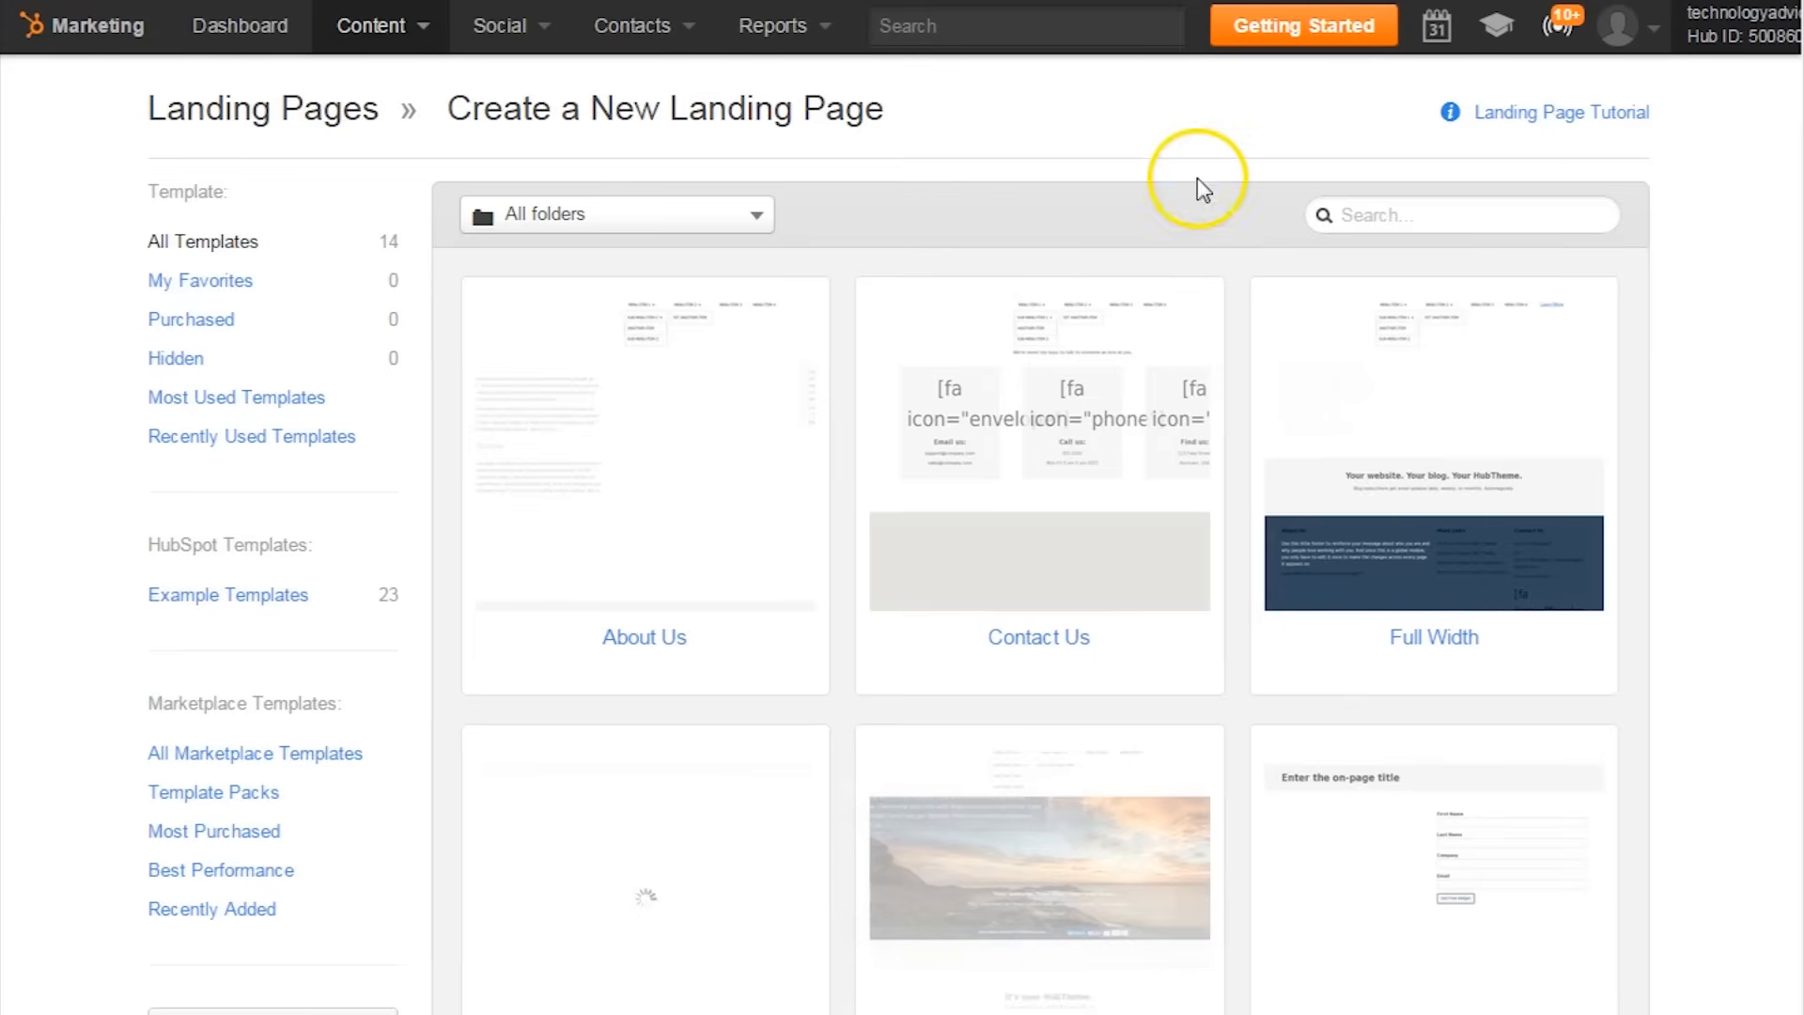
{"action": "mouse_move", "coordinate": [421, 42]}
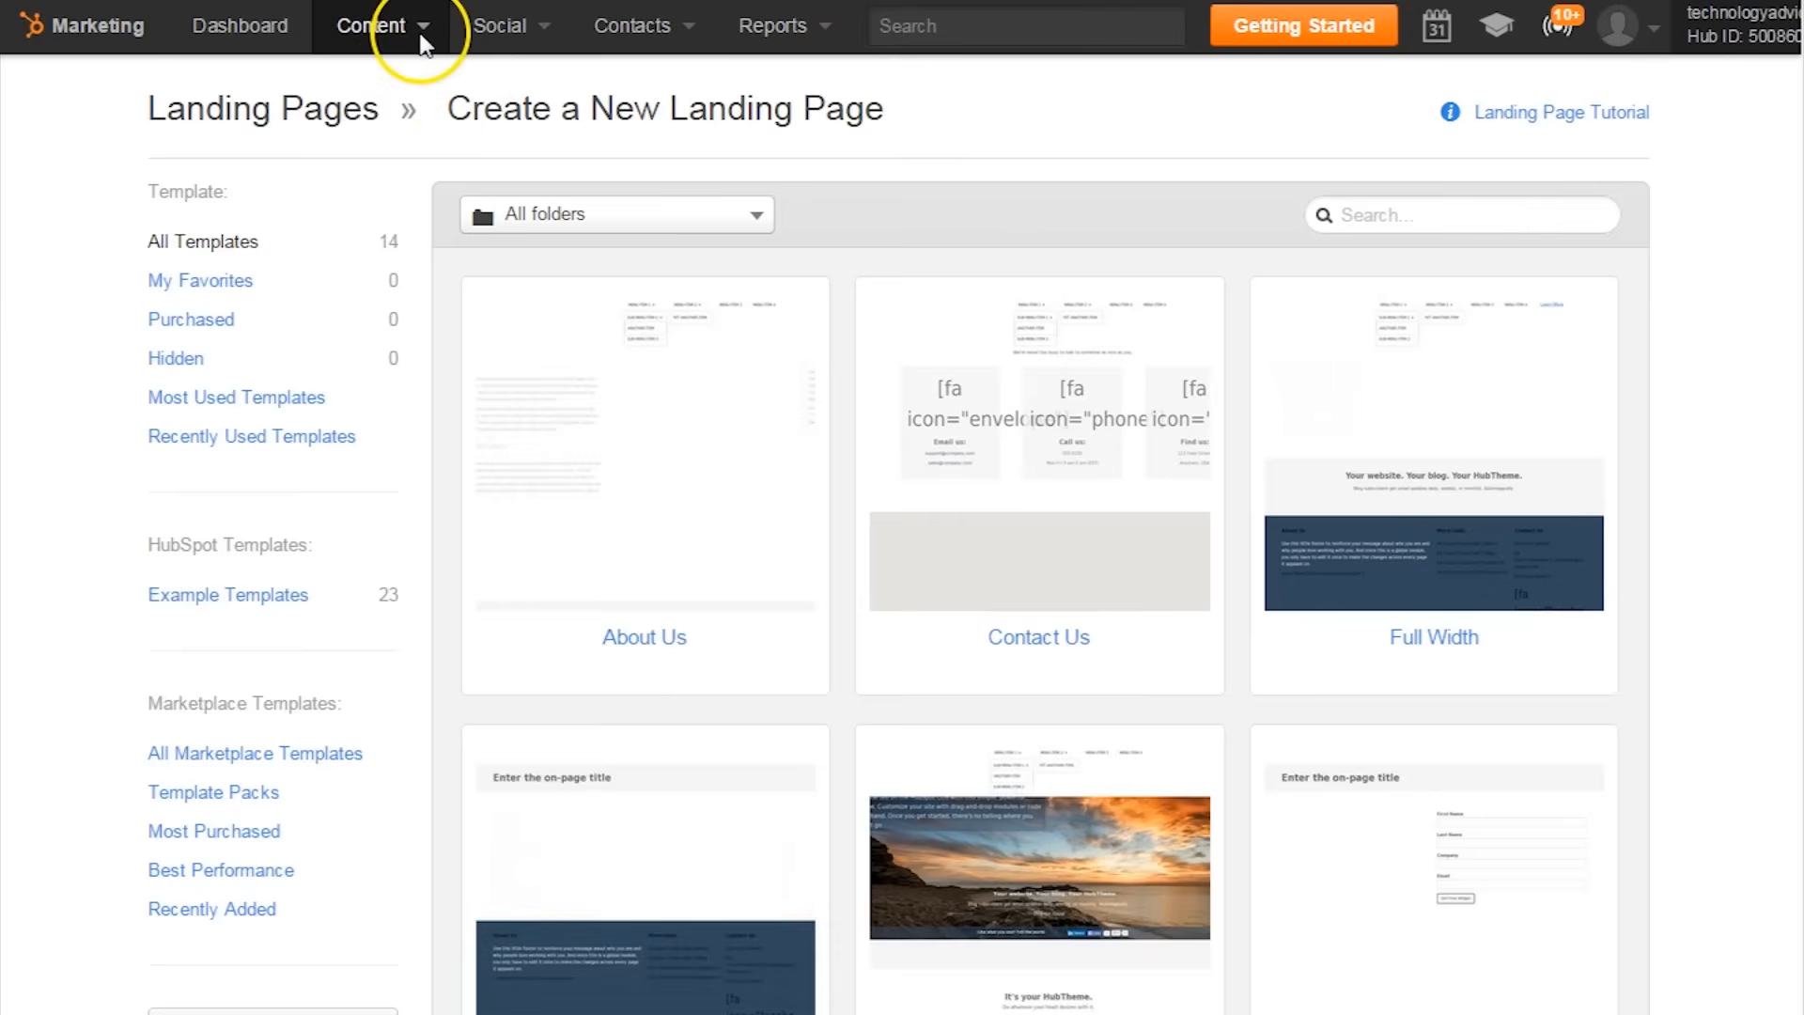
Step: Open the Content menu from the landing page template gallery
{"action": "left_click", "coordinate": [373, 25]}
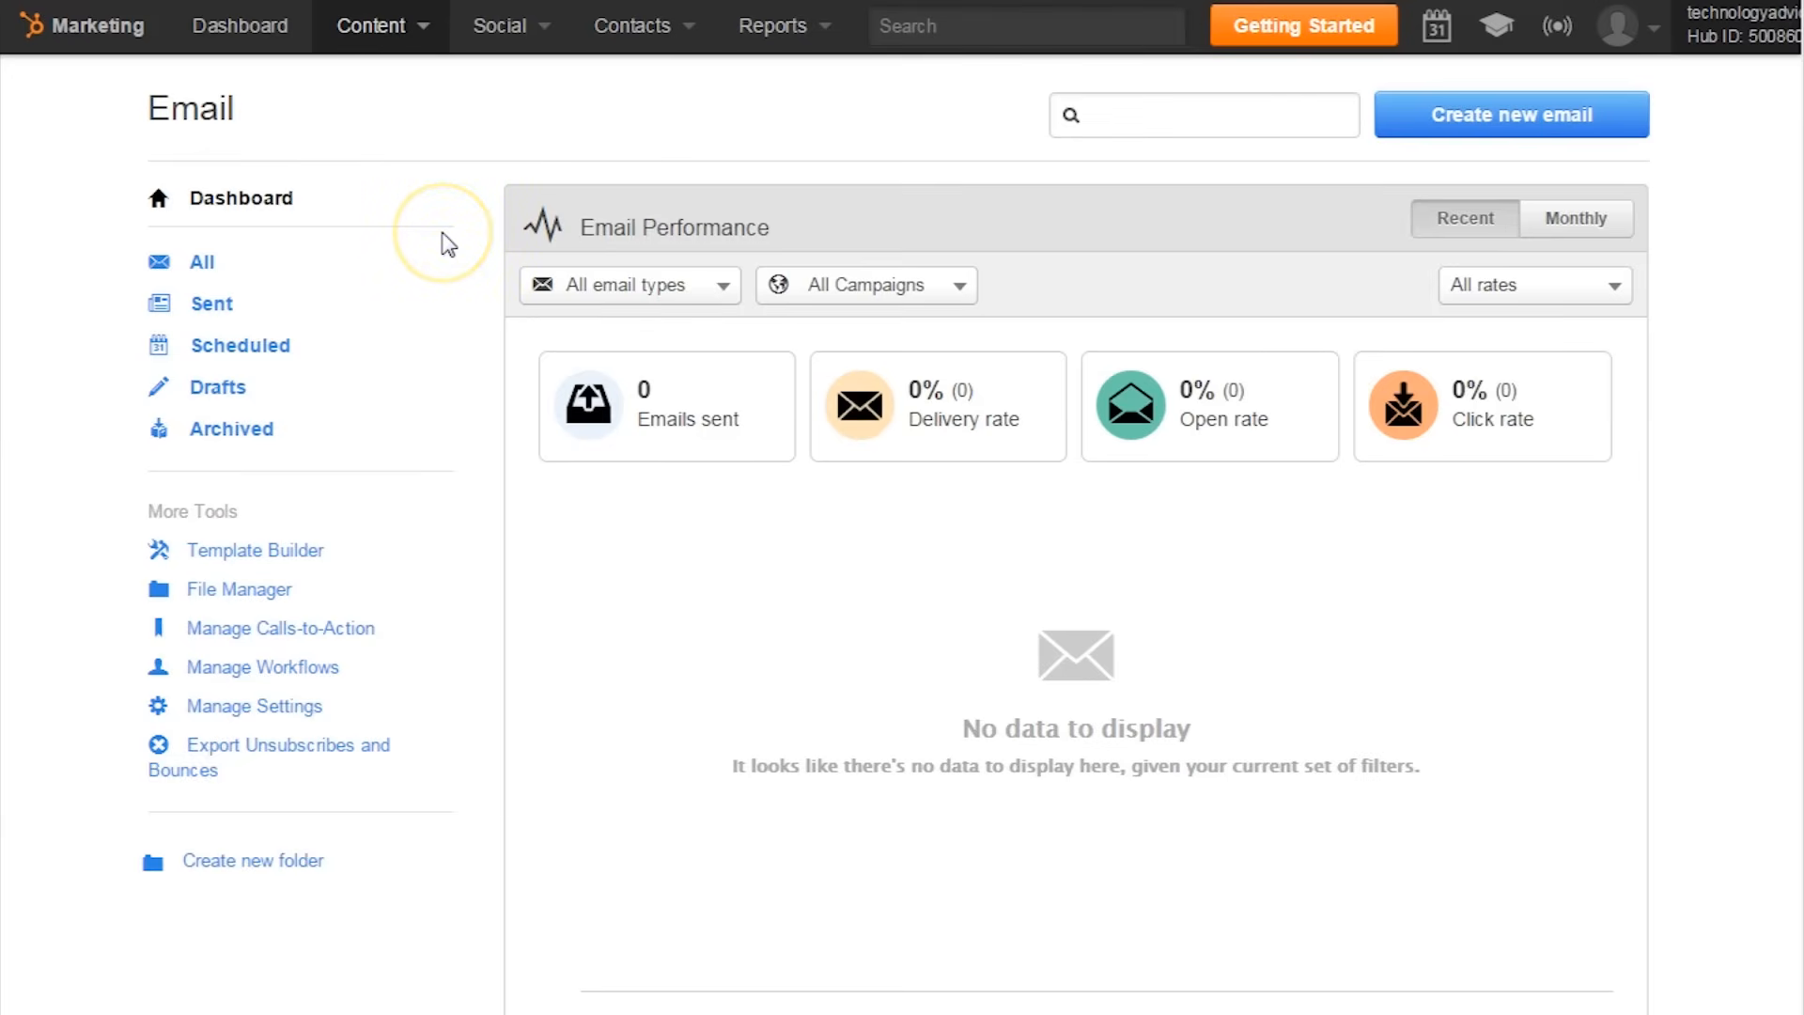
{"action": "mouse_move", "coordinate": [446, 246]}
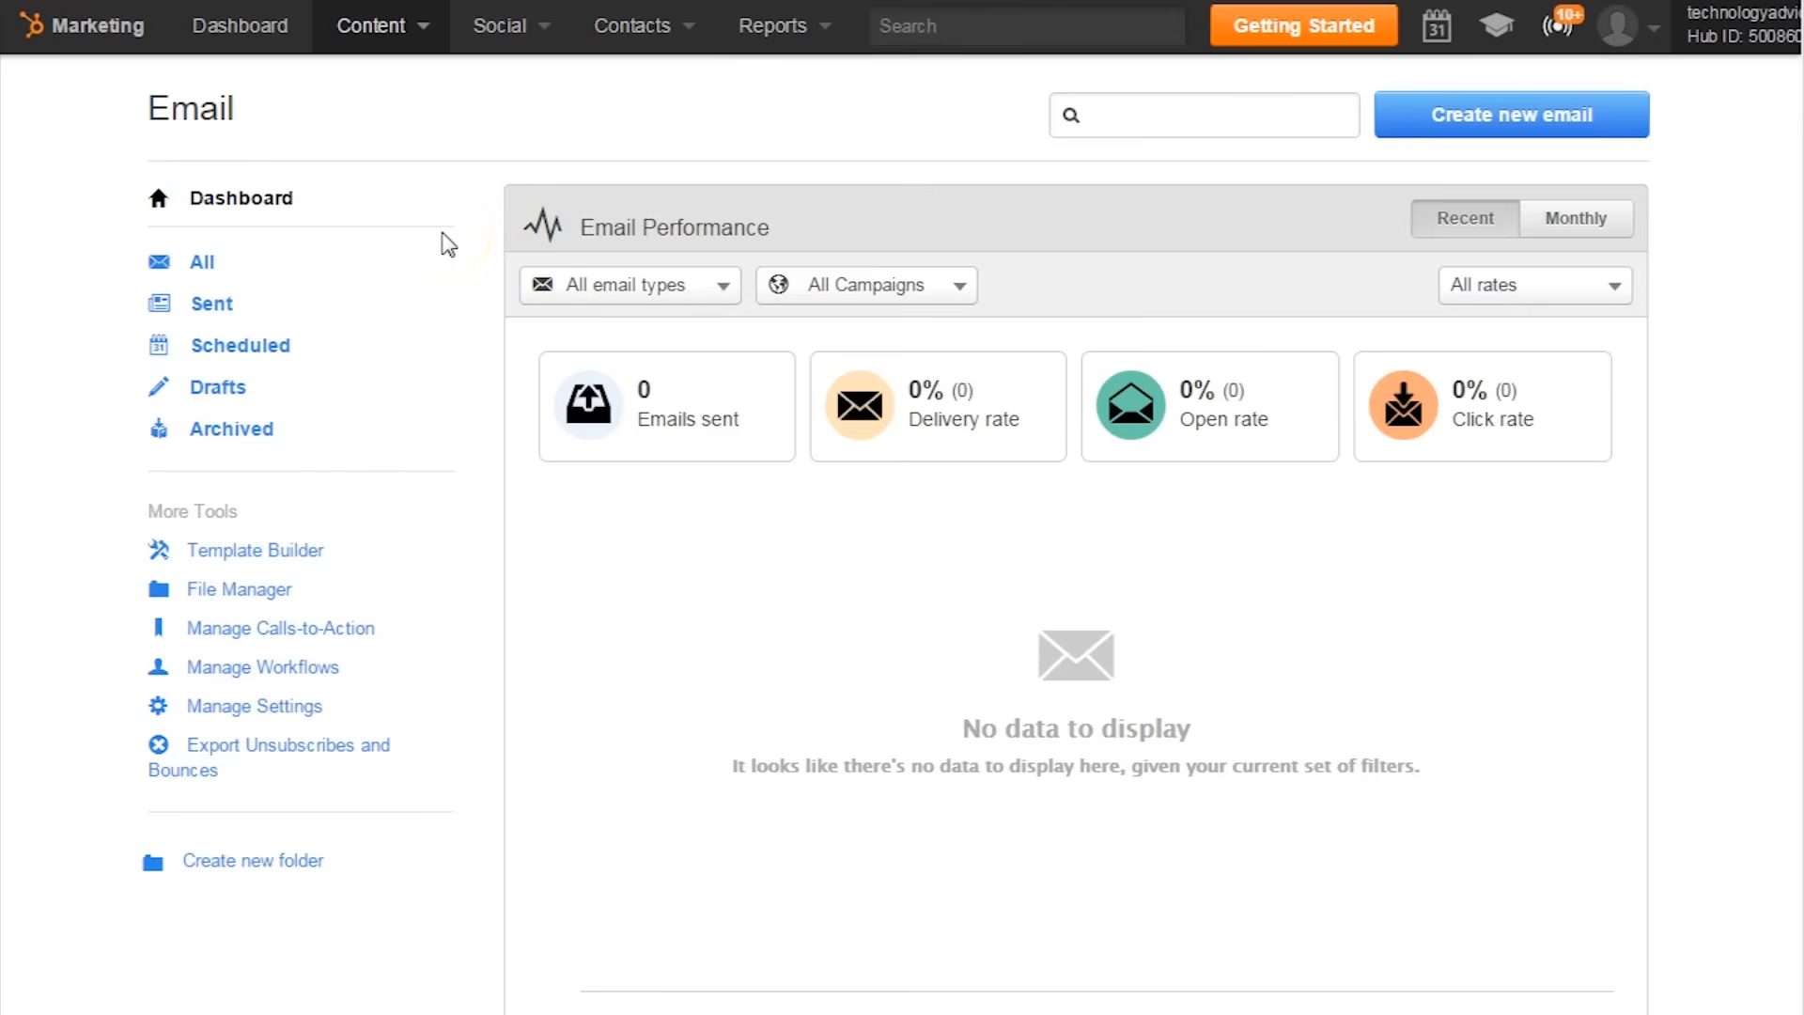
{"action": "mouse_move", "coordinate": [467, 234]}
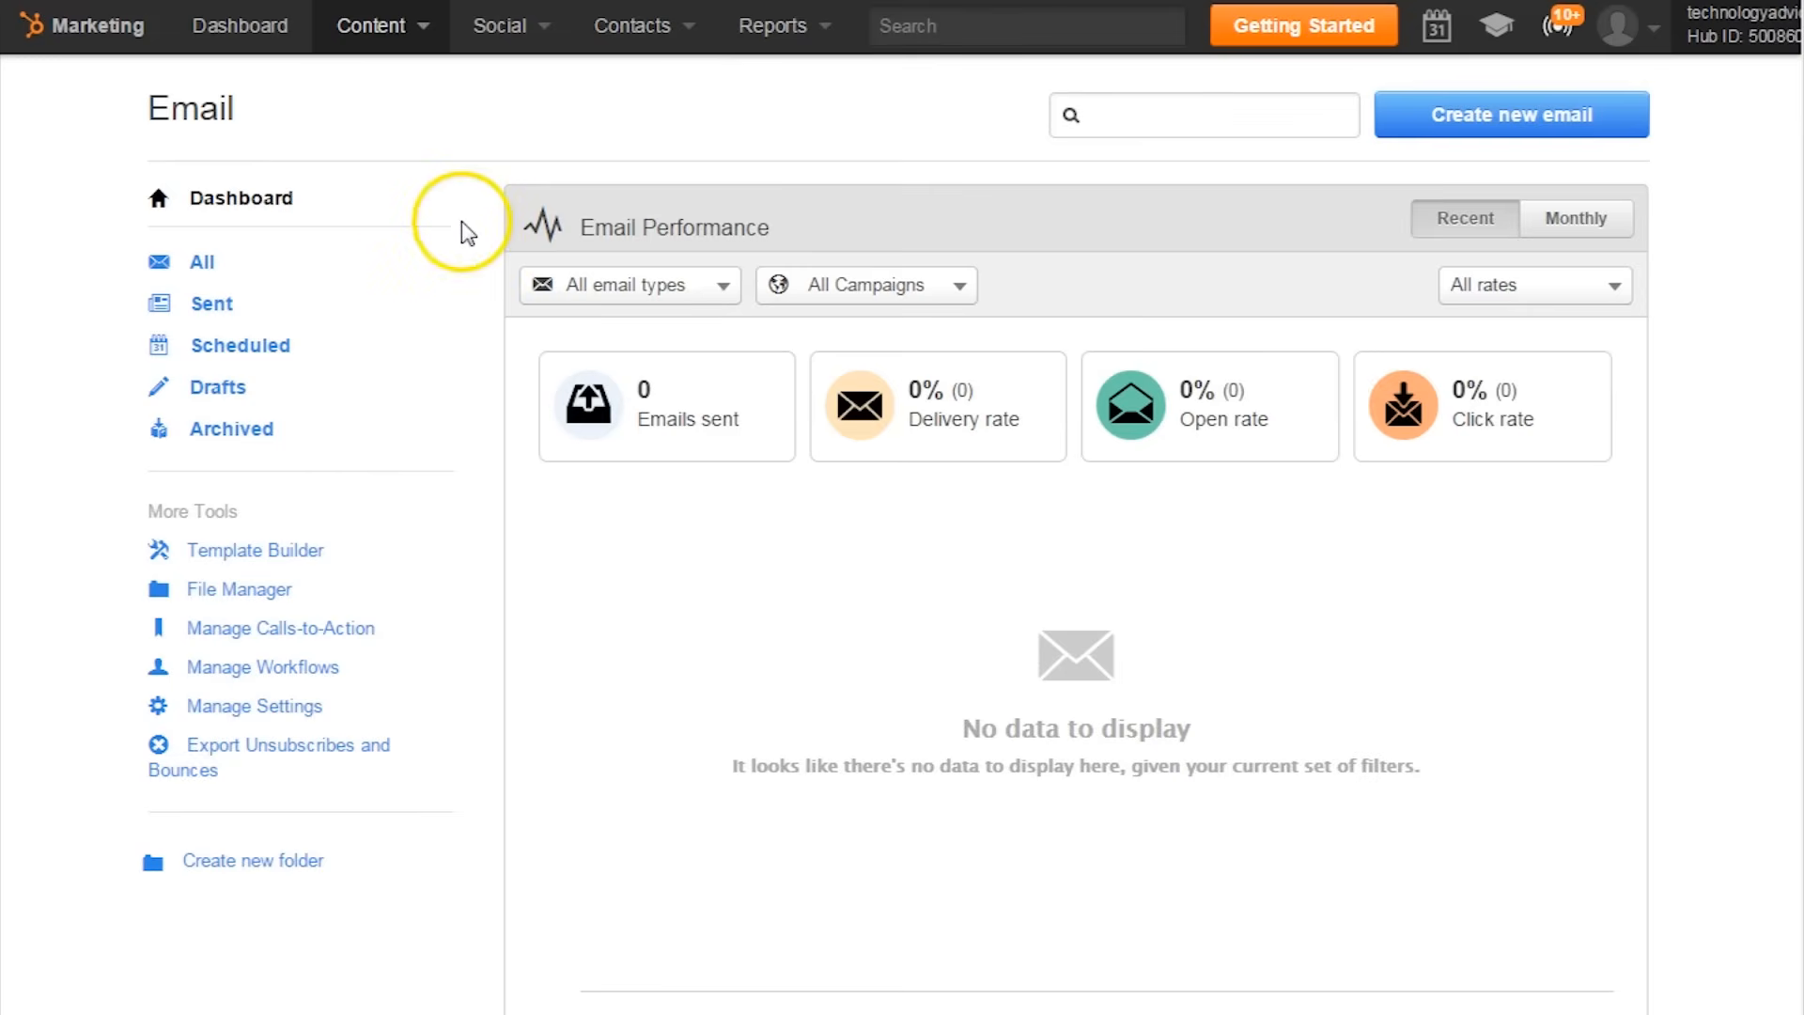
{"action": "mouse_move", "coordinate": [605, 160]}
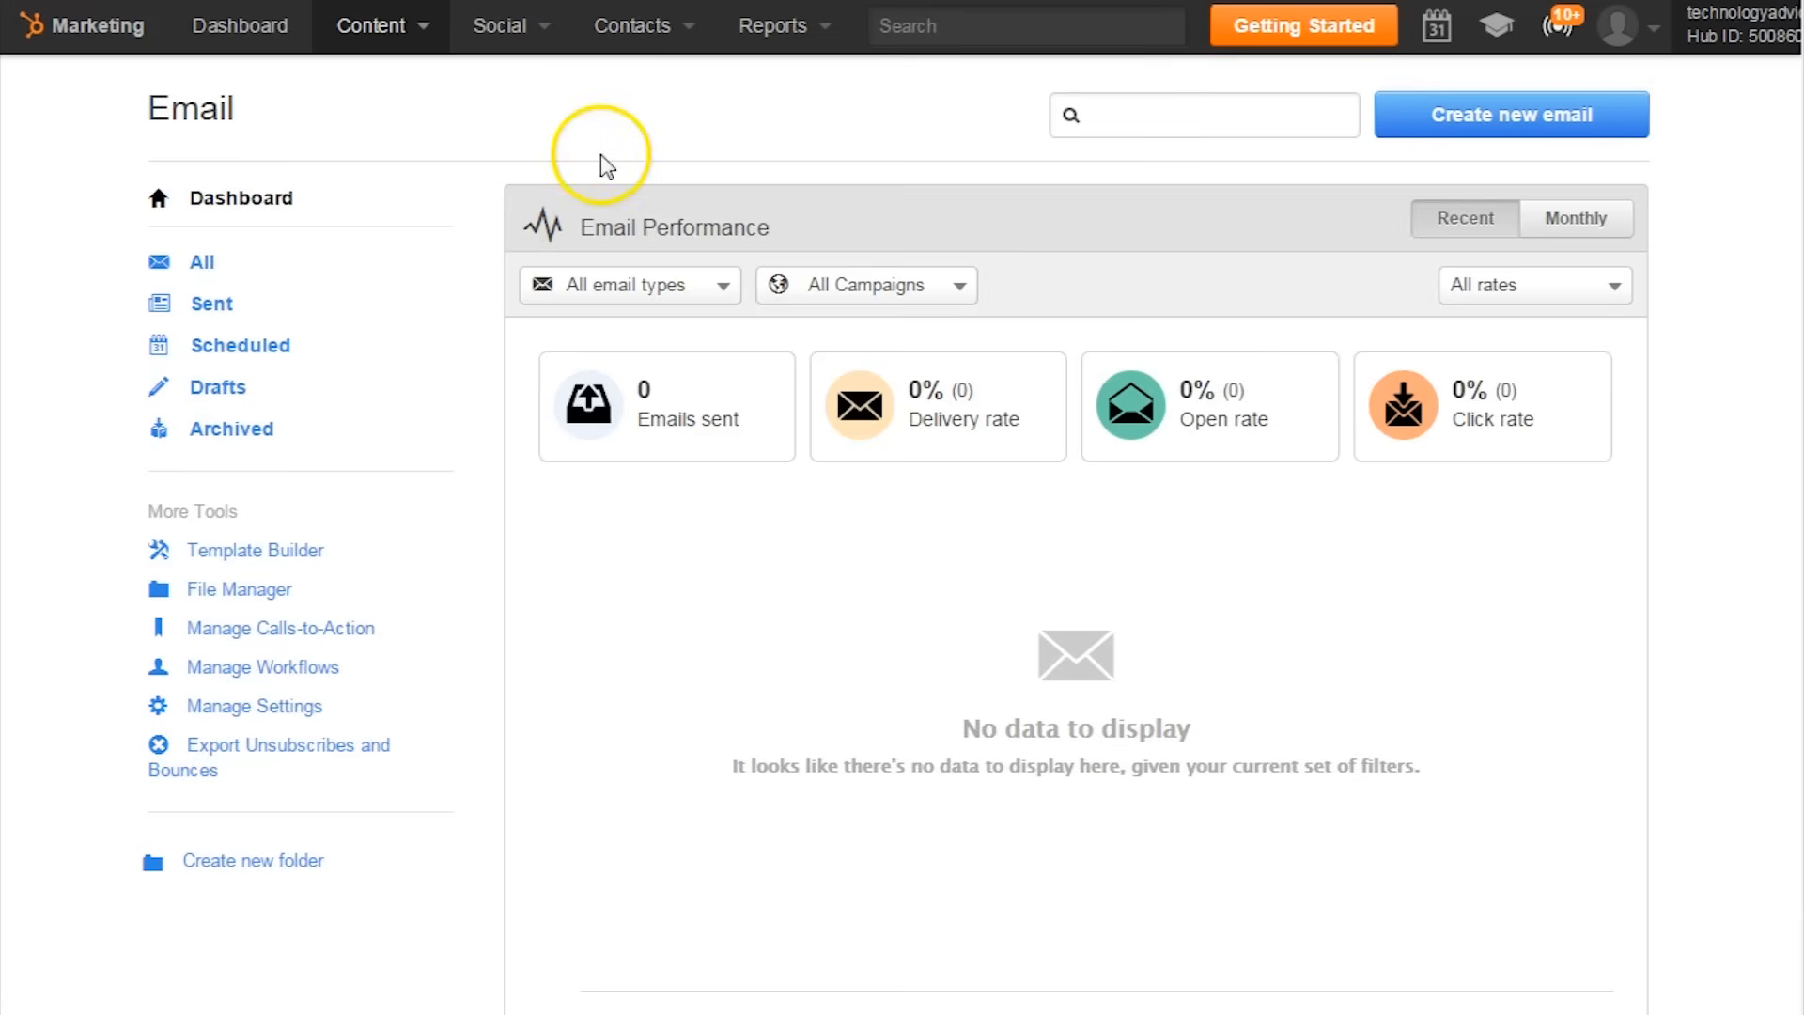
{"action": "mouse_move", "coordinate": [620, 140]}
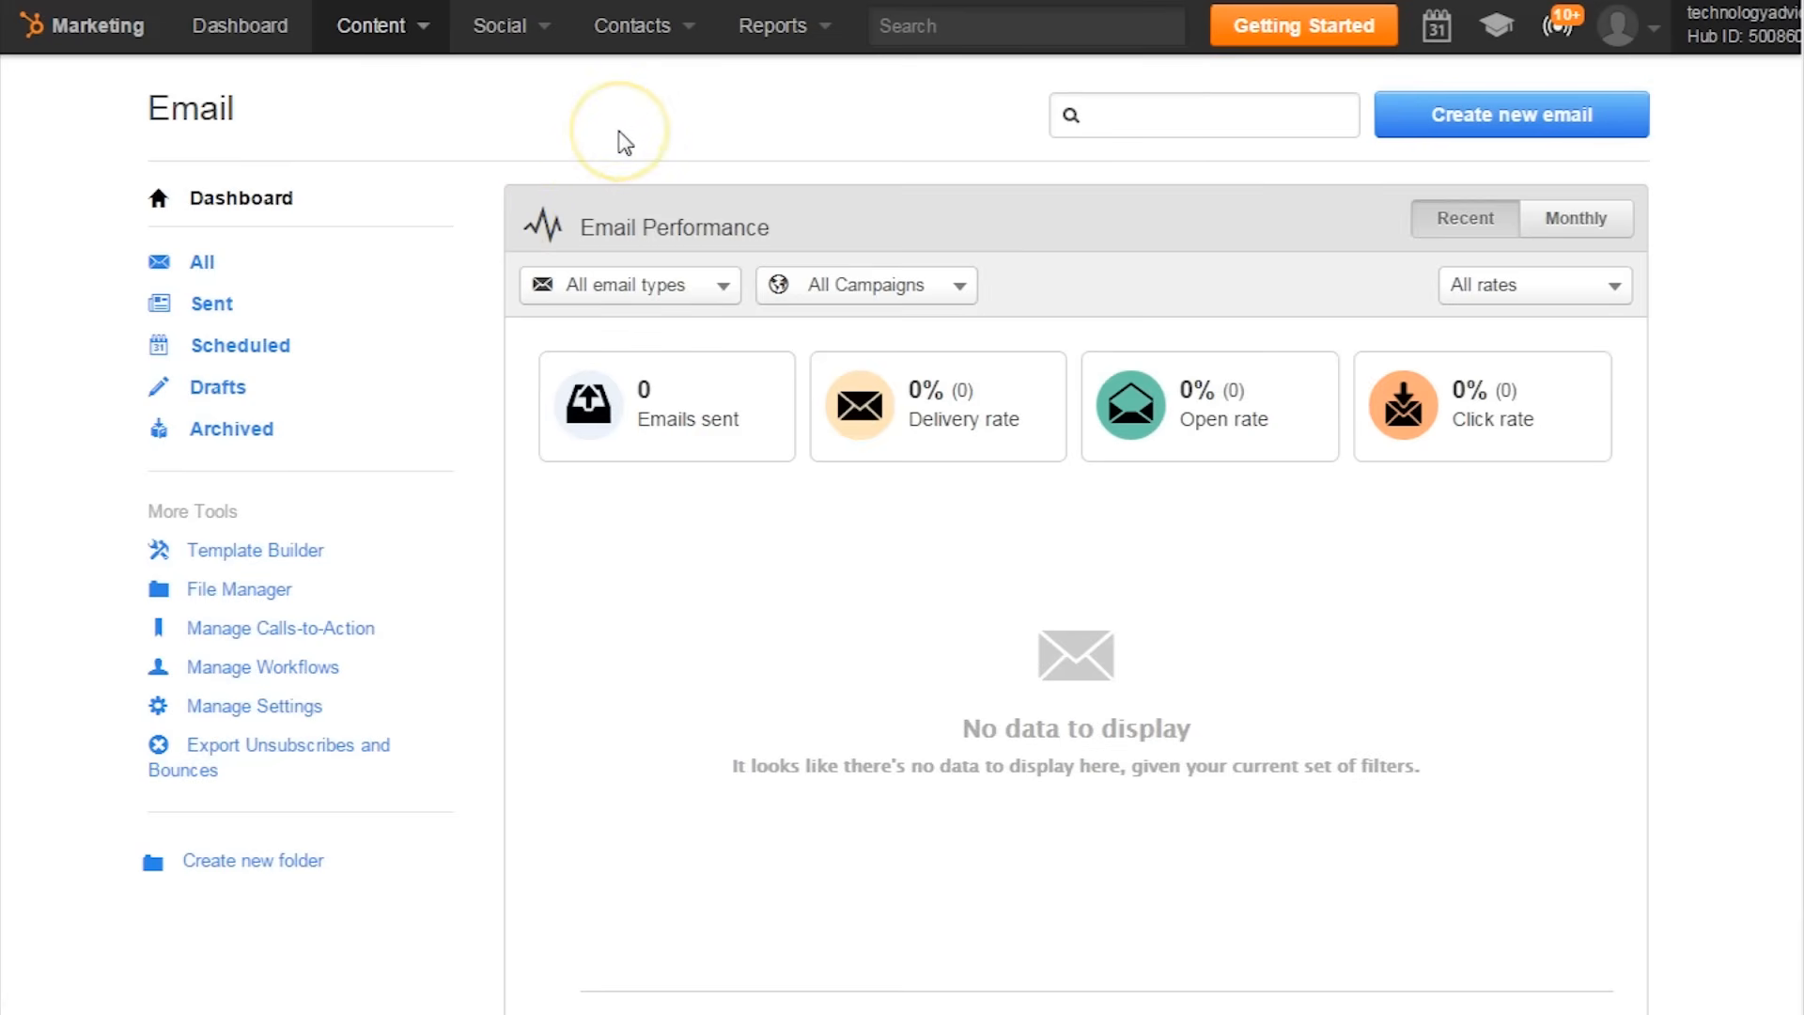
{"action": "mouse_move", "coordinate": [621, 138]}
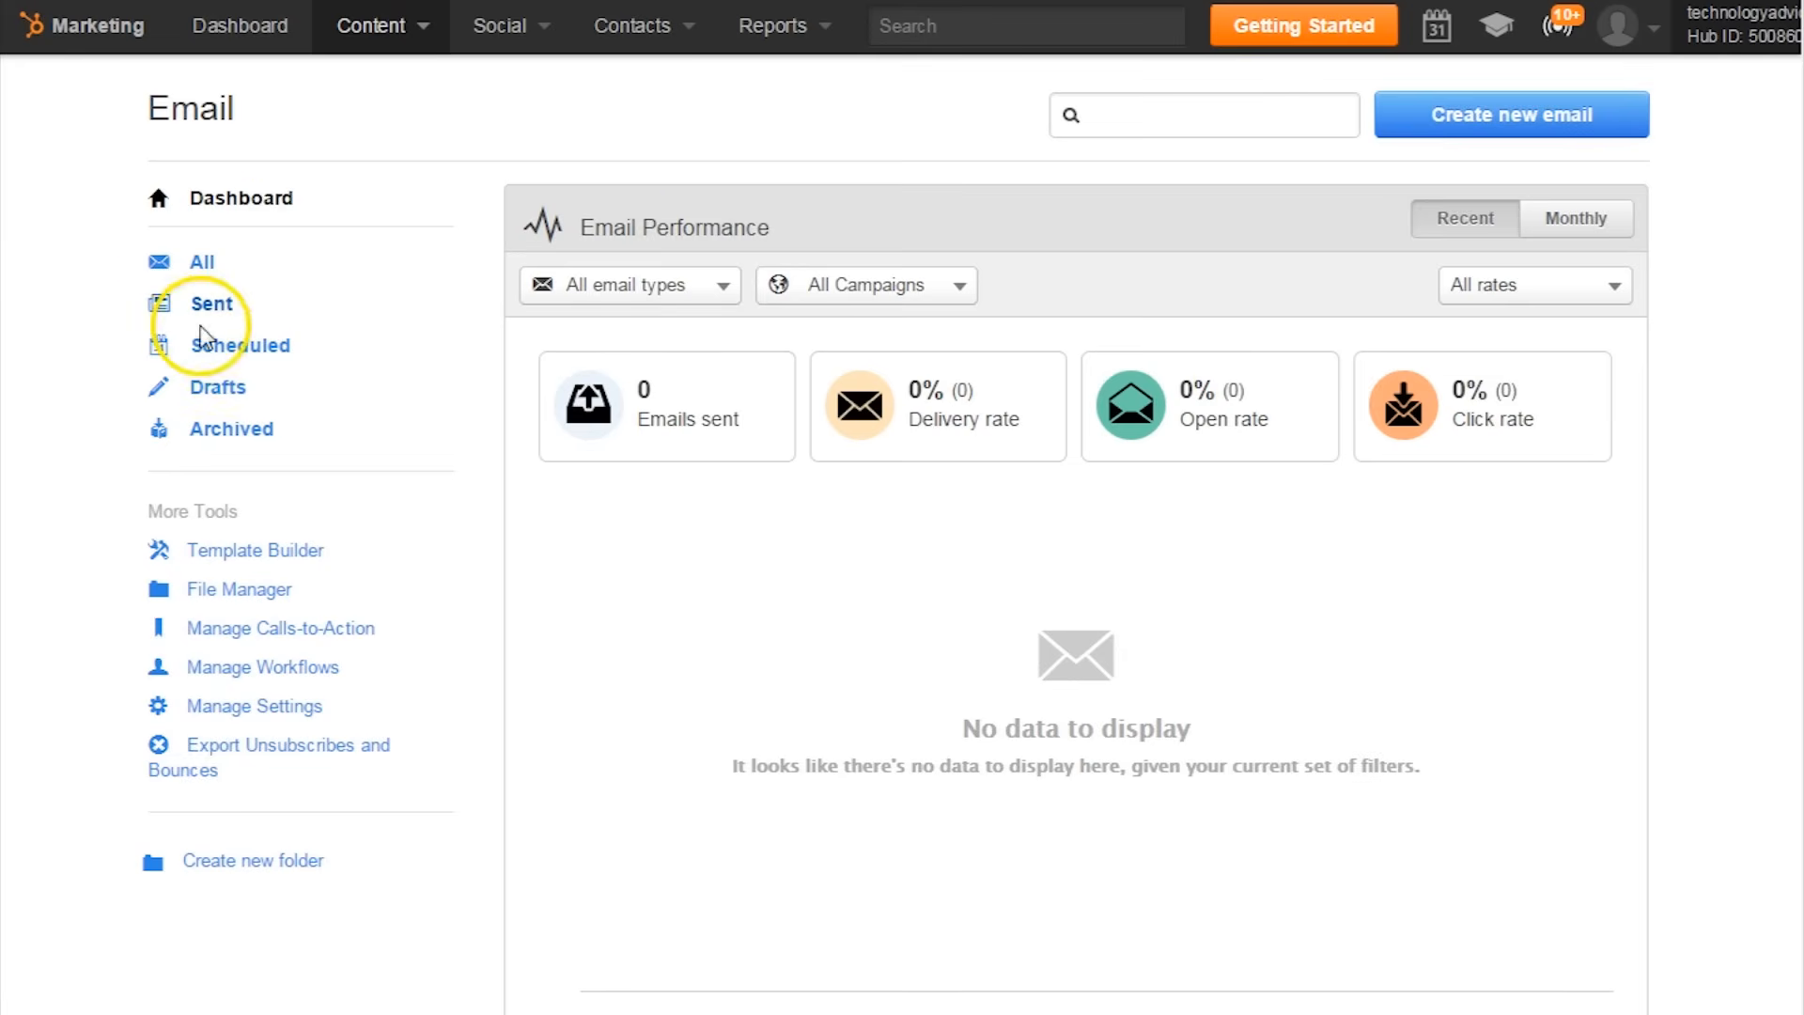
{"action": "mouse_move", "coordinate": [208, 416]}
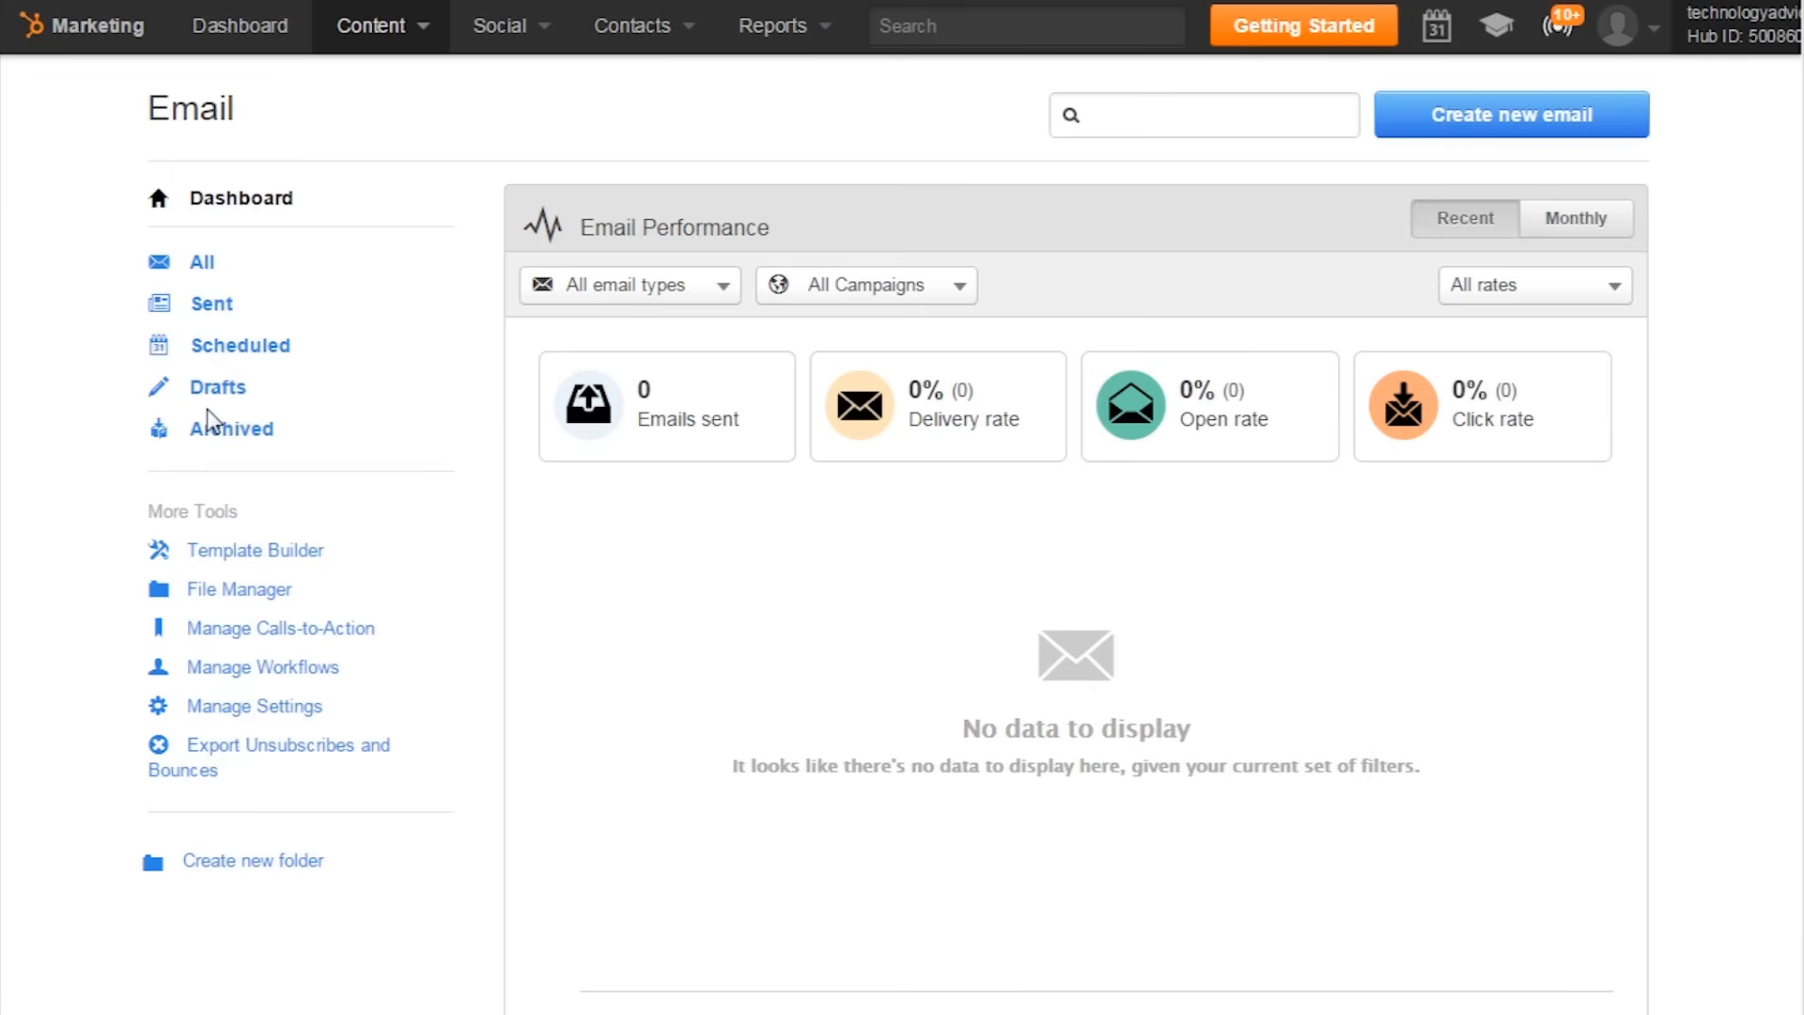
{"action": "mouse_move", "coordinate": [214, 776]}
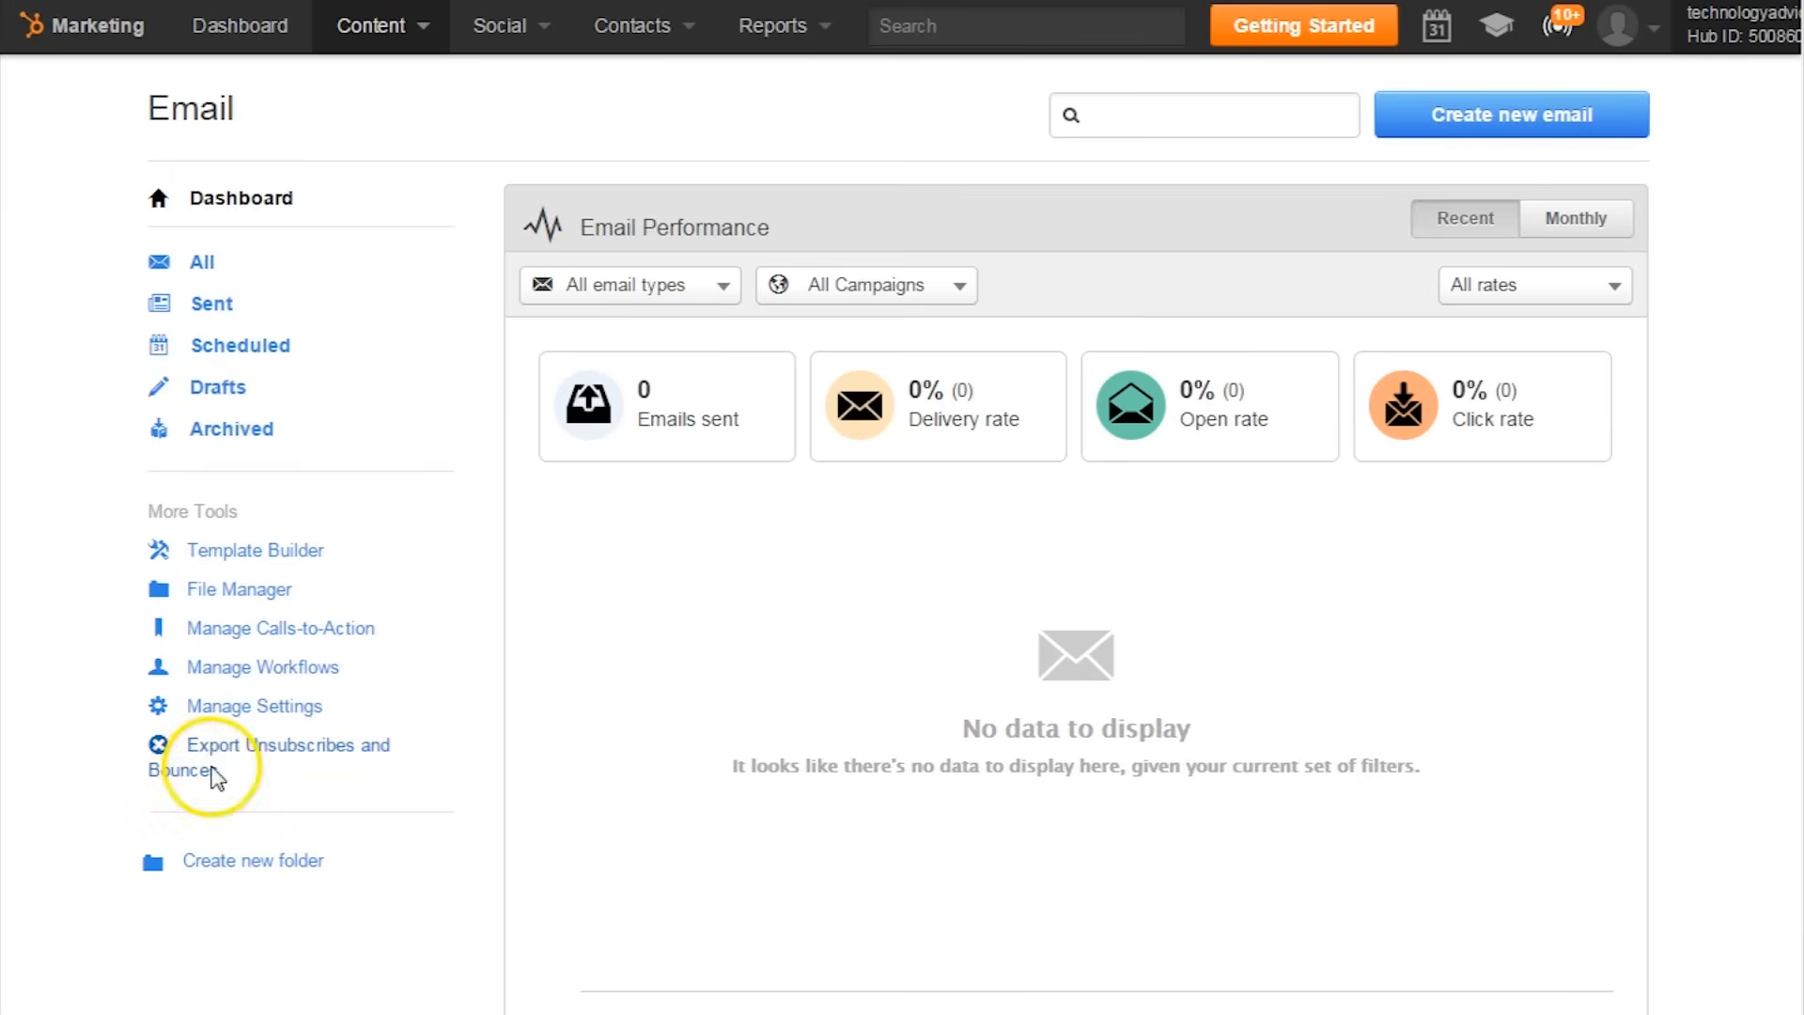
{"action": "mouse_move", "coordinate": [260, 802]}
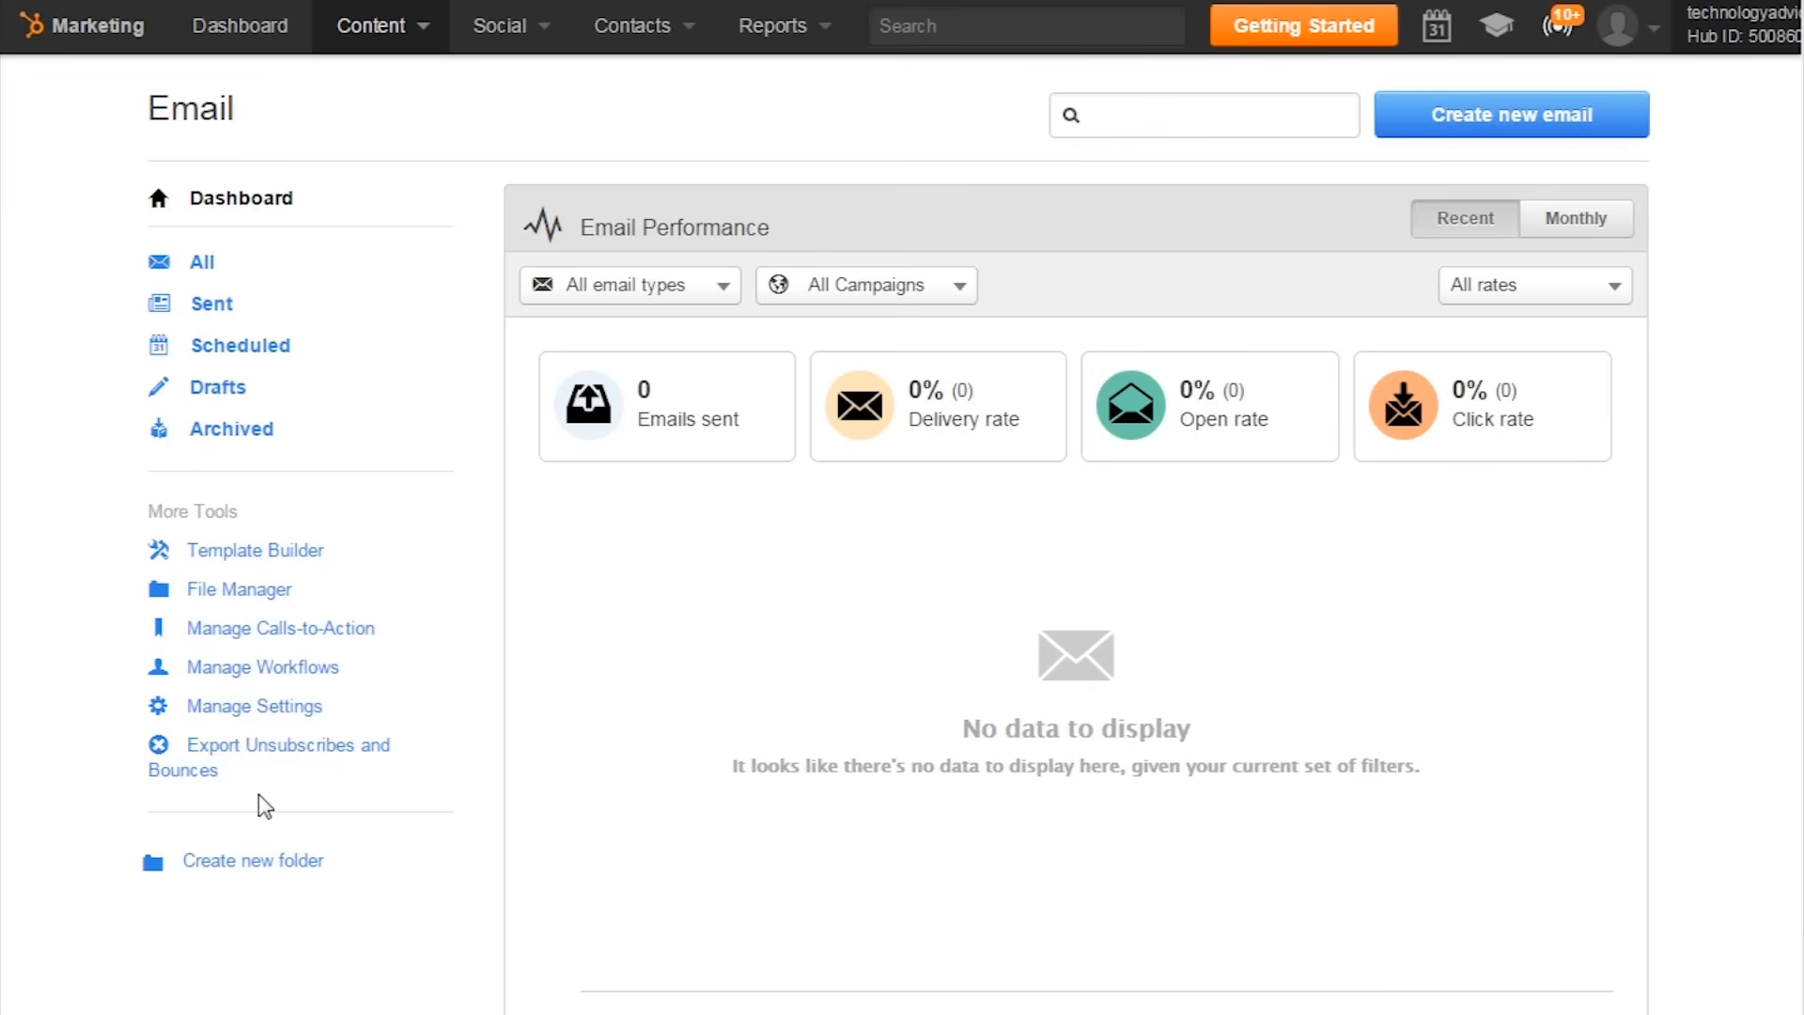
{"action": "mouse_move", "coordinate": [785, 26]}
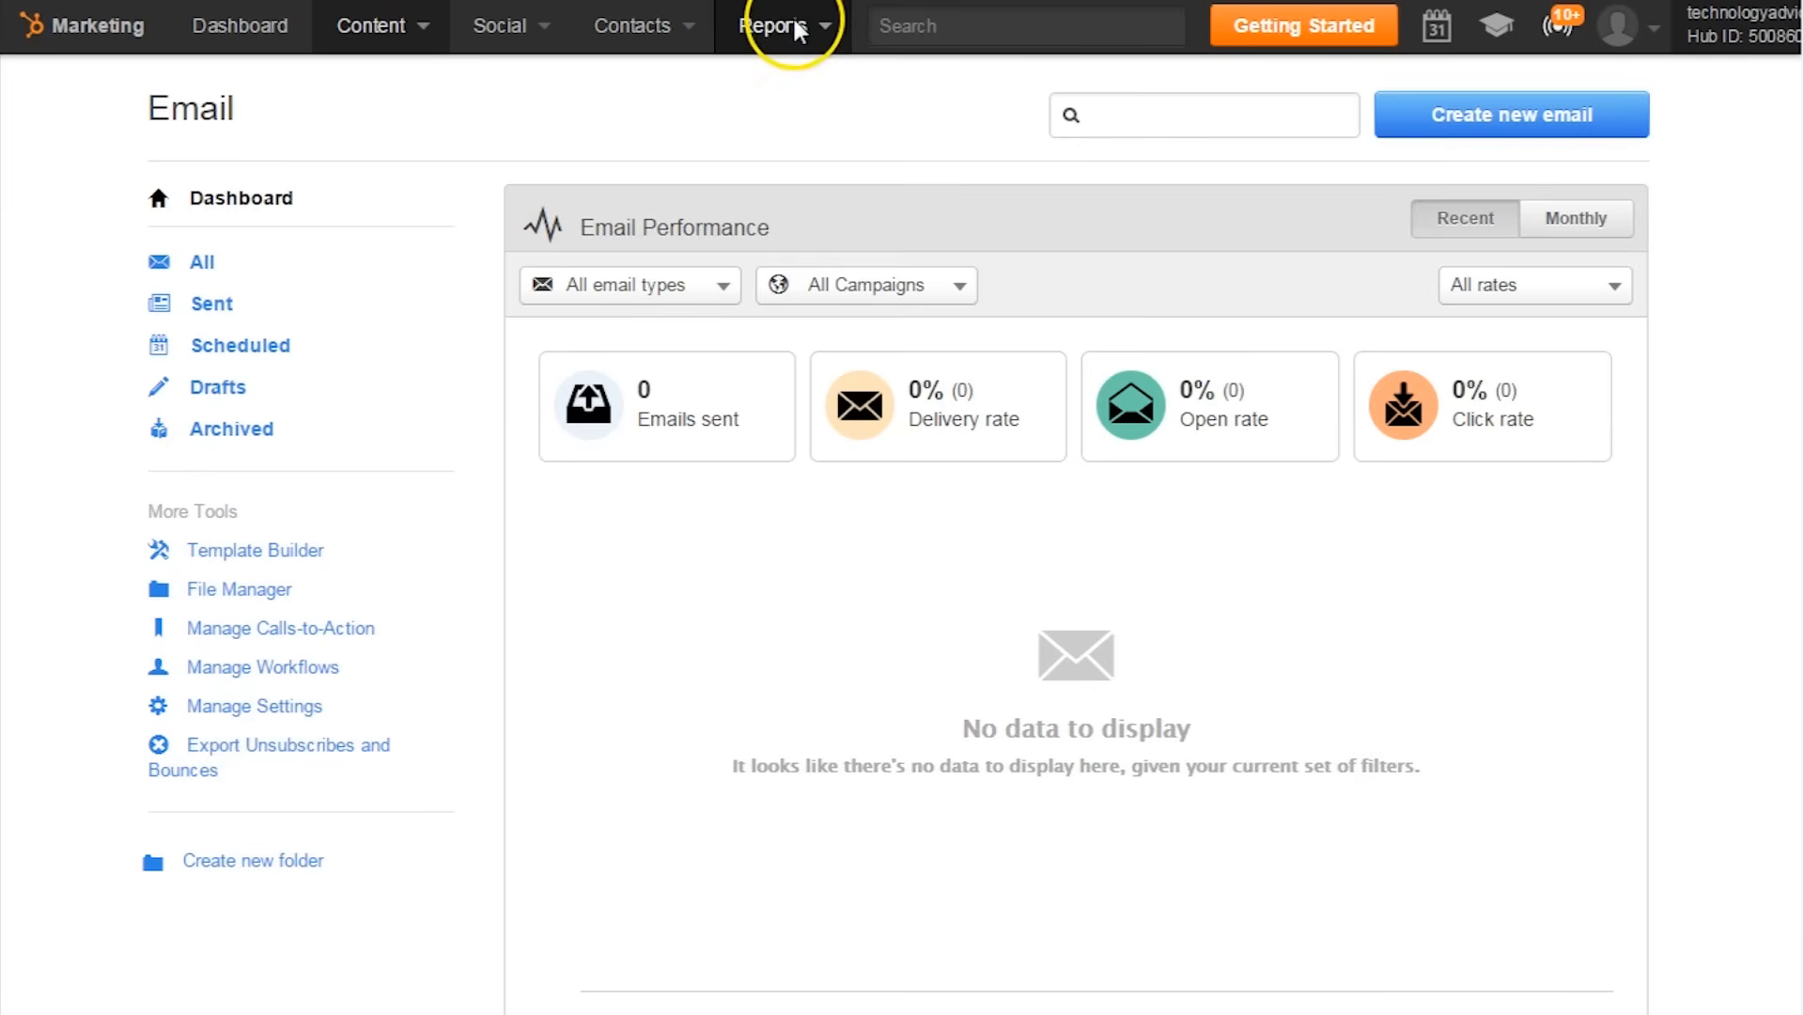
Step: Go to Reports Home from the Reports menu, which shows no reports yet
{"action": "left_click", "coordinate": [783, 26]}
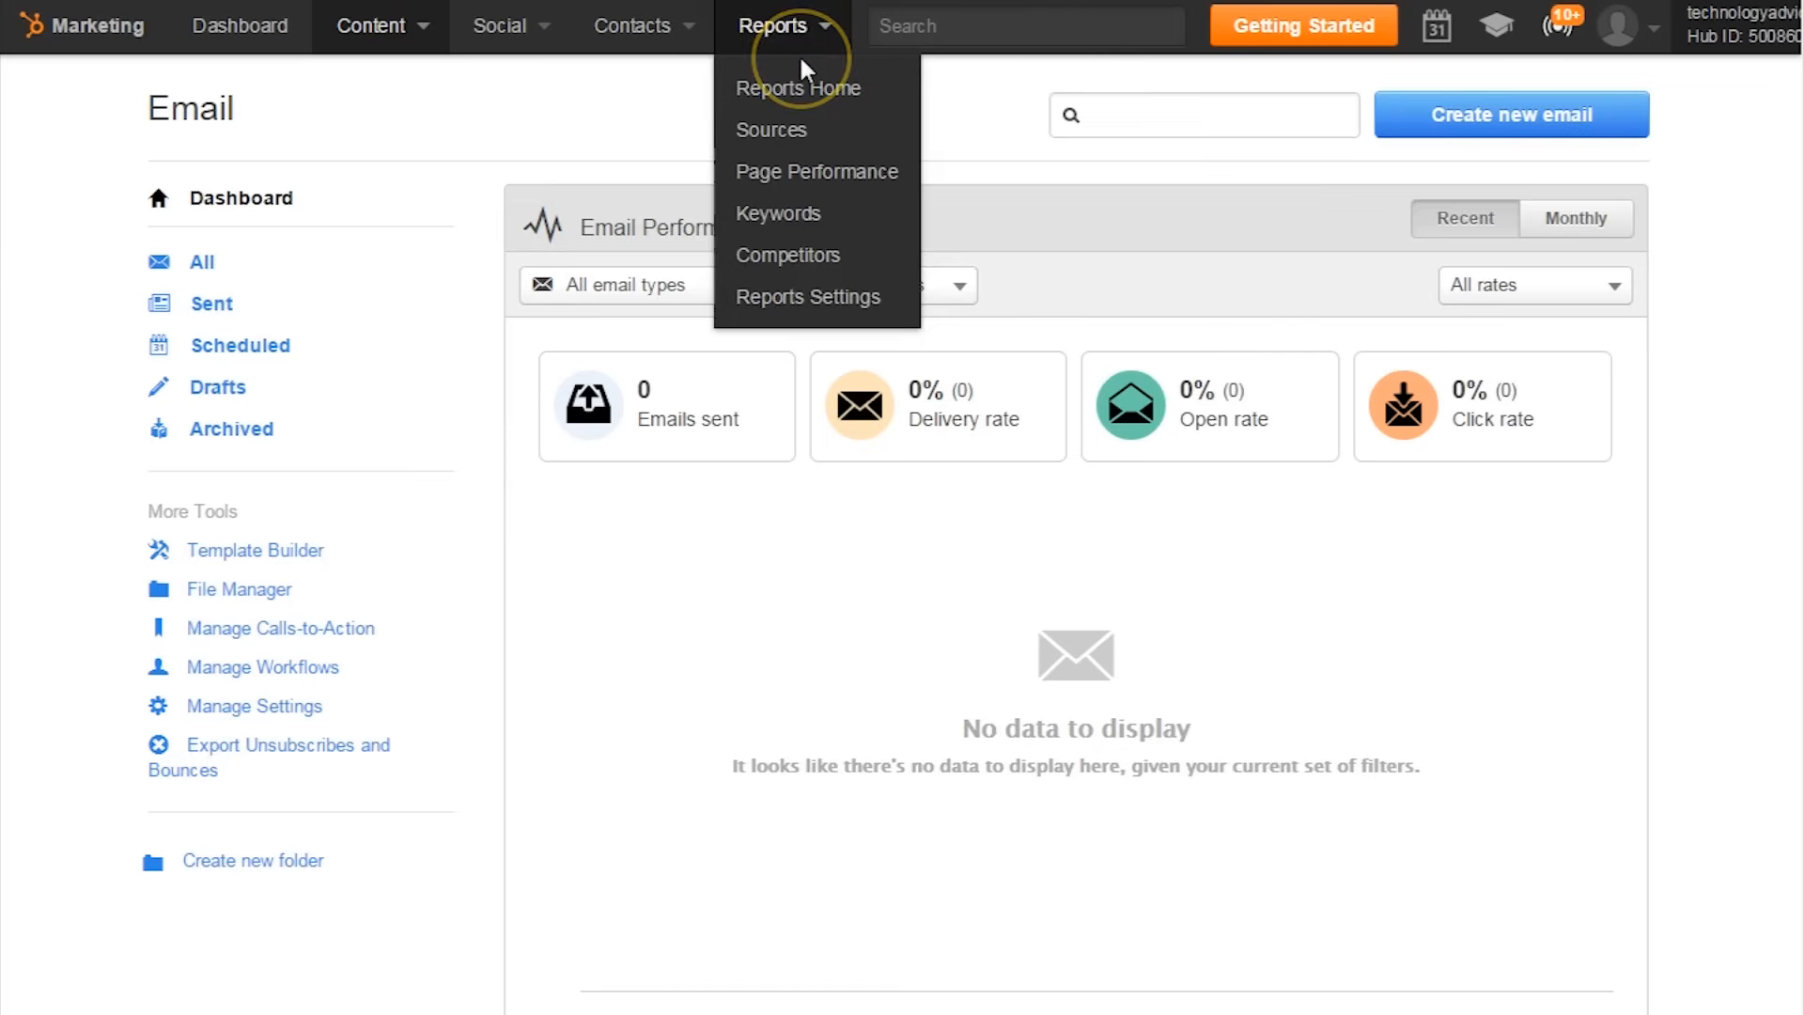
{"action": "mouse_move", "coordinate": [798, 87]}
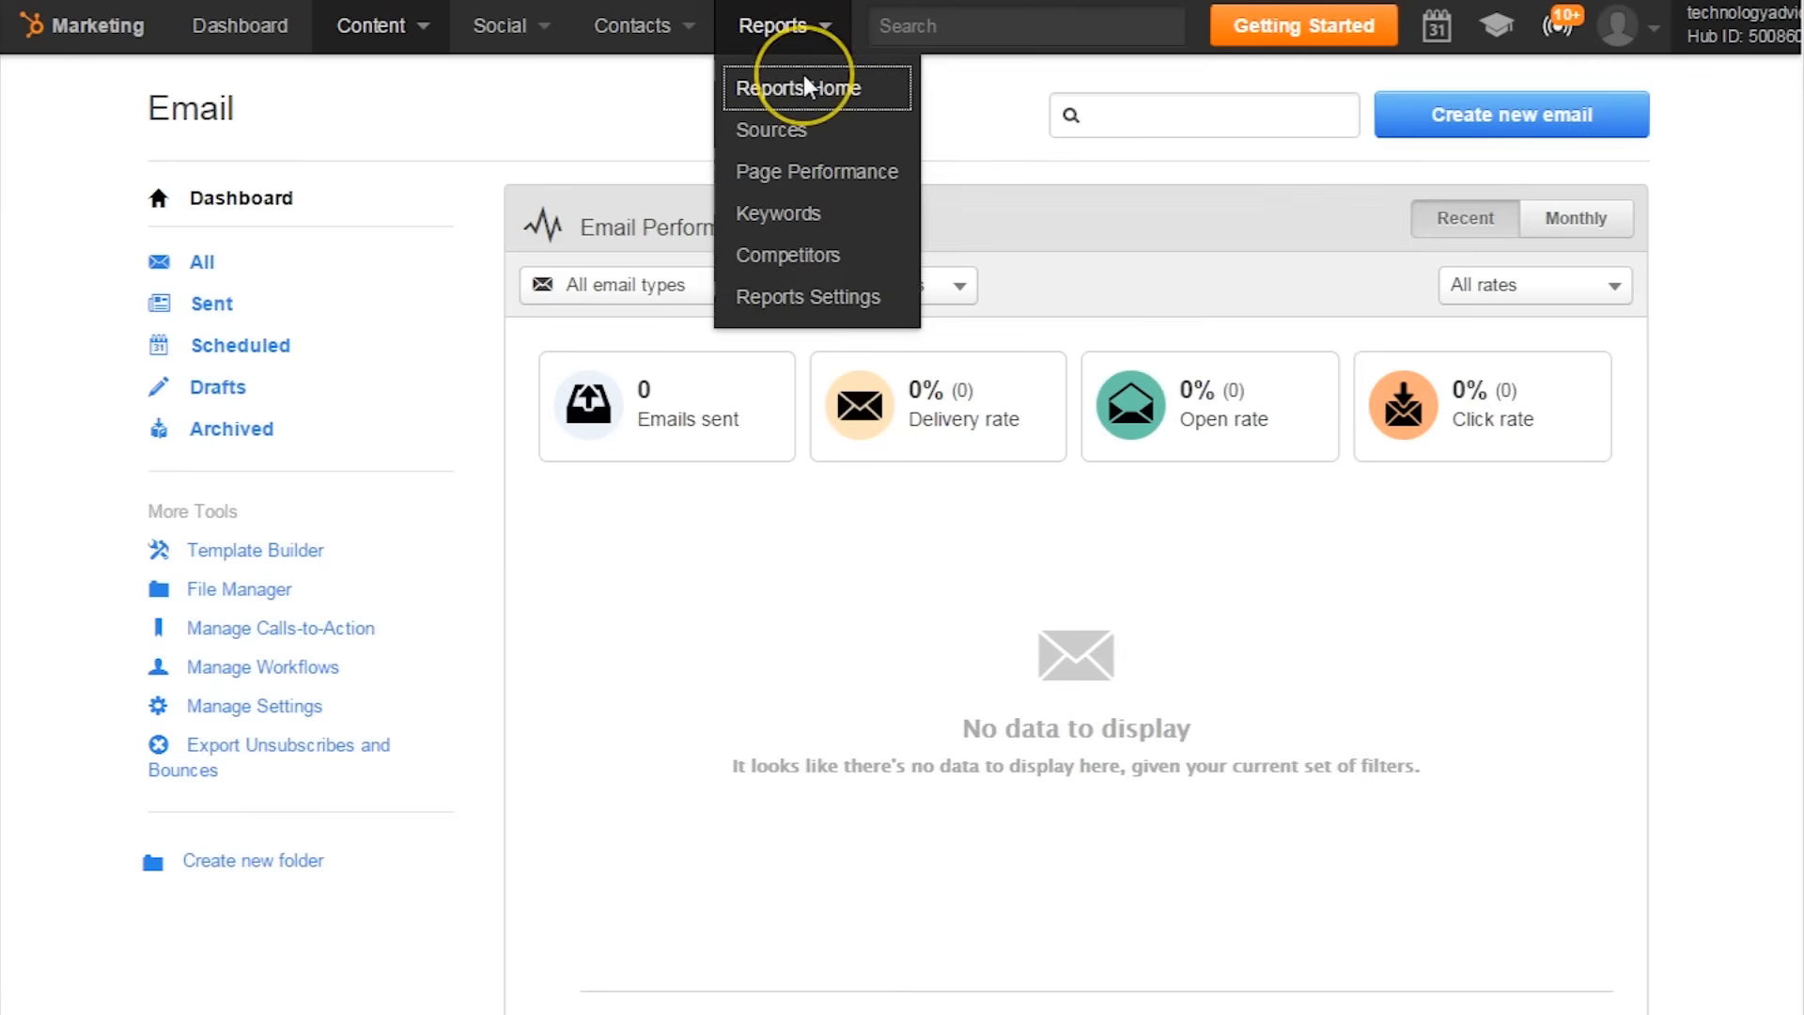
{"action": "left_click", "coordinate": [798, 87]}
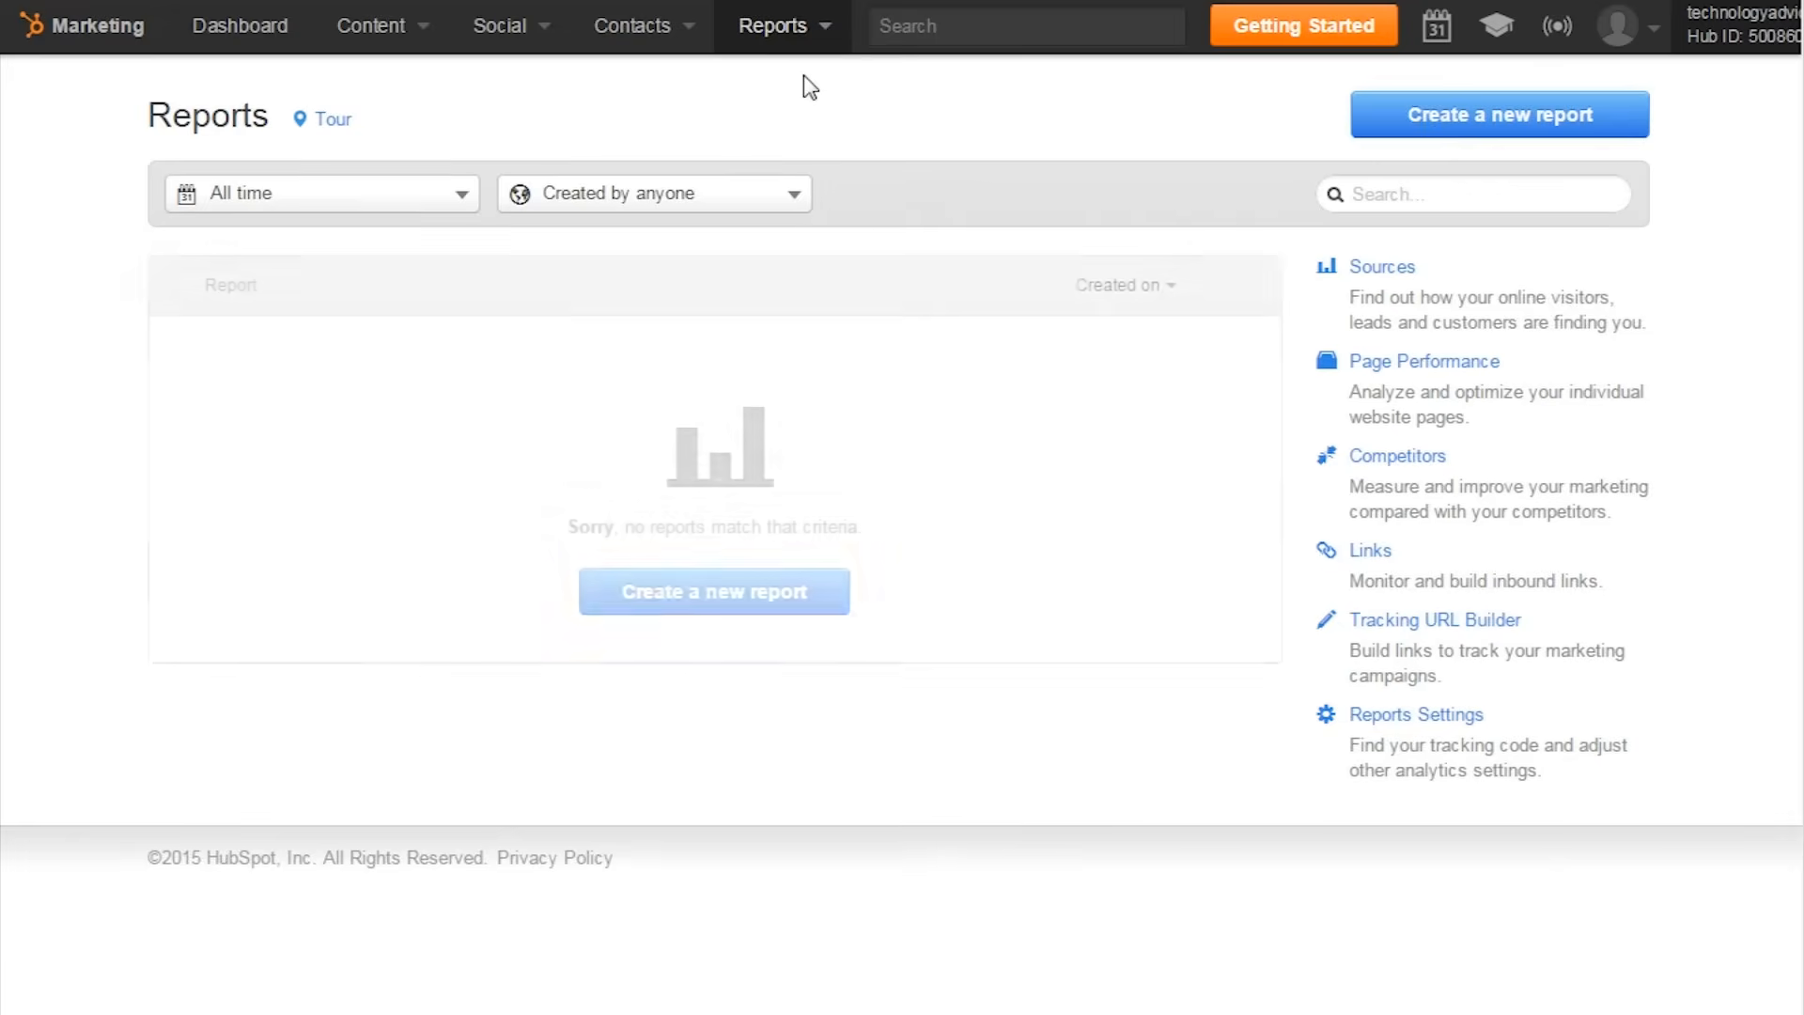
Step: Choose 'Create a new report' to bring up the Sources or Attribution report choice
{"action": "left_click", "coordinate": [1497, 113]}
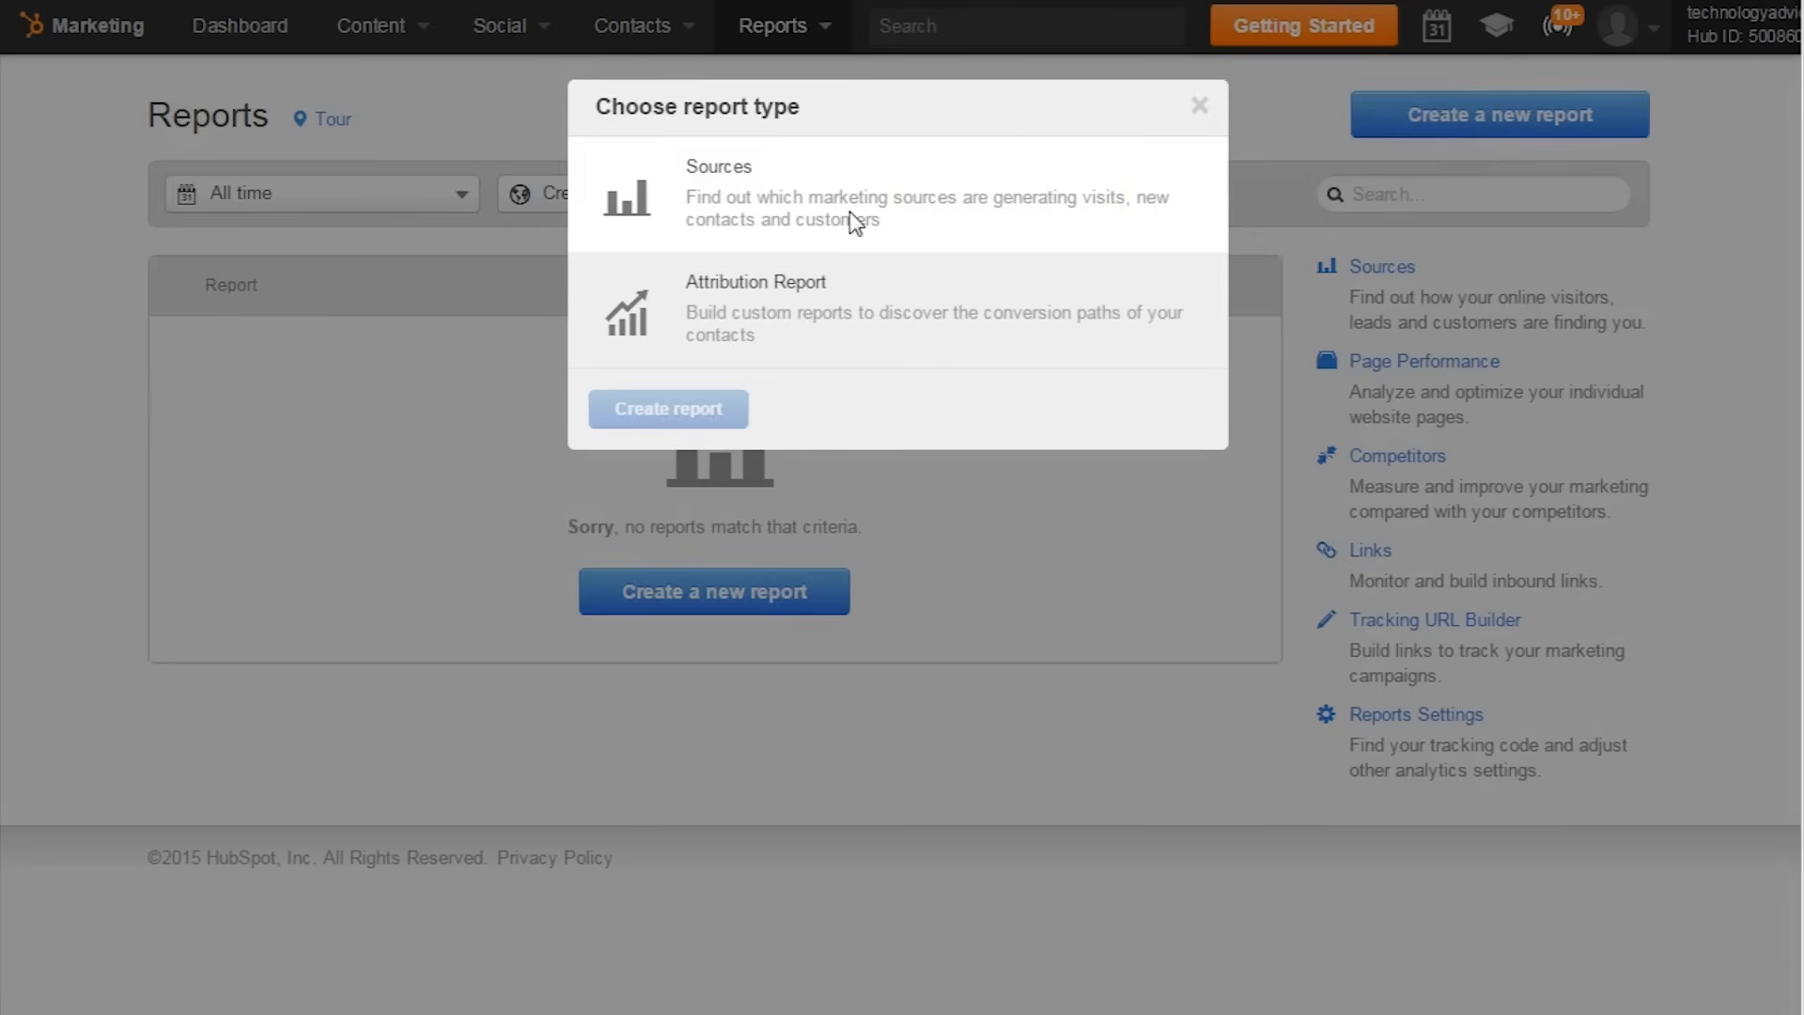
{"action": "mouse_move", "coordinate": [856, 221]}
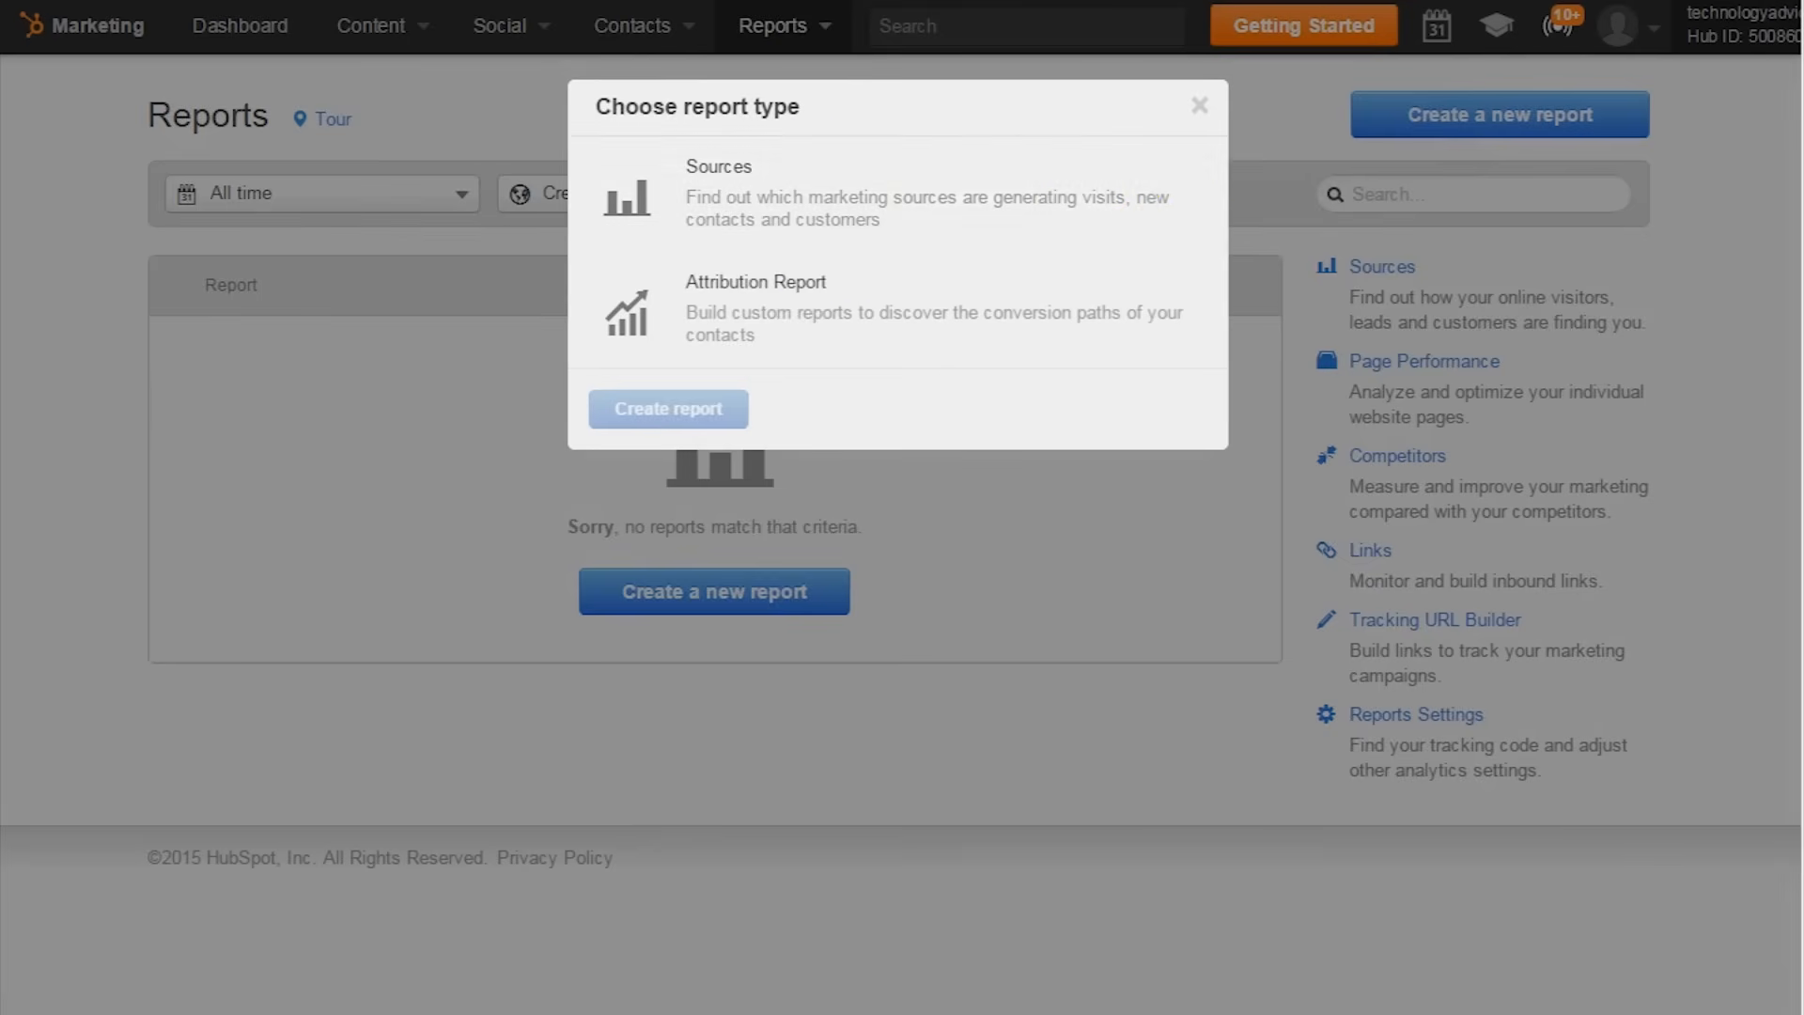